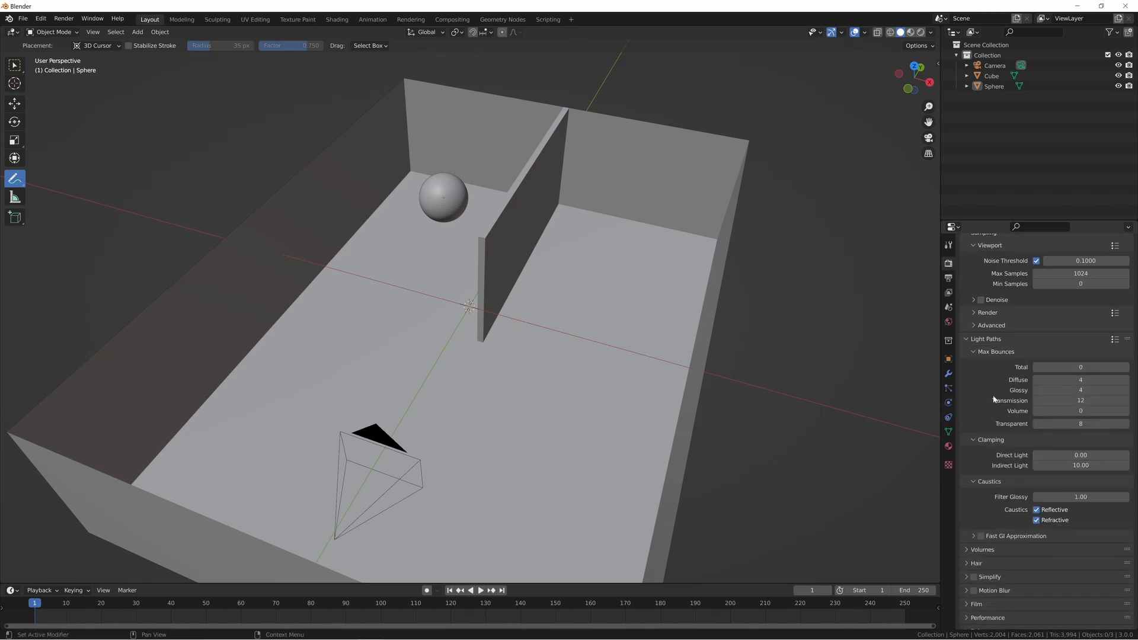
pyautogui.moveTo(1026, 358)
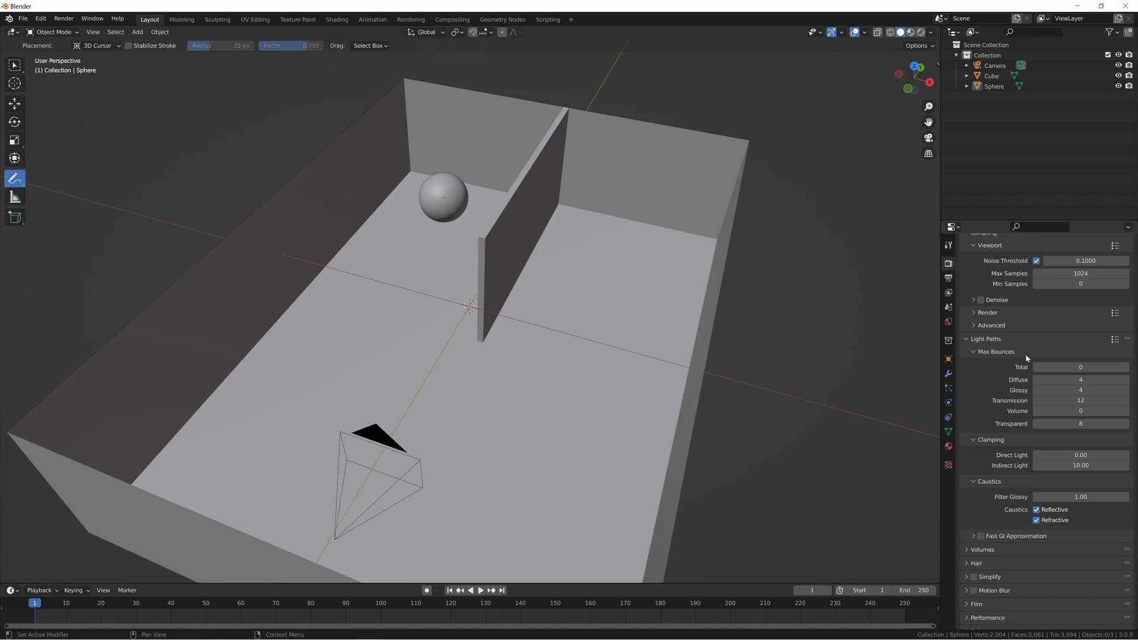
pyautogui.moveTo(1030, 355)
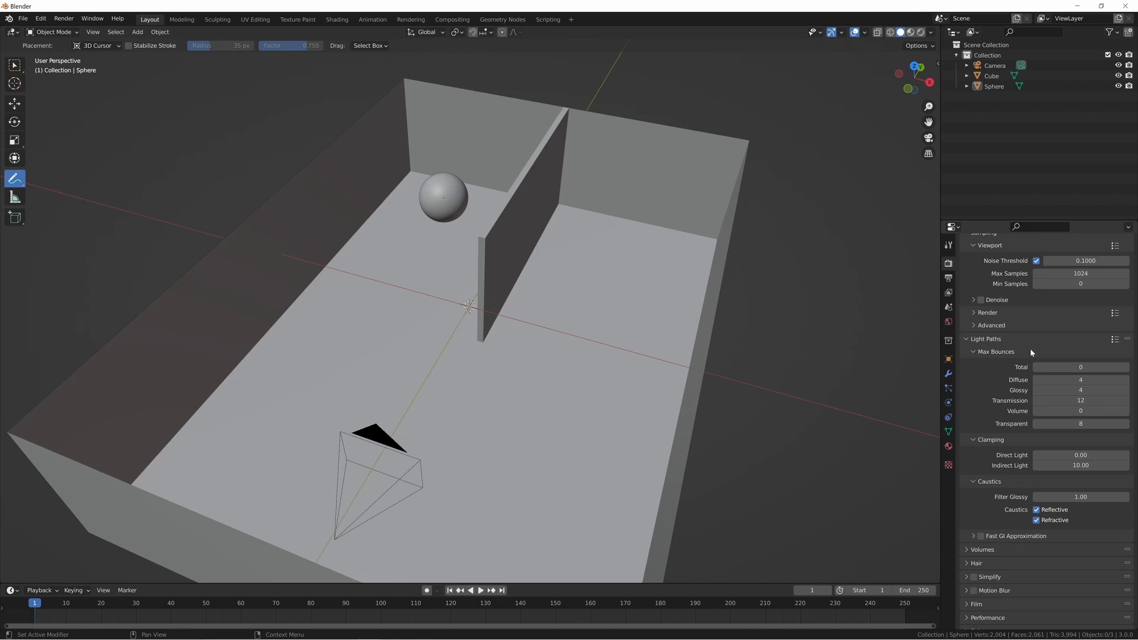
pyautogui.moveTo(852, 293)
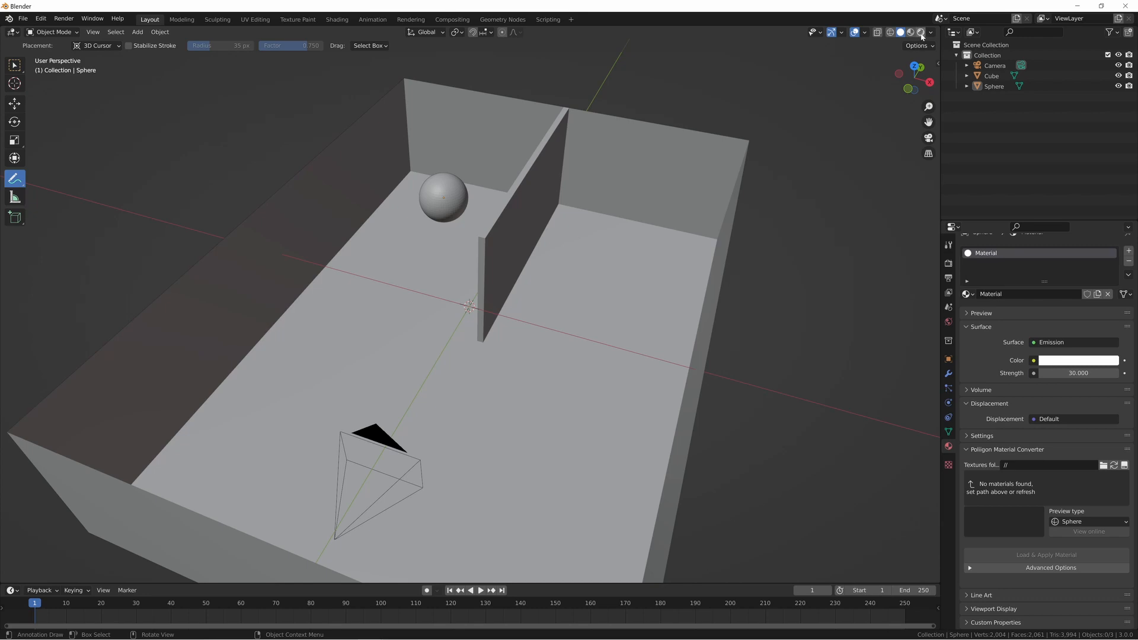
# Switch the viewport to Rendered shading and annotate light rays radiating from the emissive sphere.
pyautogui.click(906, 32)
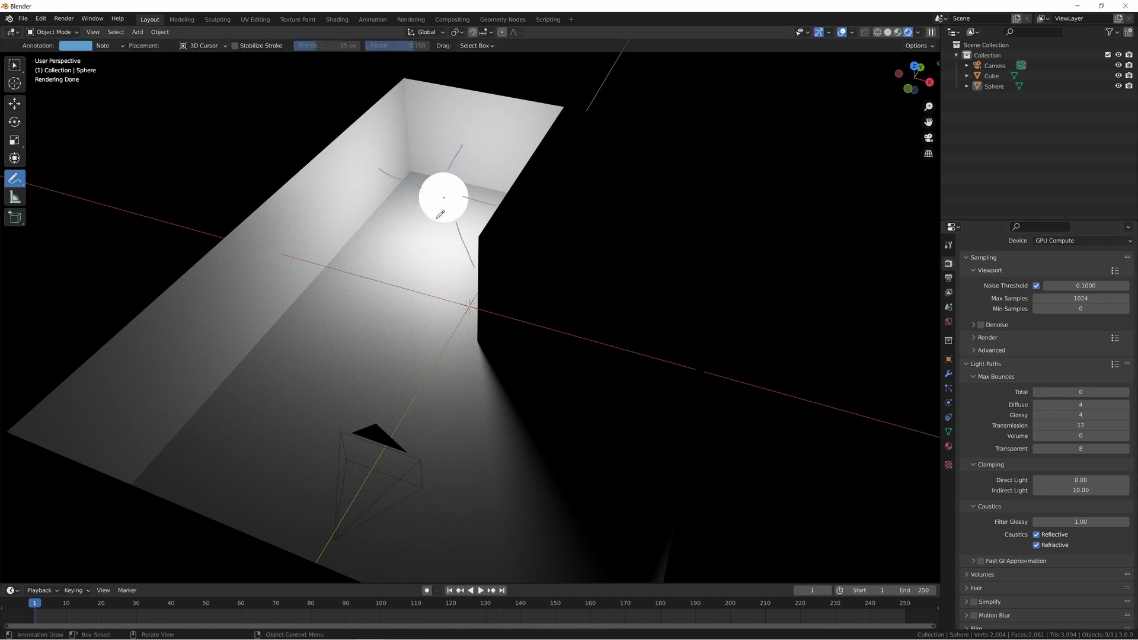
pyautogui.moveTo(444, 211); pyautogui.dragTo(441, 280)
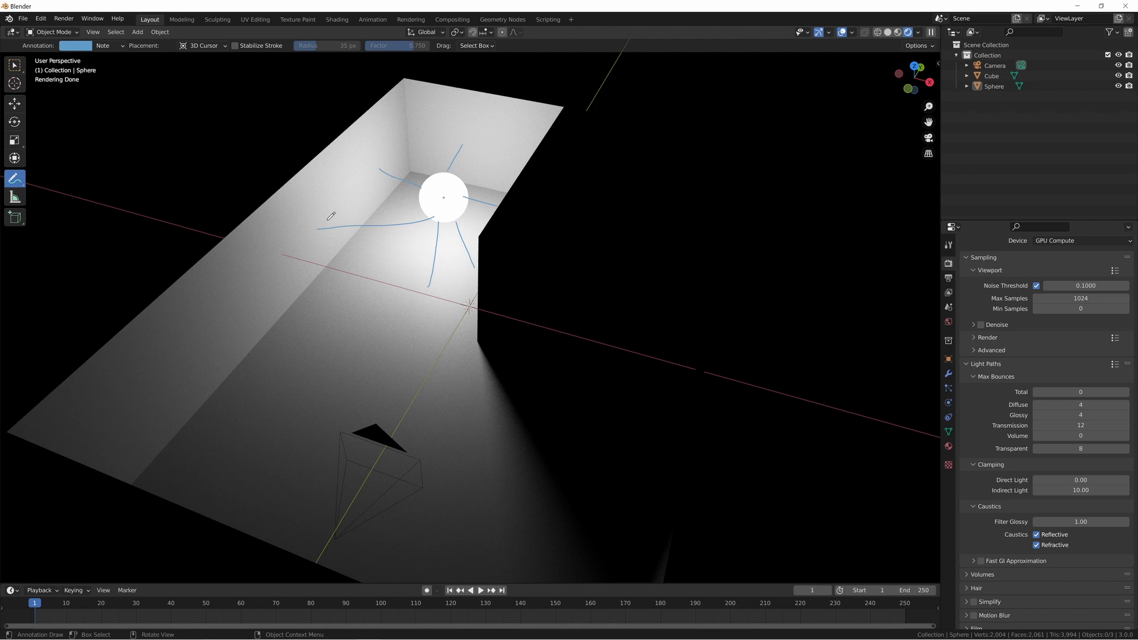
pyautogui.moveTo(389, 172)
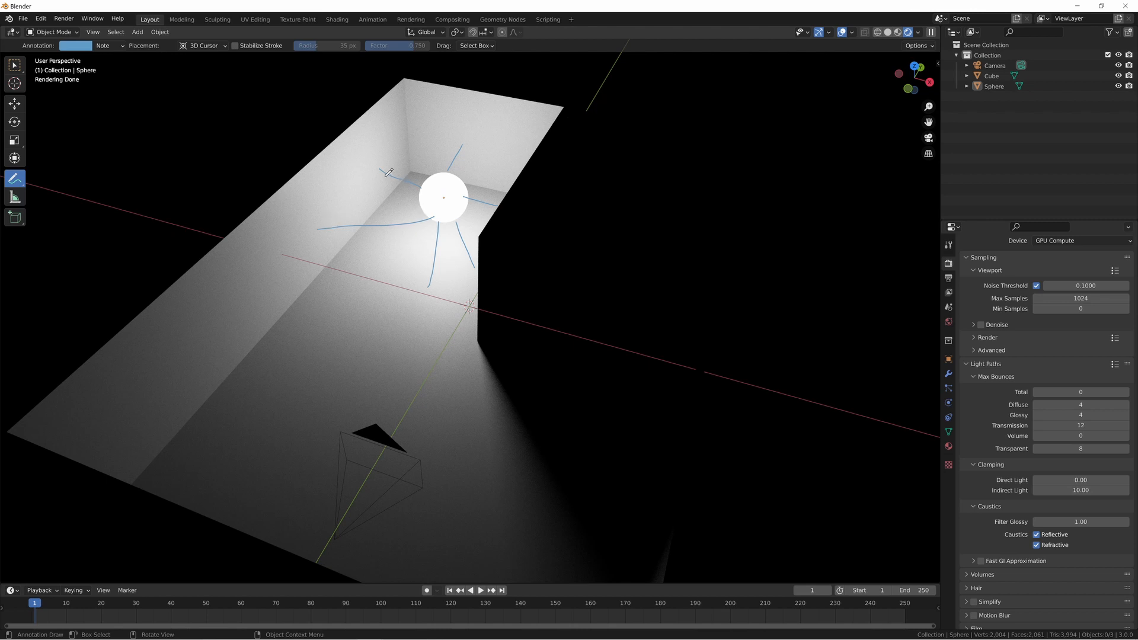
pyautogui.moveTo(389, 173); pyautogui.dragTo(352, 260)
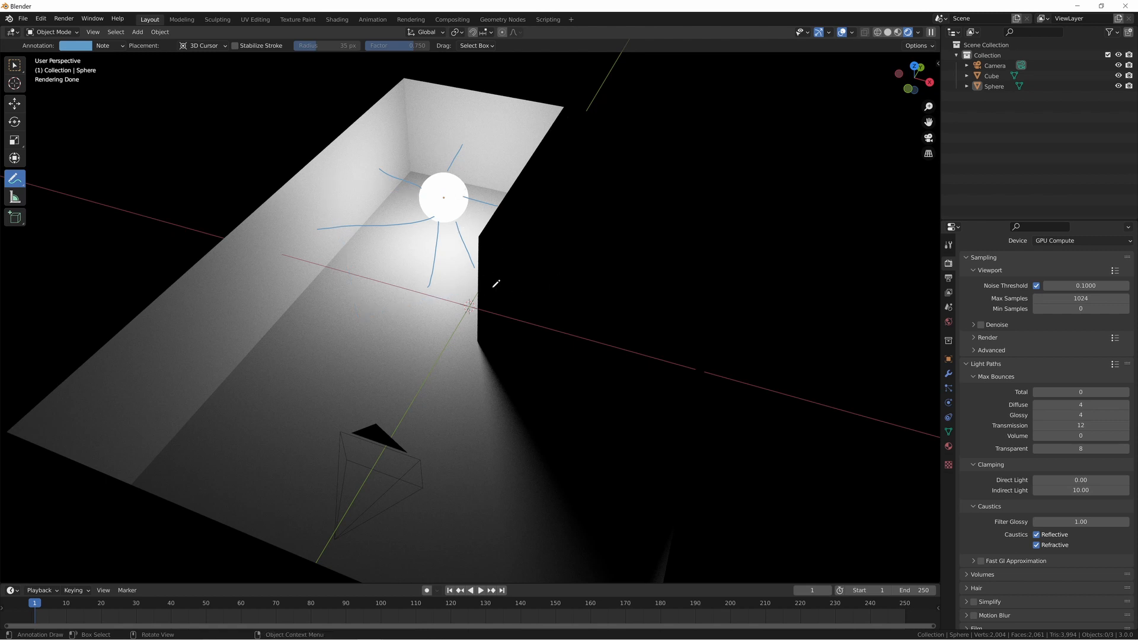
pyautogui.moveTo(567, 250)
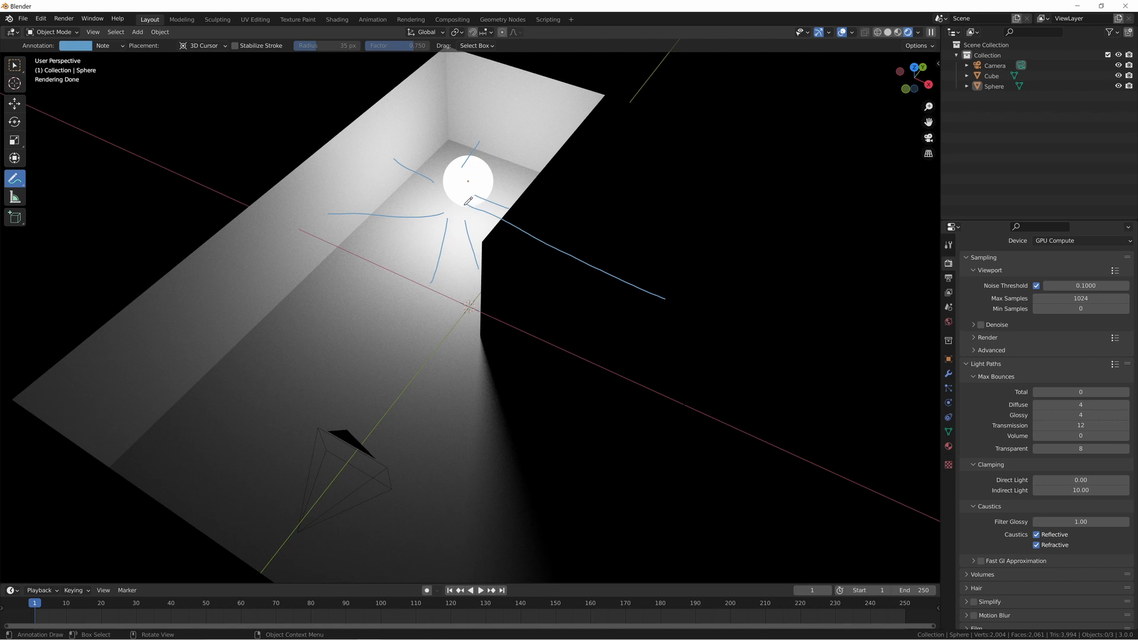
pyautogui.moveTo(468, 202); pyautogui.dragTo(458, 390)
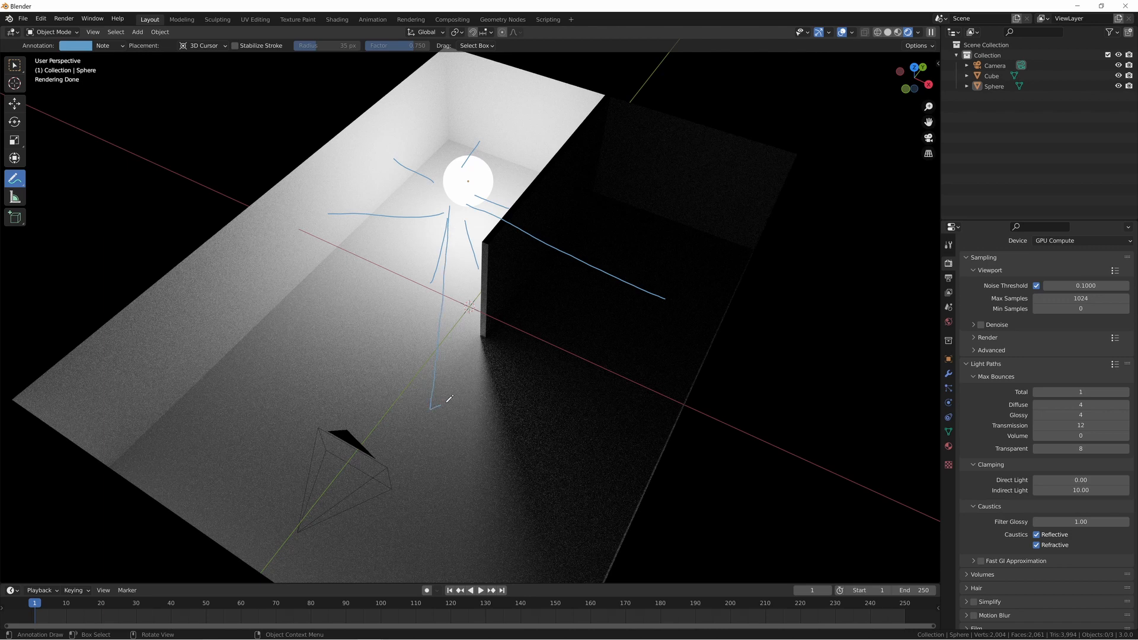
# Sketch a ray bouncing off the floor and raise the Total max bounces to 5.
pyautogui.moveTo(441, 404); pyautogui.dragTo(738, 283)
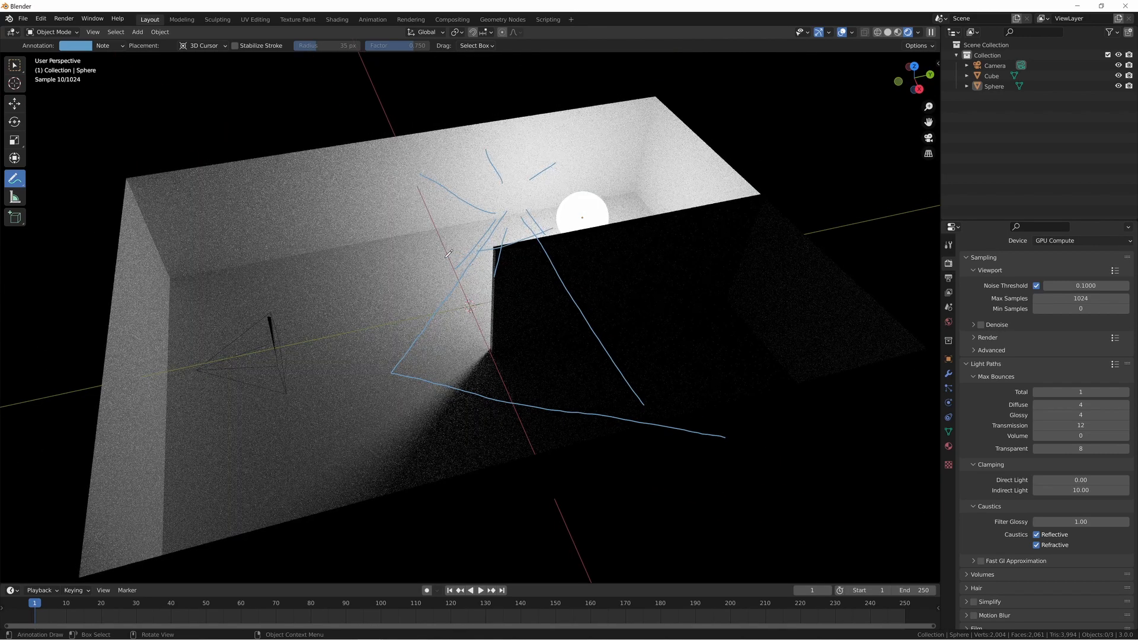
pyautogui.moveTo(153, 357); pyautogui.dragTo(813, 331)
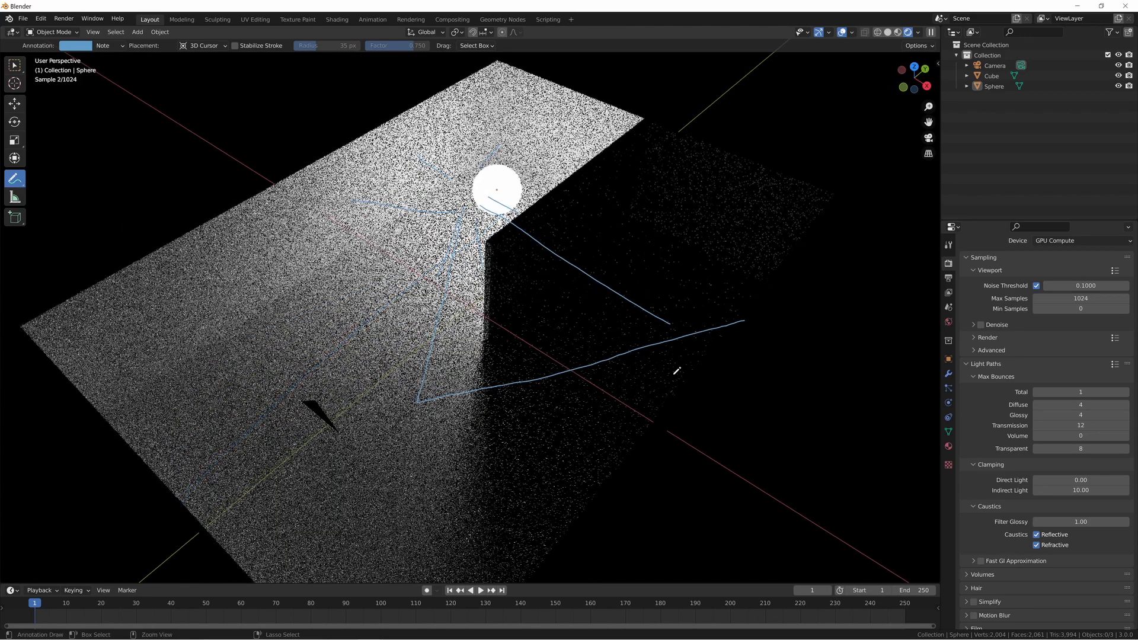
pyautogui.click(1126, 393)
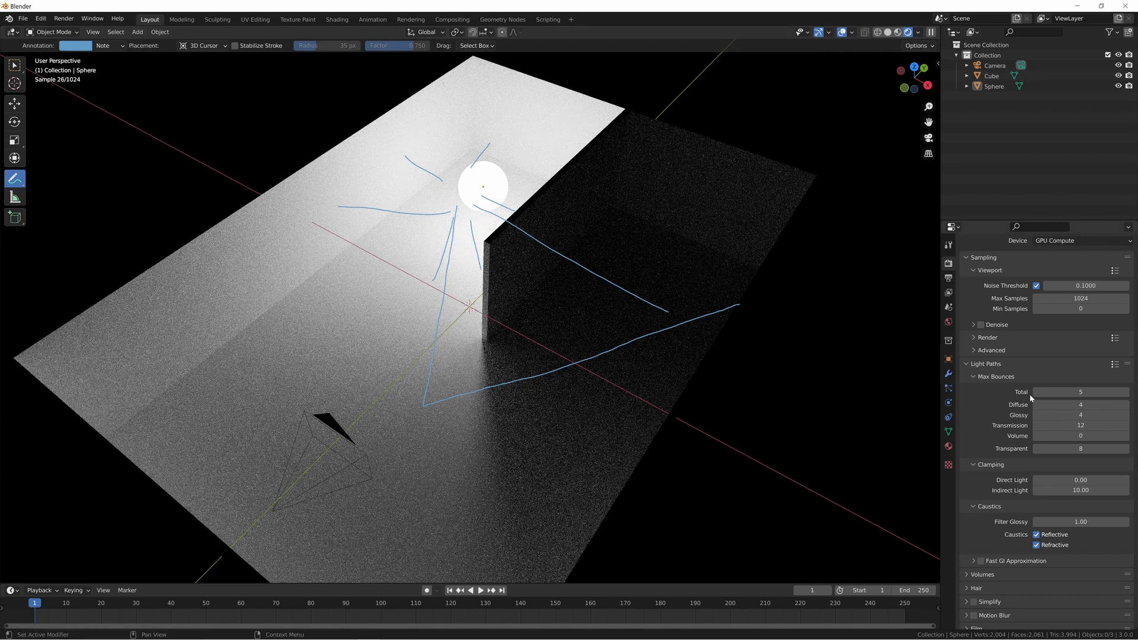
pyautogui.moveTo(1078, 392)
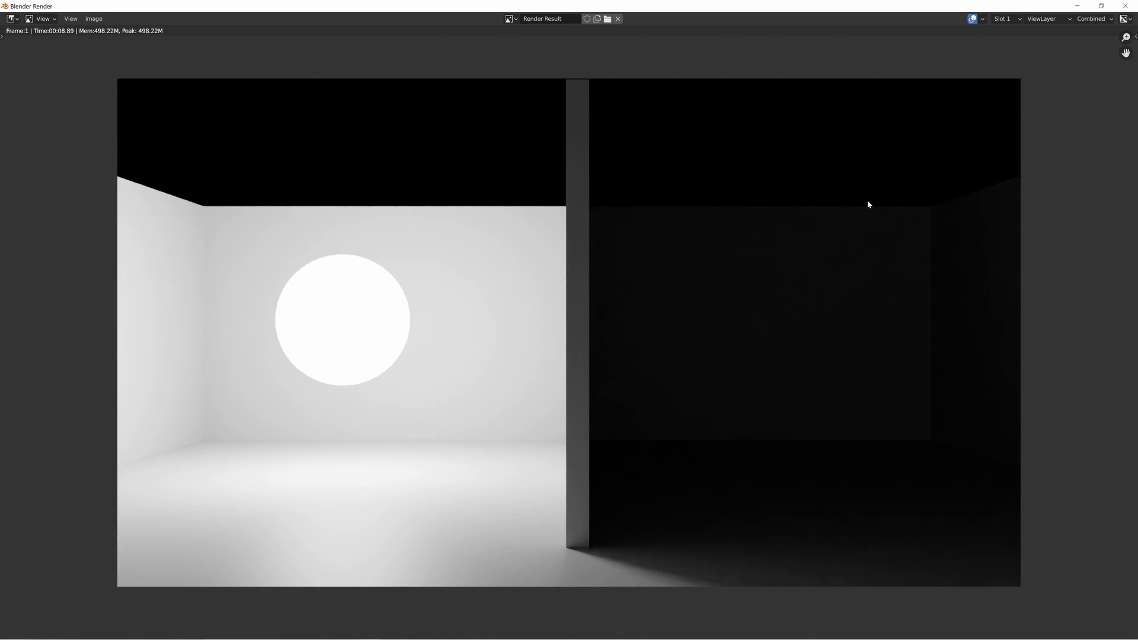
pyautogui.moveTo(1065, 281)
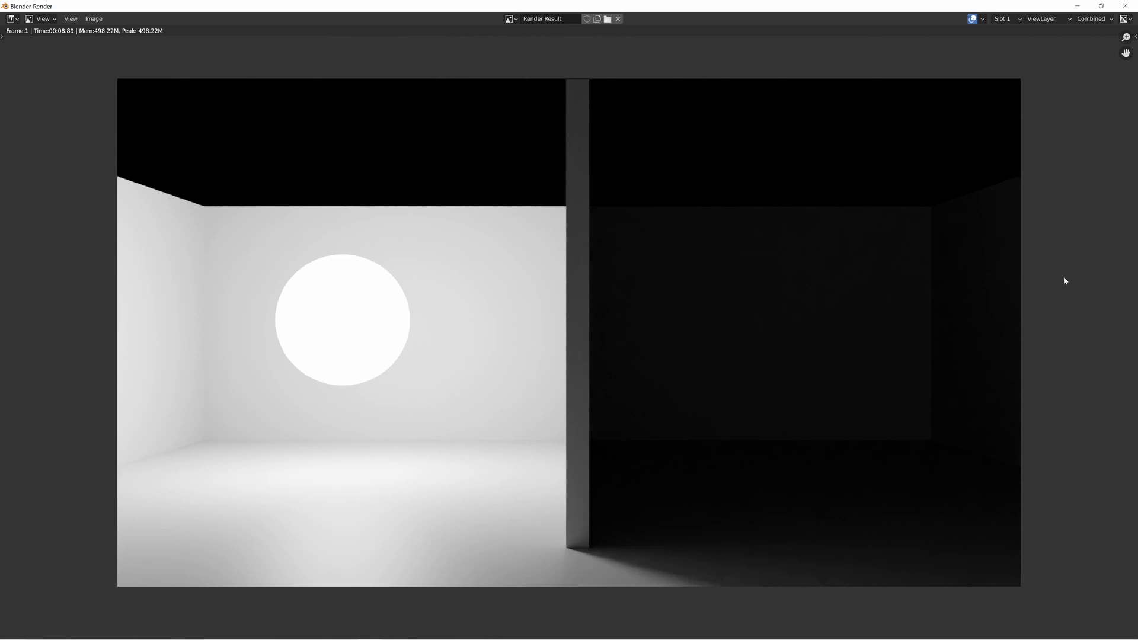
pyautogui.moveTo(915, 246)
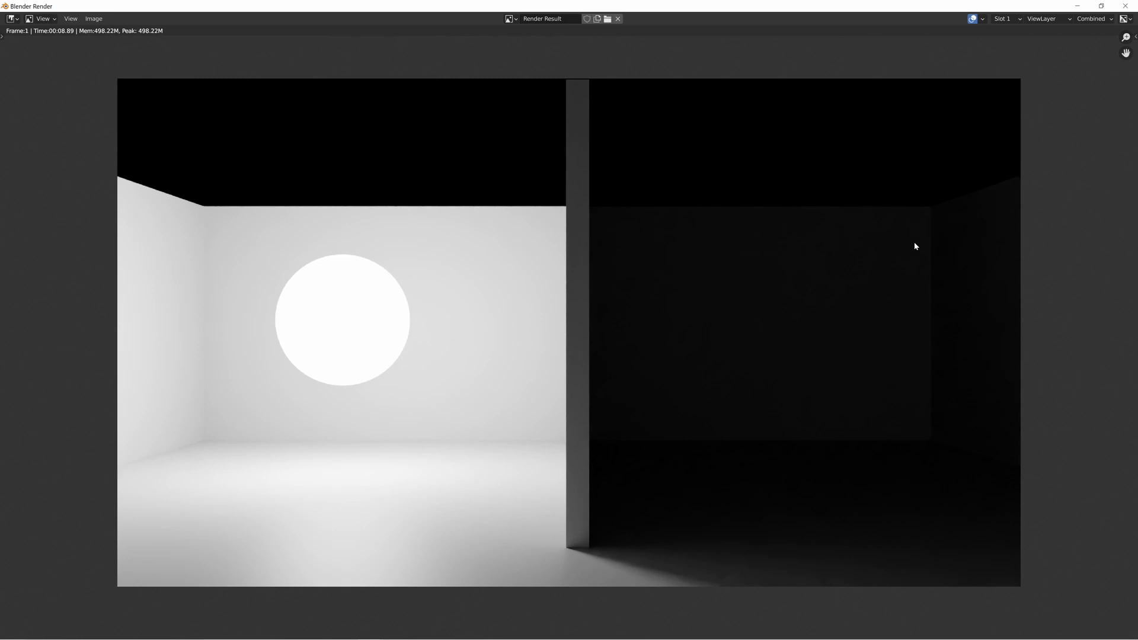
pyautogui.moveTo(731, 373)
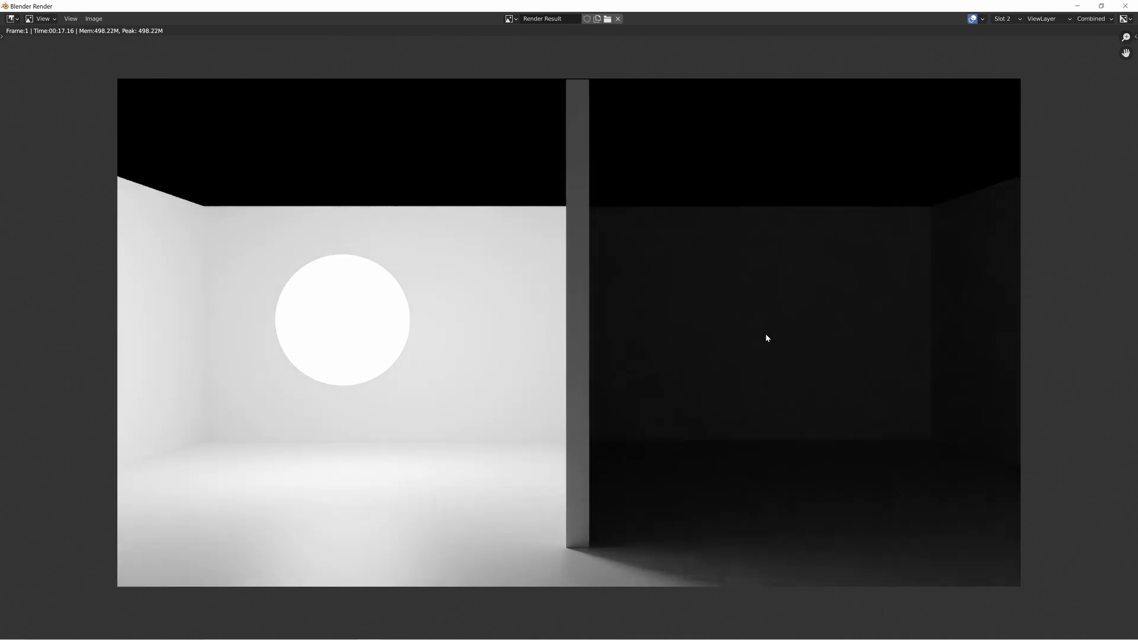
pyautogui.moveTo(832, 344)
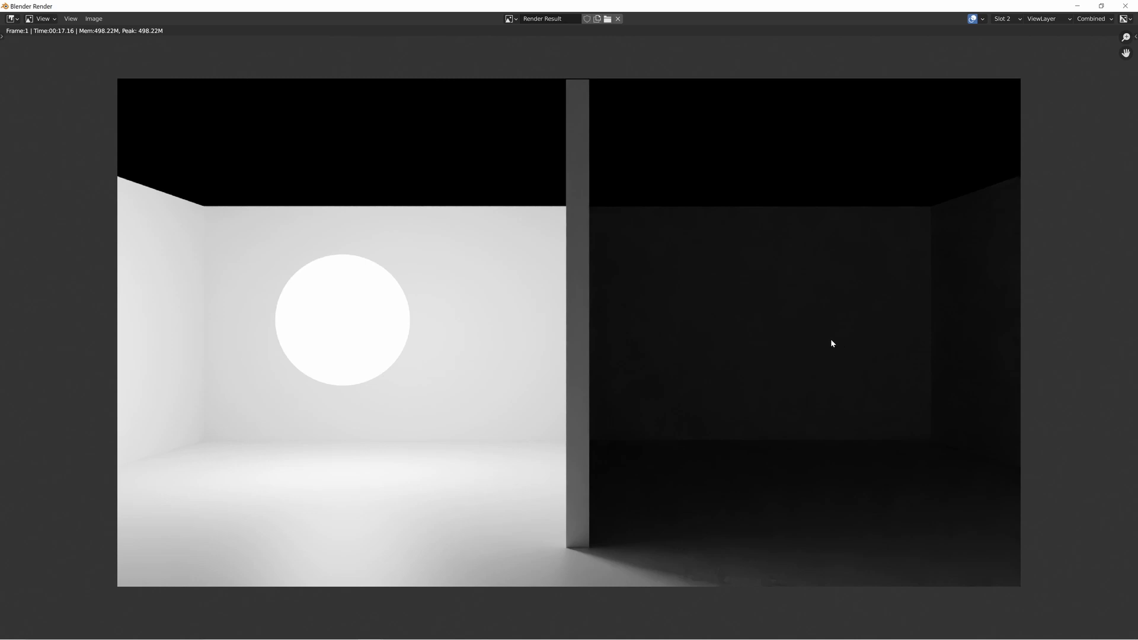
# Show the Slot 3 render to compare against the earlier slots.
pyautogui.click(1002, 18)
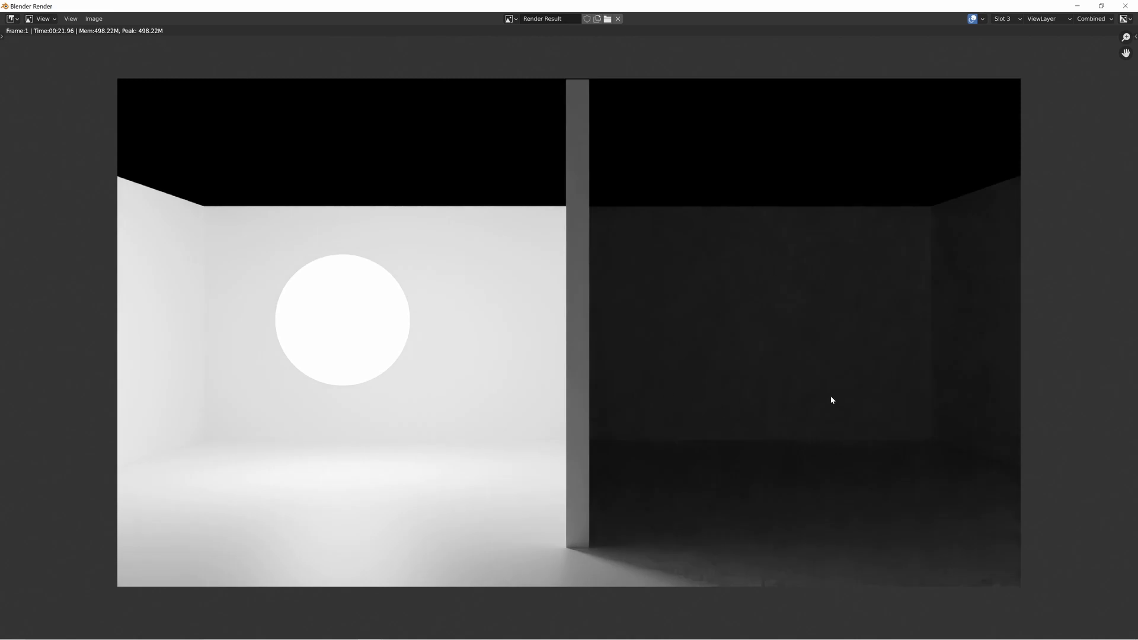
pyautogui.moveTo(794, 449)
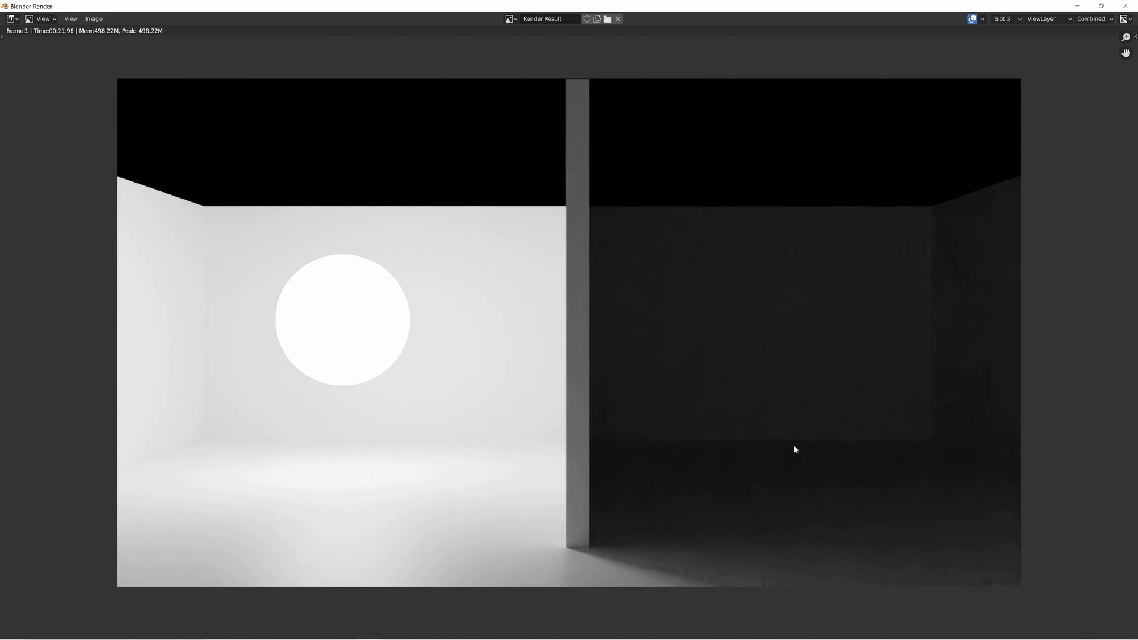
pyautogui.moveTo(774, 349)
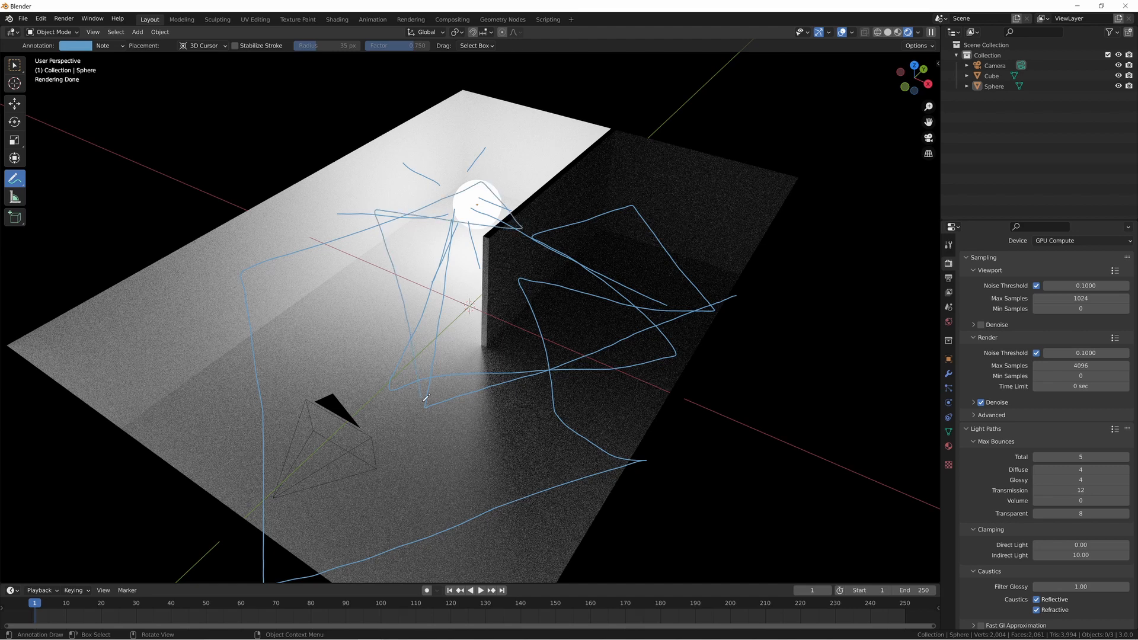
pyautogui.moveTo(427, 399); pyautogui.dragTo(655, 198)
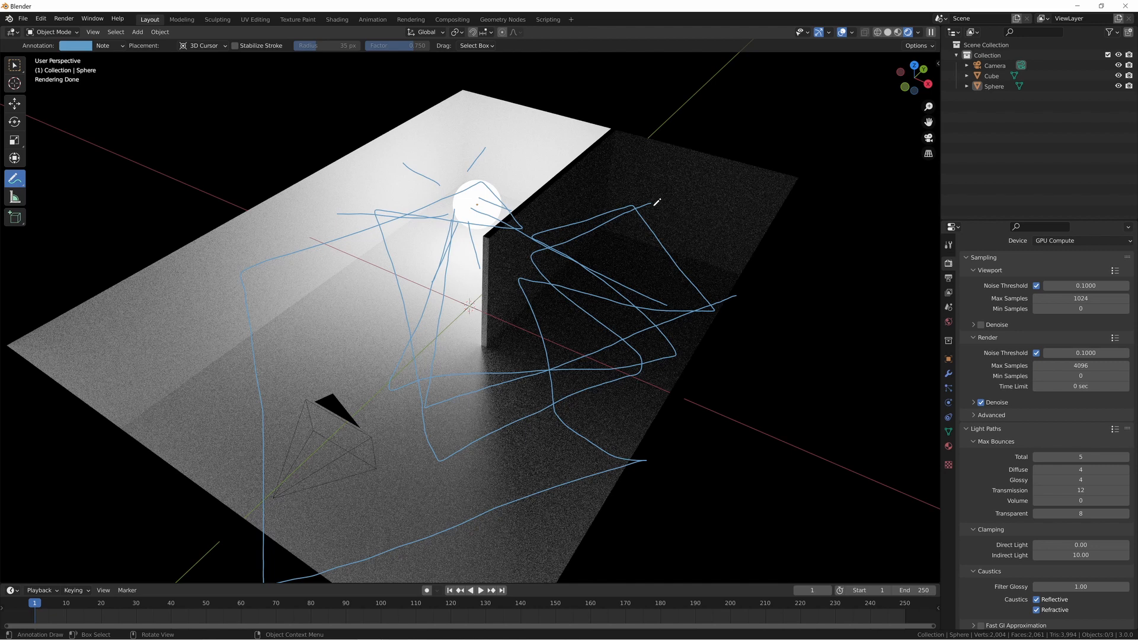
pyautogui.moveTo(726, 294)
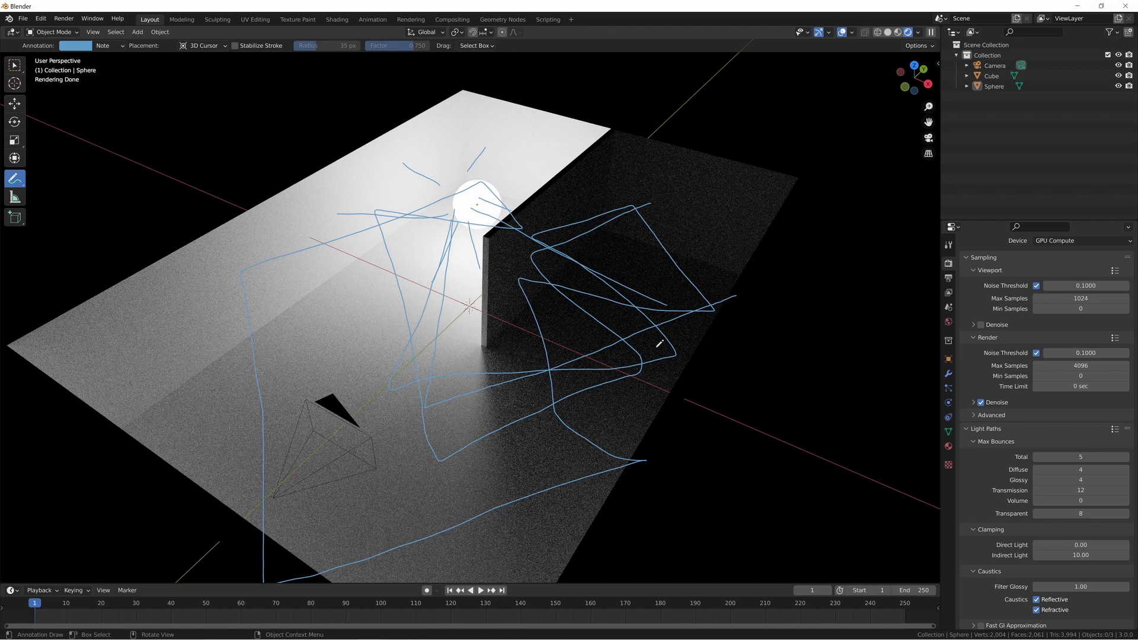
pyautogui.moveTo(602, 354)
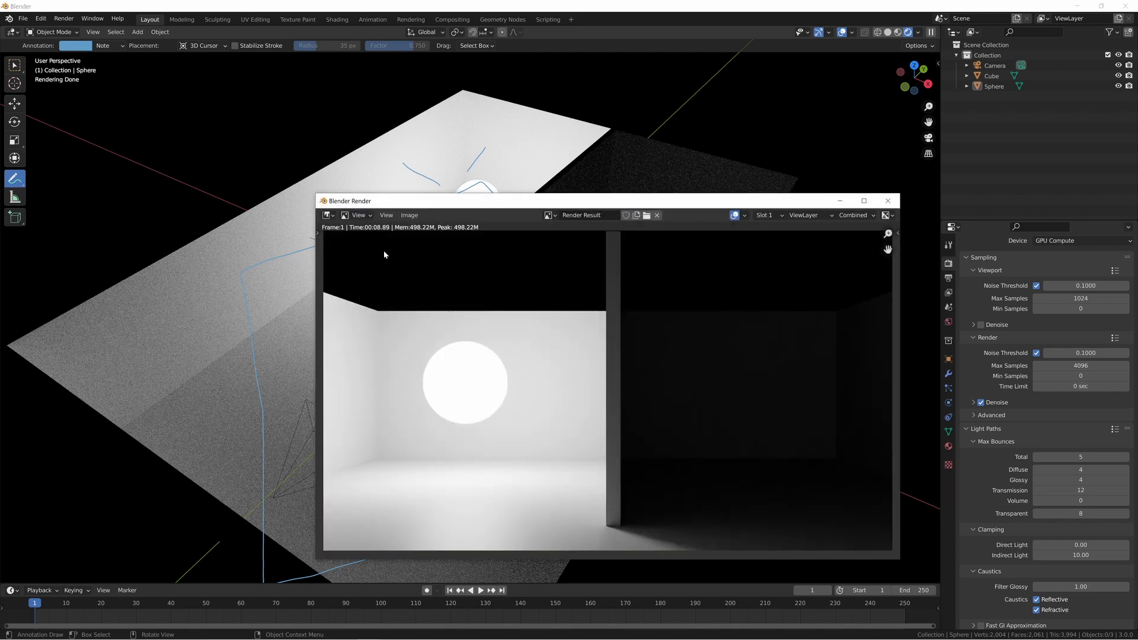
pyautogui.moveTo(379, 239)
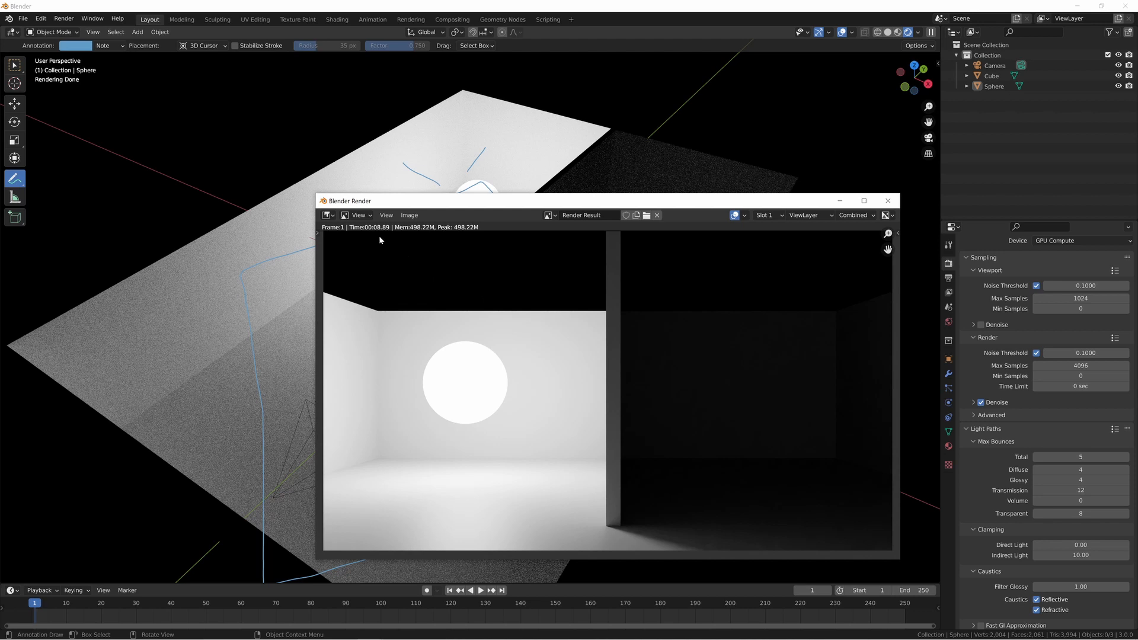
pyautogui.moveTo(380, 237)
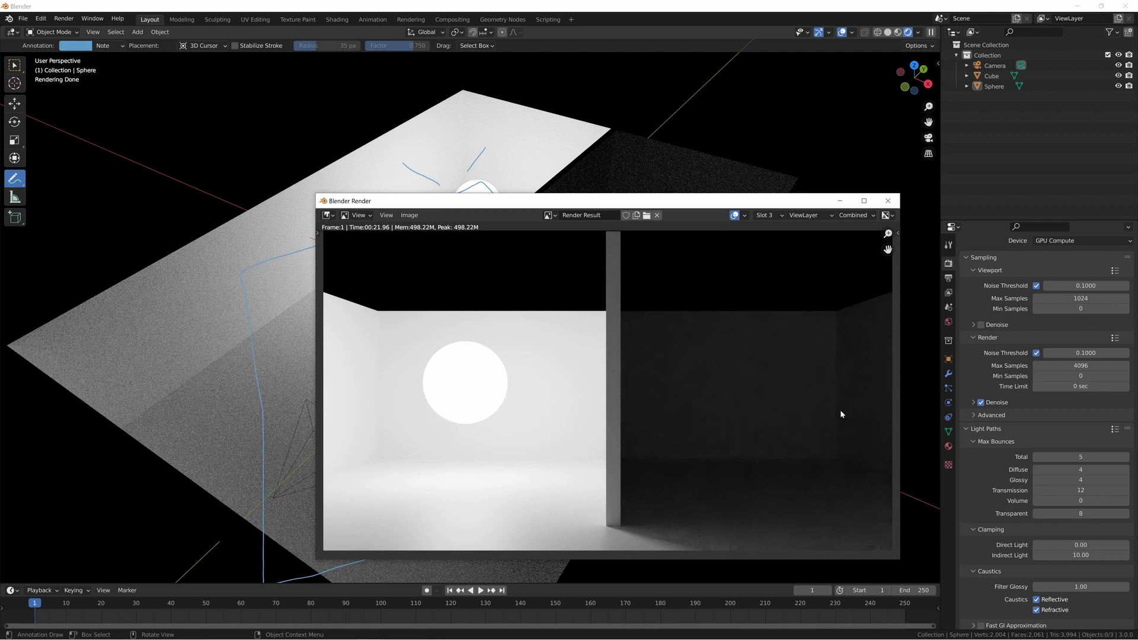
pyautogui.moveTo(761, 452)
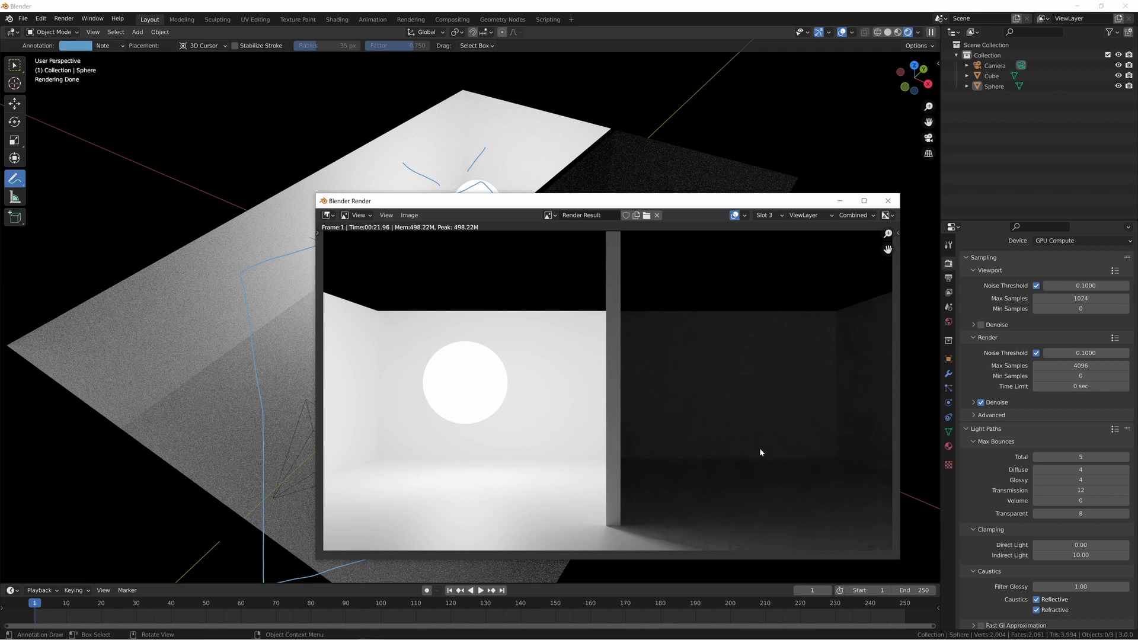
pyautogui.moveTo(923, 453)
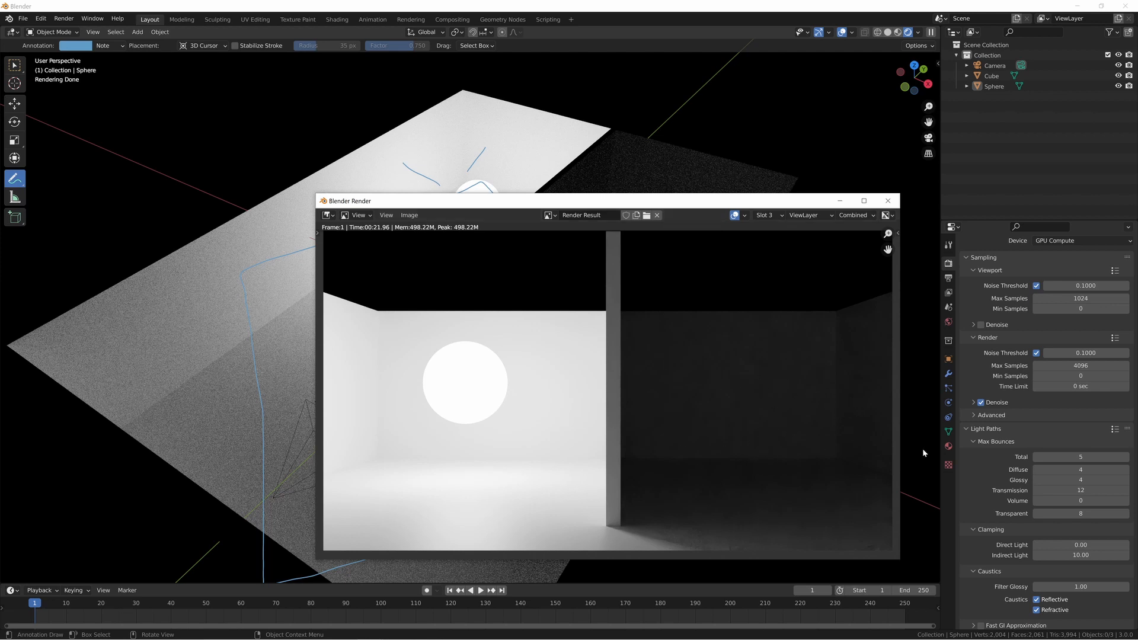
pyautogui.moveTo(1086, 467)
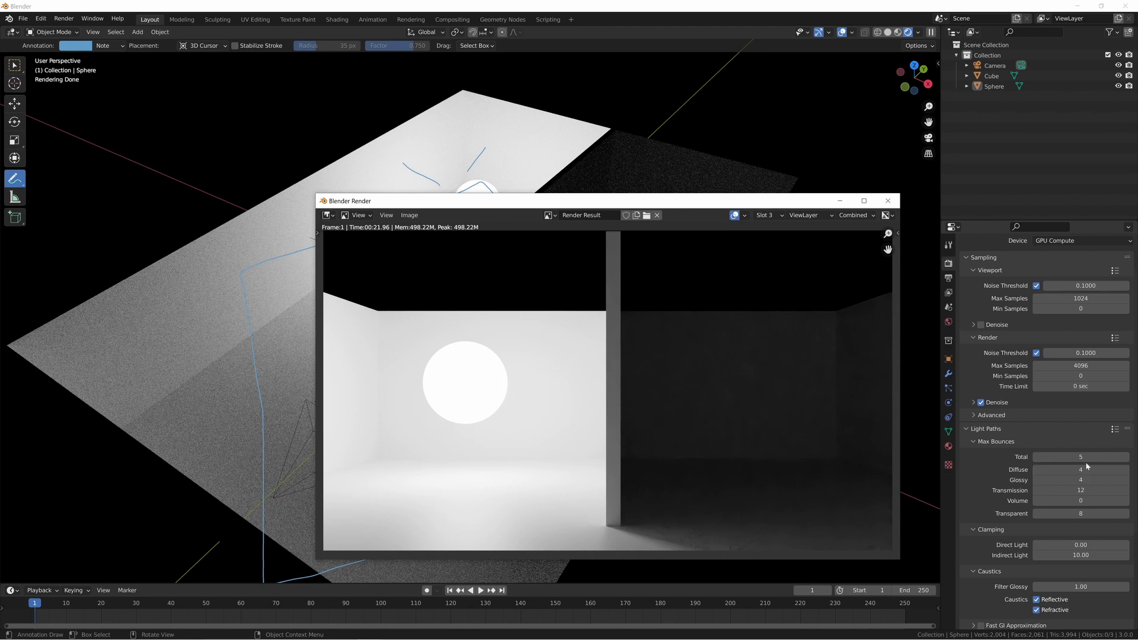
pyautogui.moveTo(790, 407)
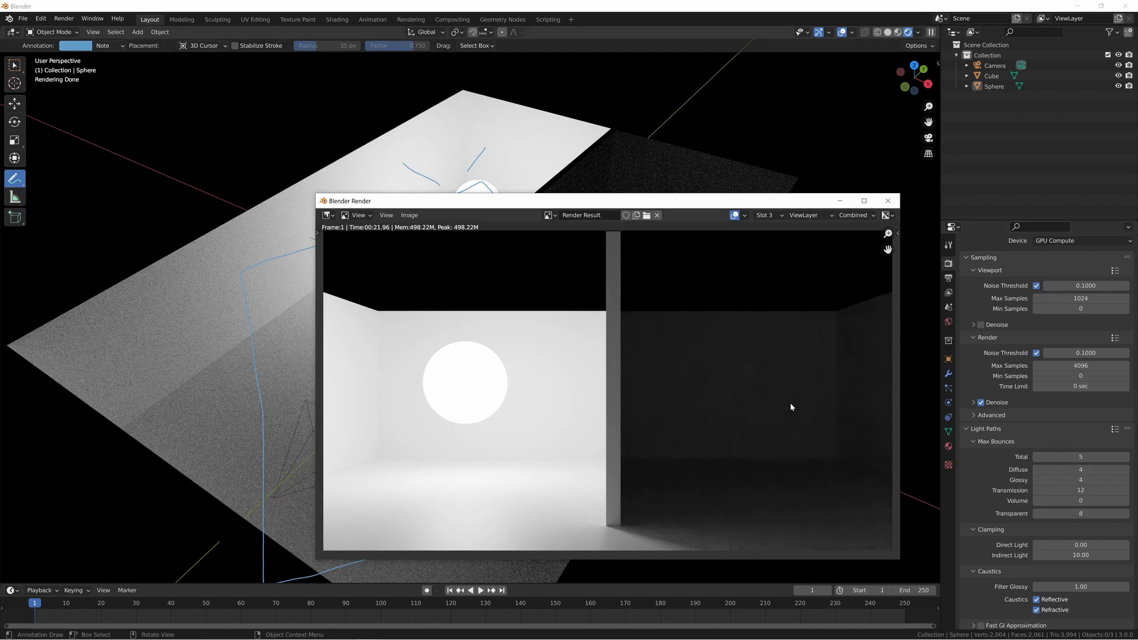
pyautogui.moveTo(887, 215)
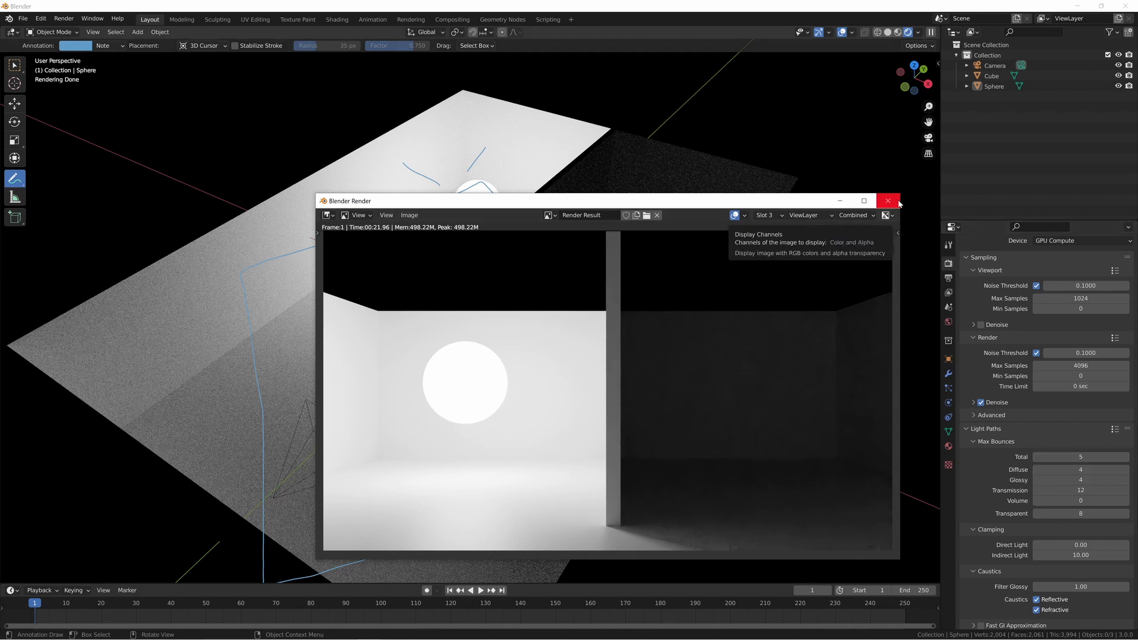
pyautogui.moveTo(888, 201)
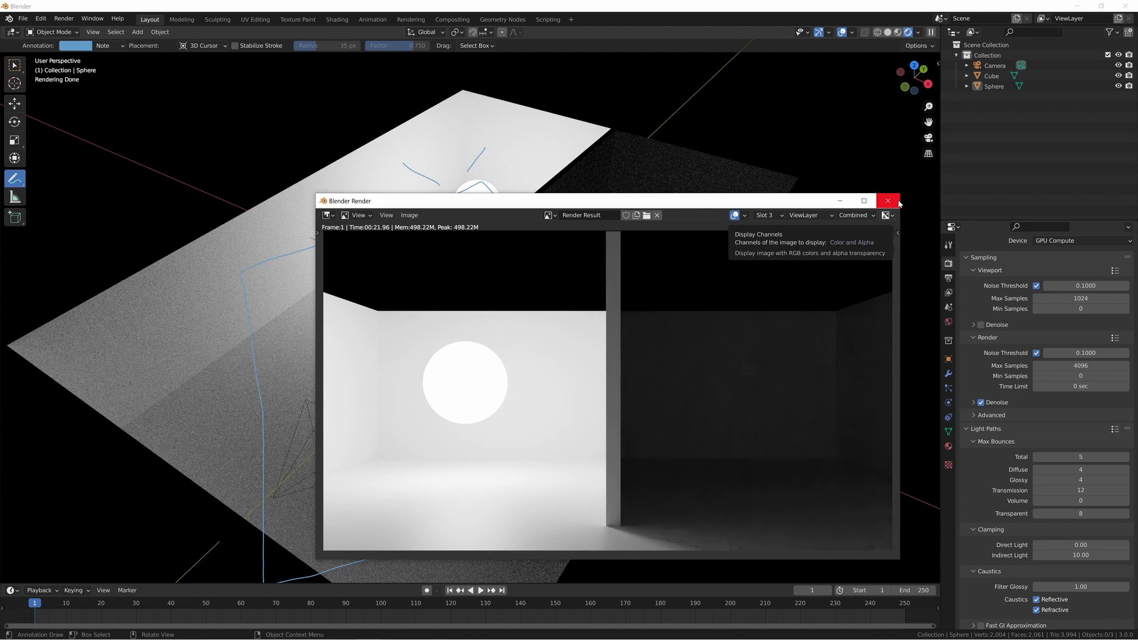
# Close the Blender Render window to return to the live rendered room.
pyautogui.click(887, 201)
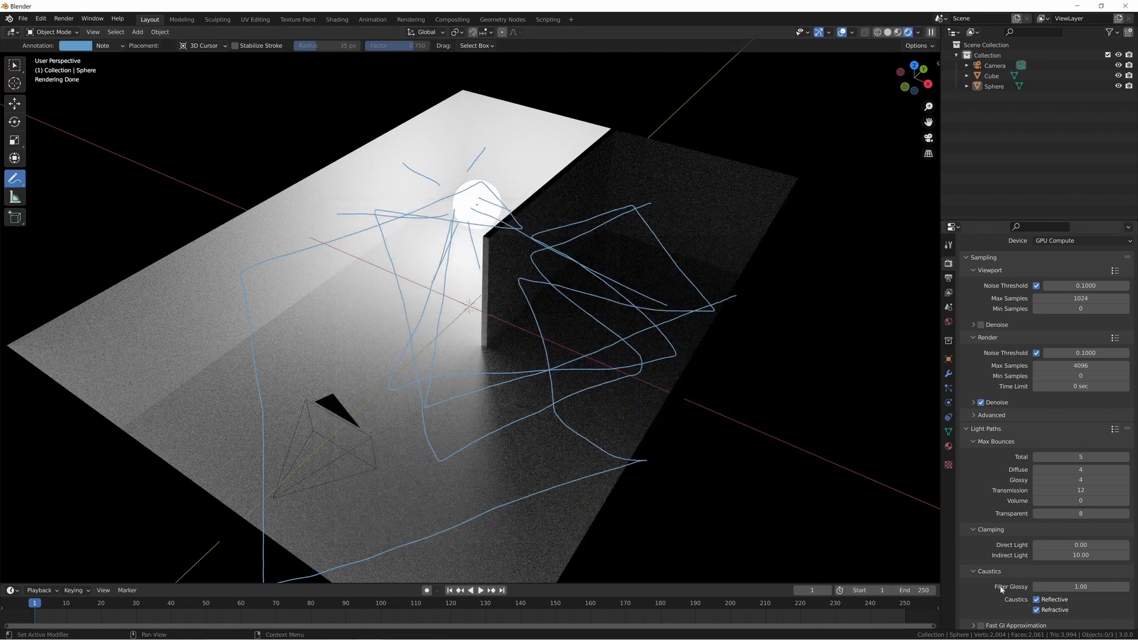
pyautogui.moveTo(1024, 504)
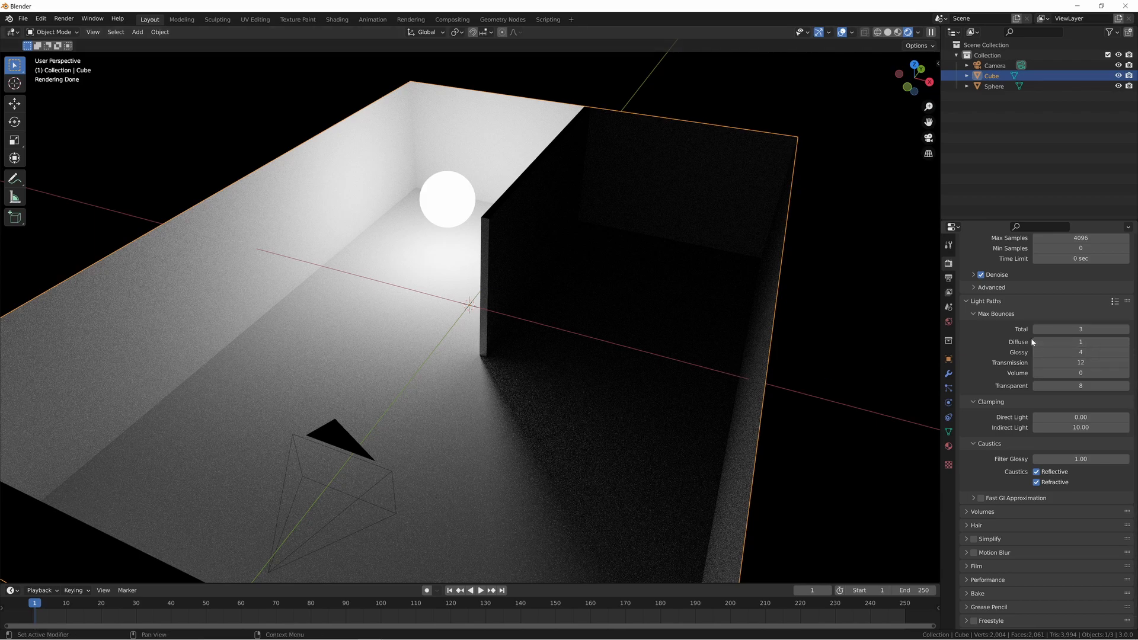
pyautogui.moveTo(1023, 353)
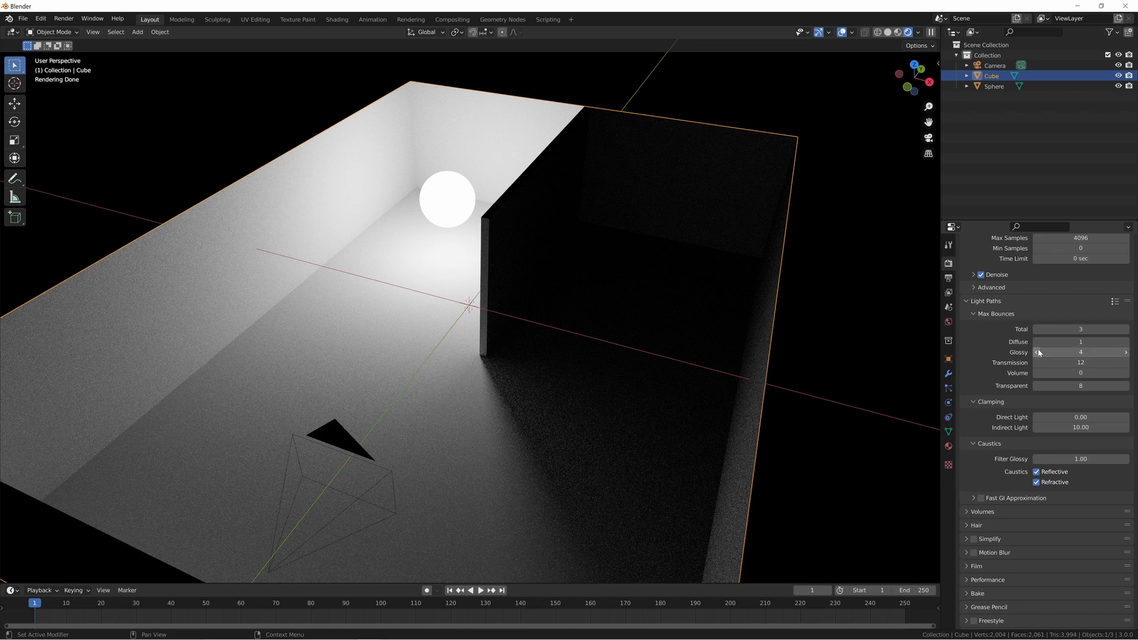
pyautogui.moveTo(1081, 352)
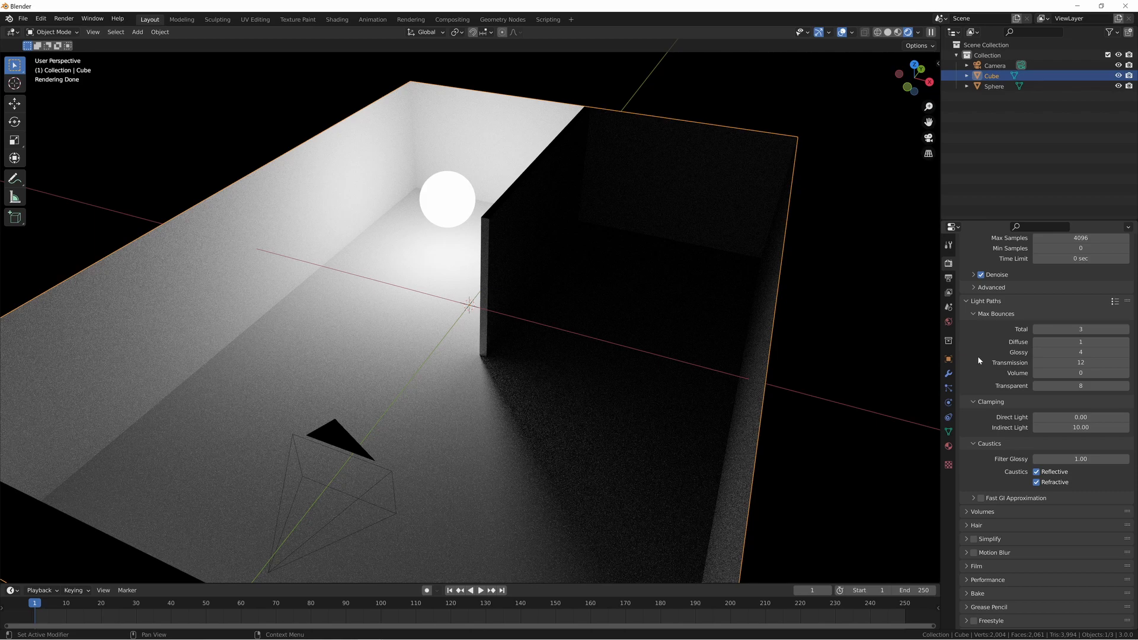
pyautogui.moveTo(1014, 366)
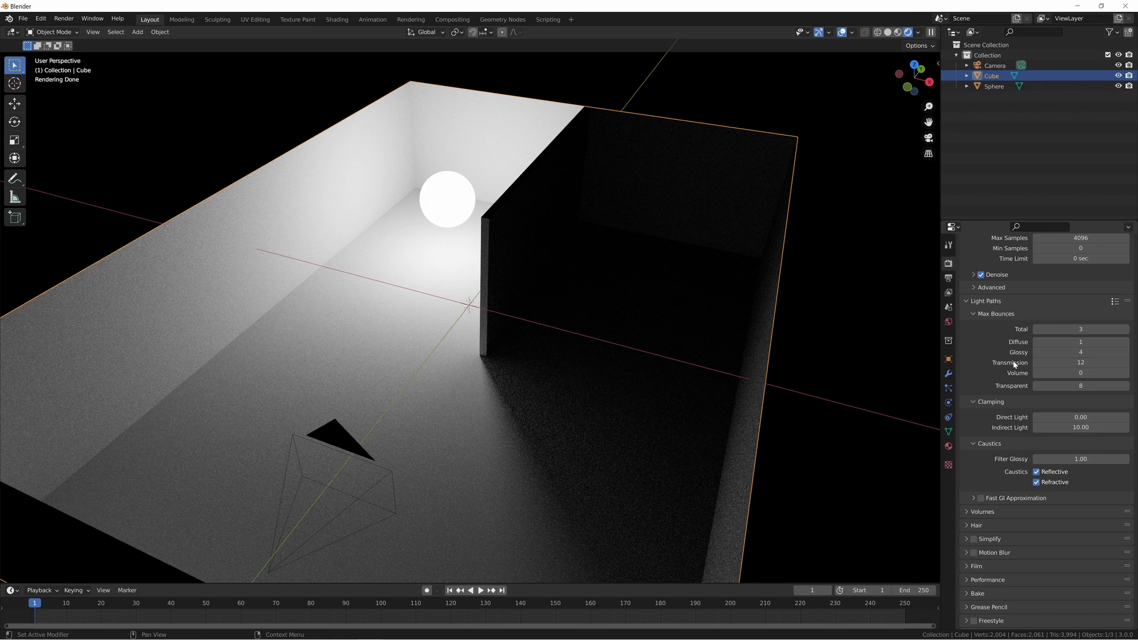
pyautogui.moveTo(1016, 383)
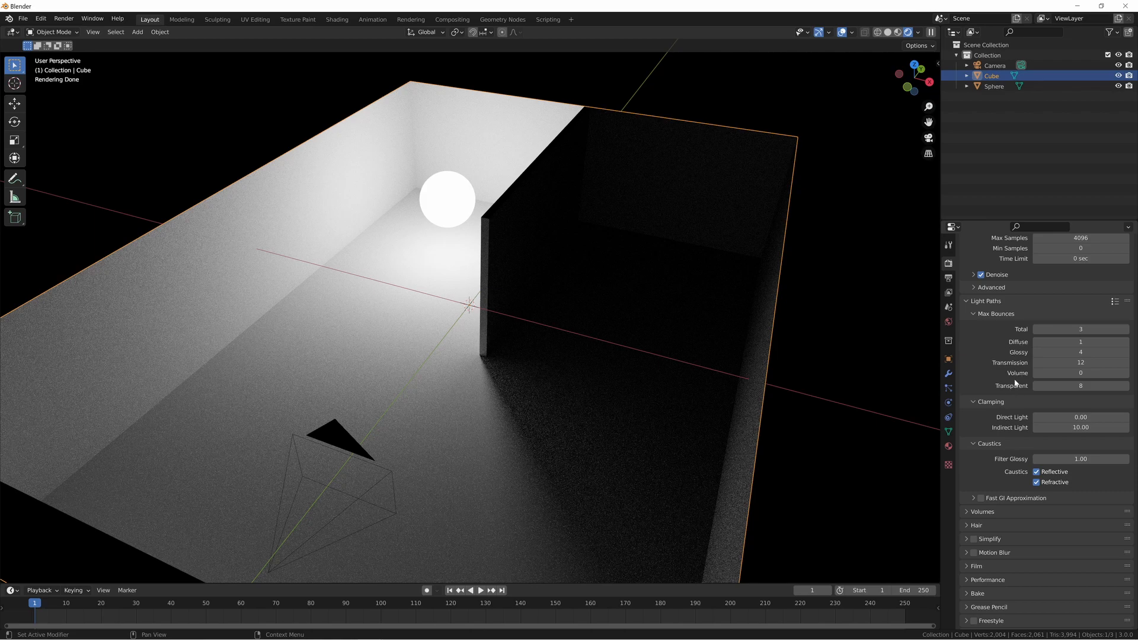
pyautogui.moveTo(1016, 377)
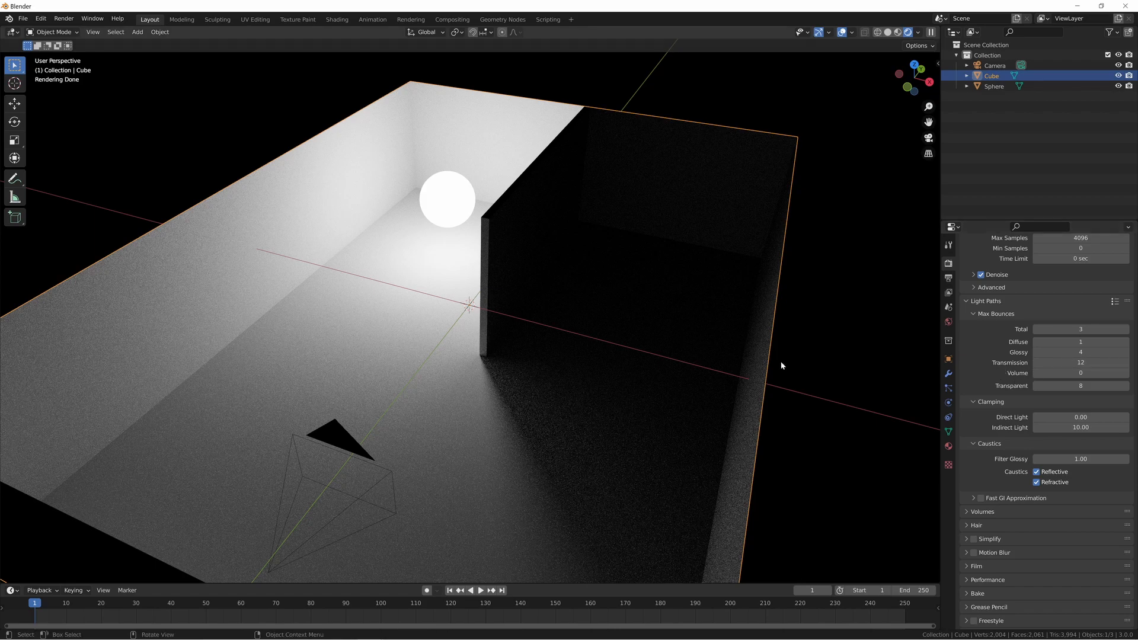
pyautogui.moveTo(715, 341)
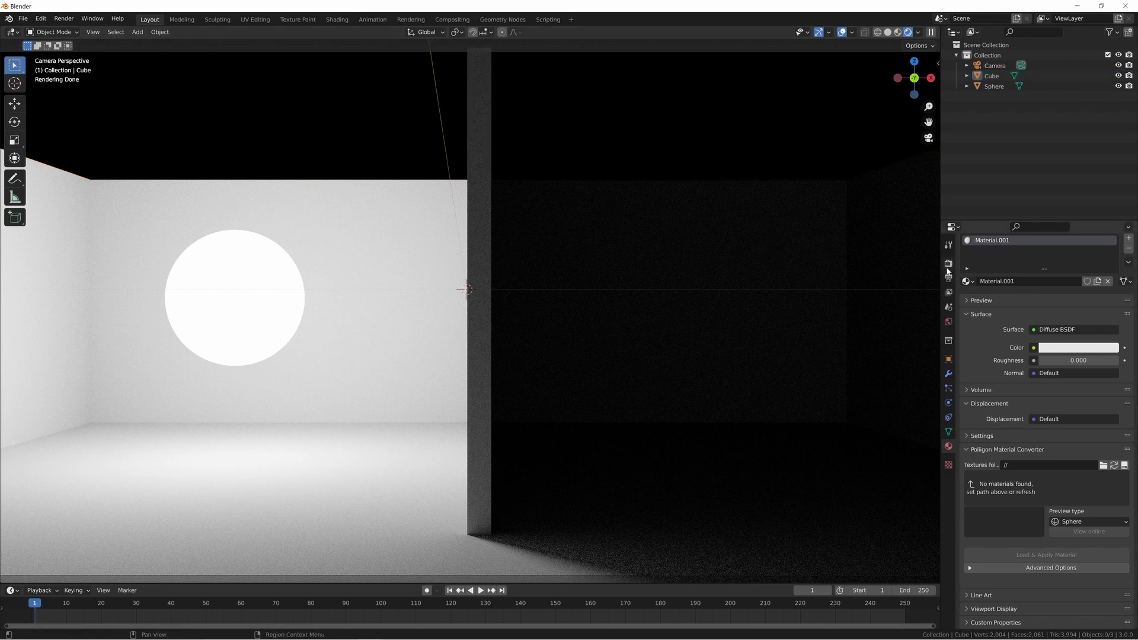
# Show Render Properties with the Light Paths bounce limits.
pyautogui.click(948, 245)
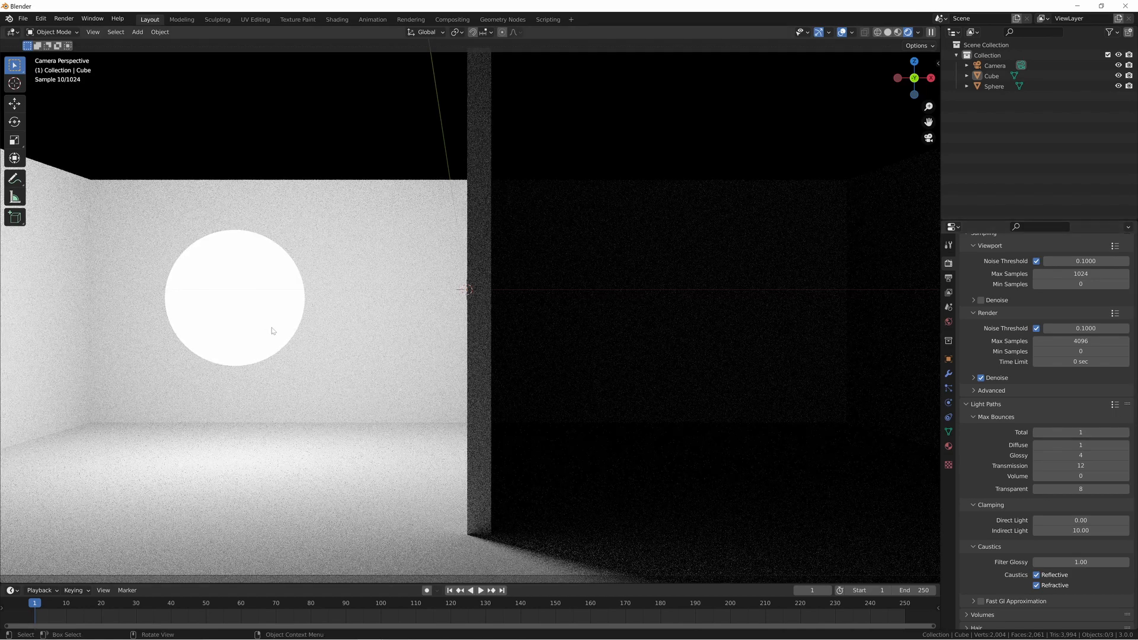
pyautogui.moveTo(671, 314)
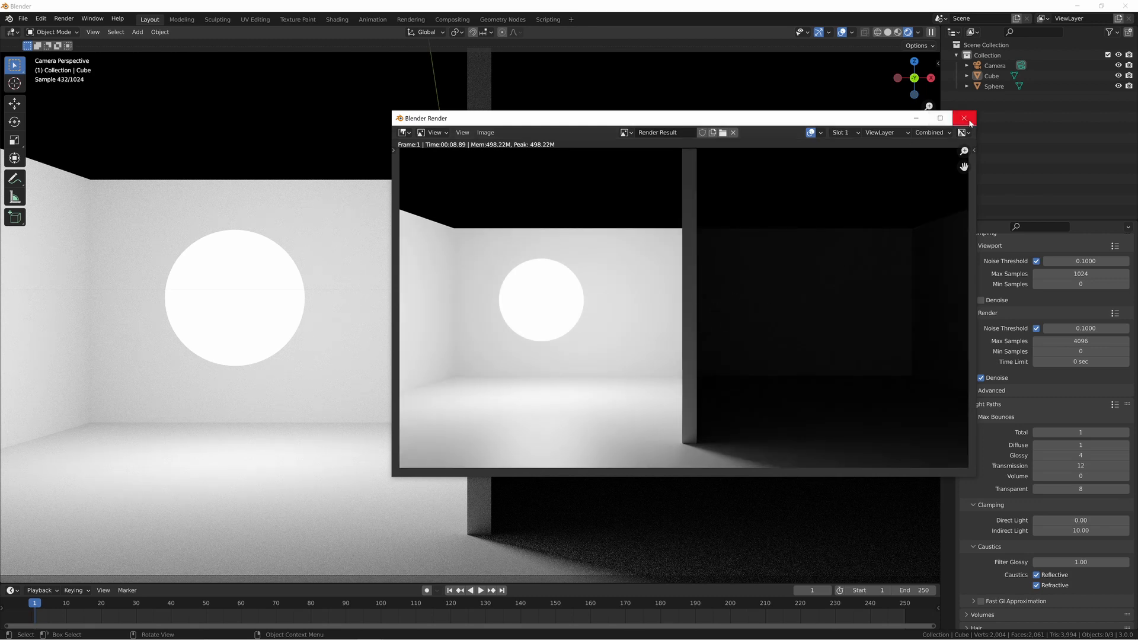
pyautogui.click(965, 117)
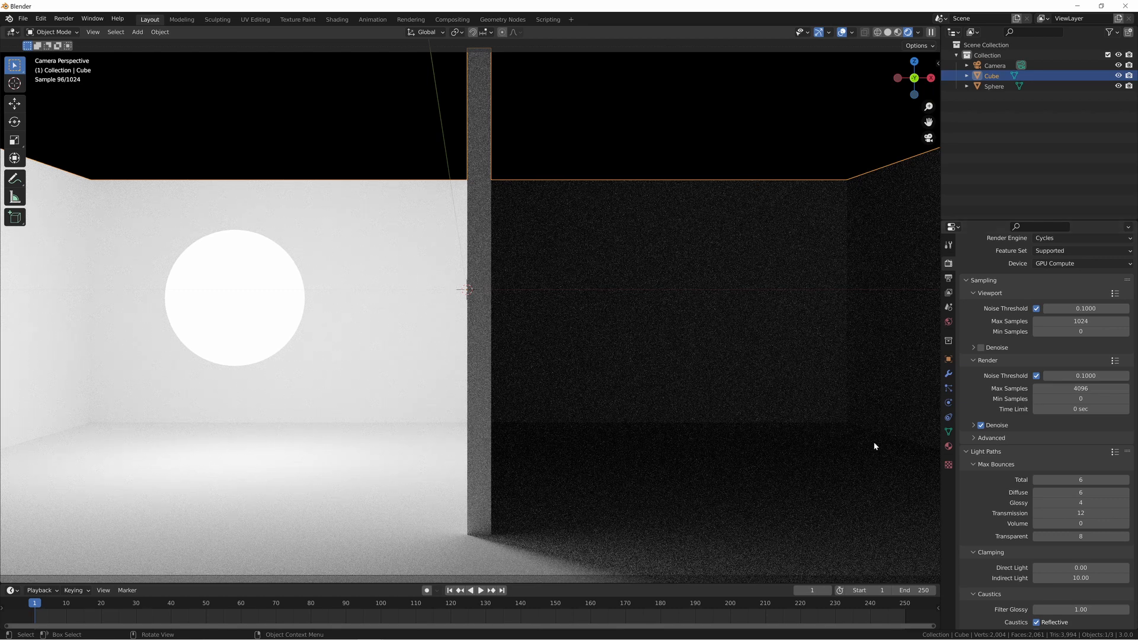
# Change the room's surface to Glossy BSDF with lower roughness and return to Render Properties.
pyautogui.click(1056, 328)
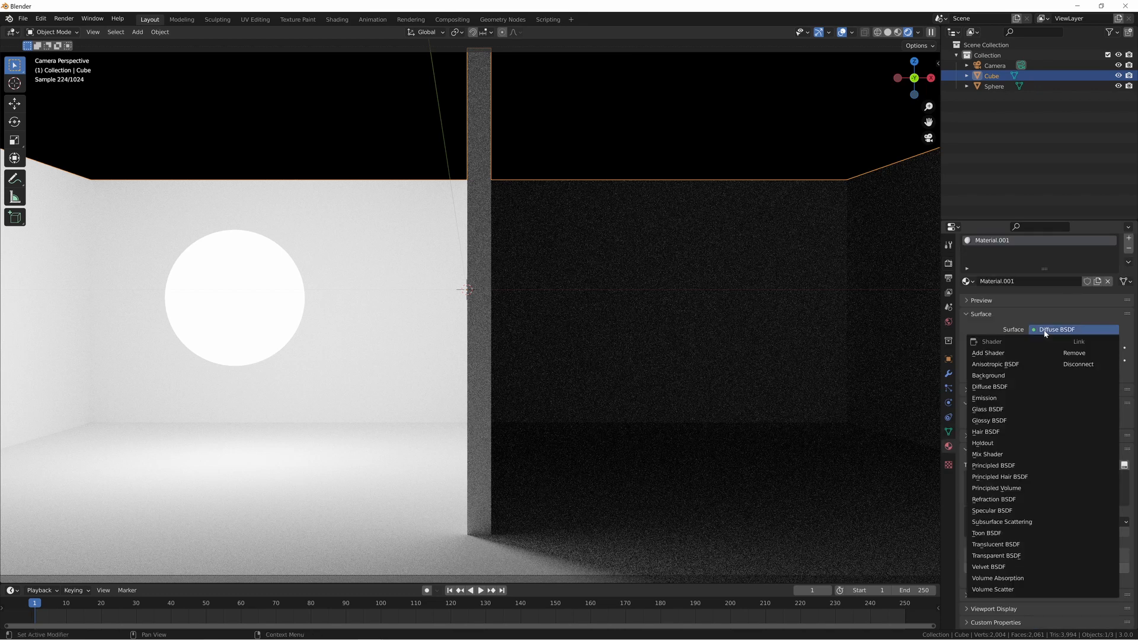
pyautogui.click(989, 420)
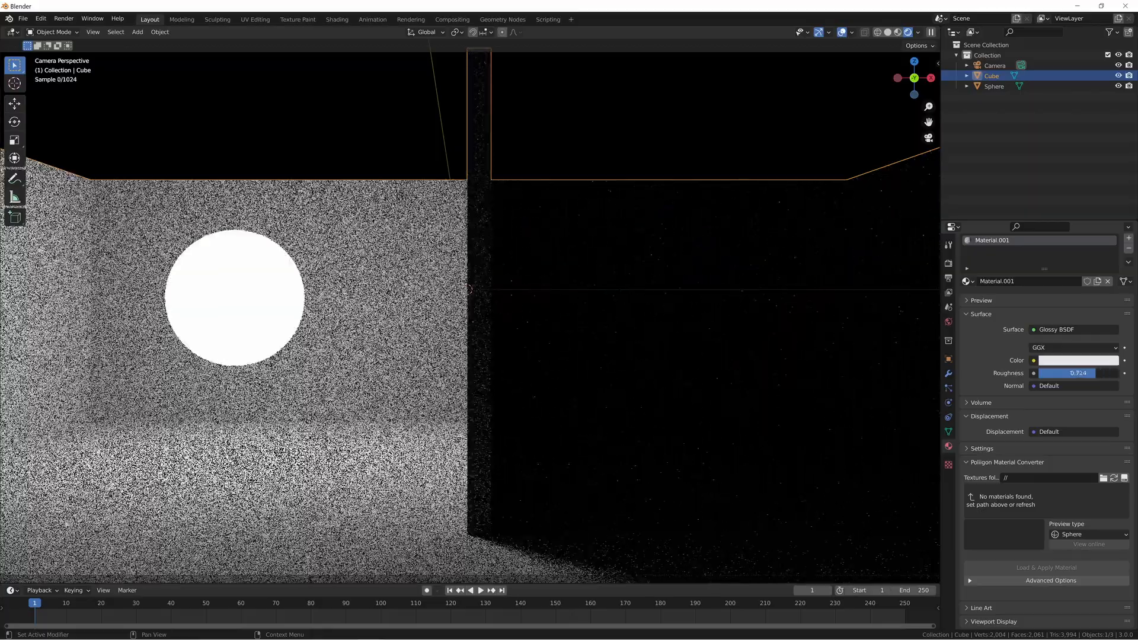
pyautogui.click(1077, 374)
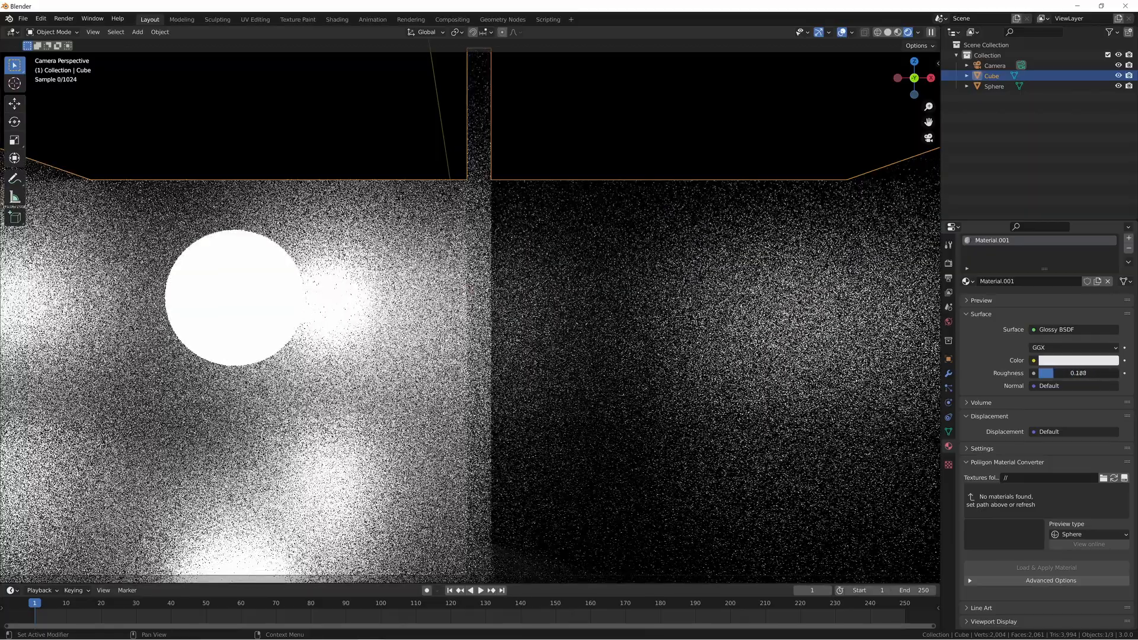
pyautogui.click(949, 244)
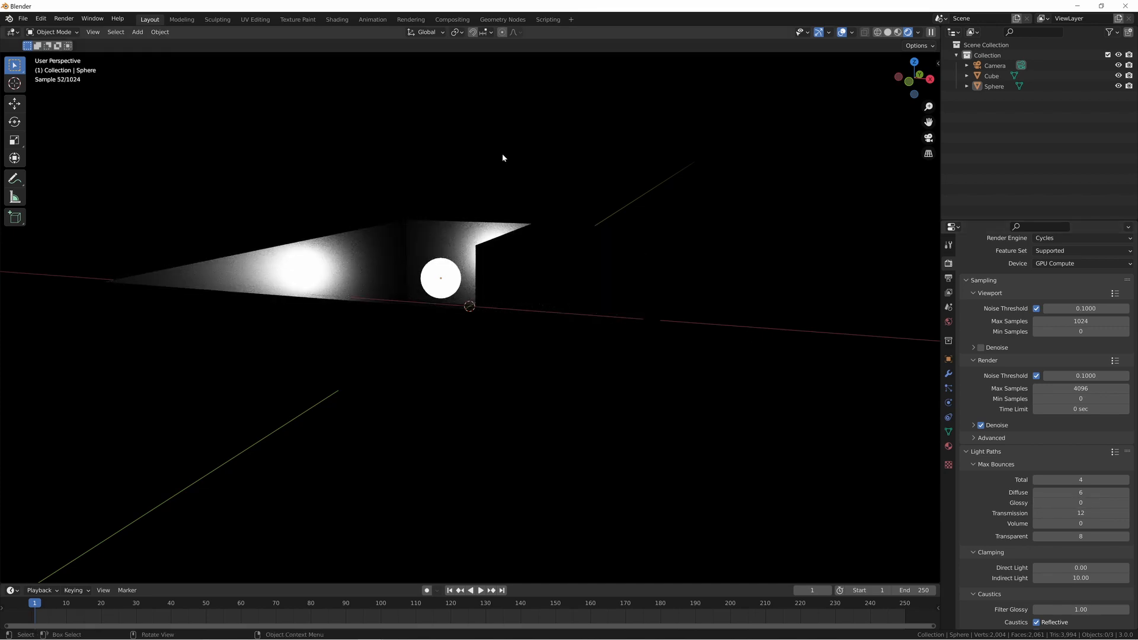
# Go to camera view, select the outer volume box Cube.001 and zoom out to see it whole.
pyautogui.press('KP_0')
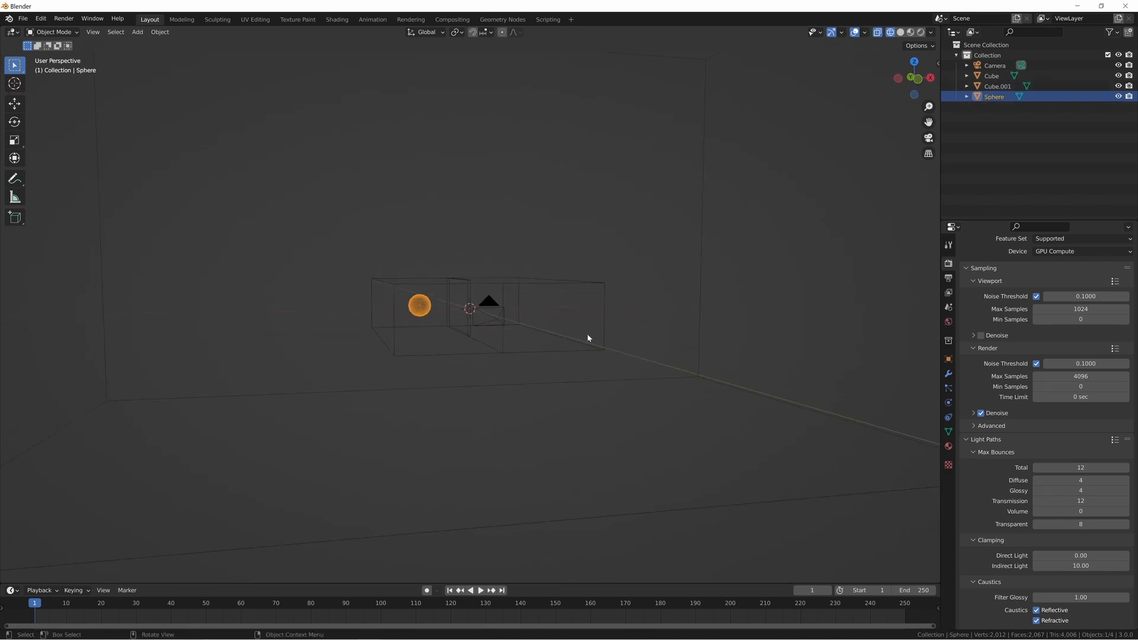
pyautogui.click(996, 85)
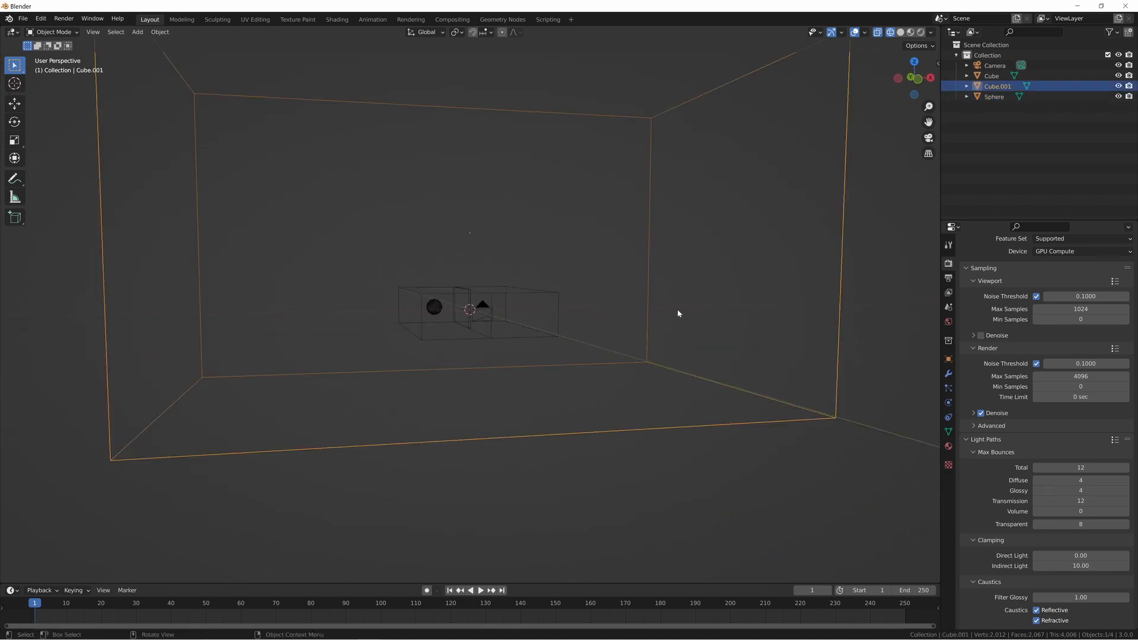
pyautogui.moveTo(678, 313); pyautogui.dragTo(526, 335)
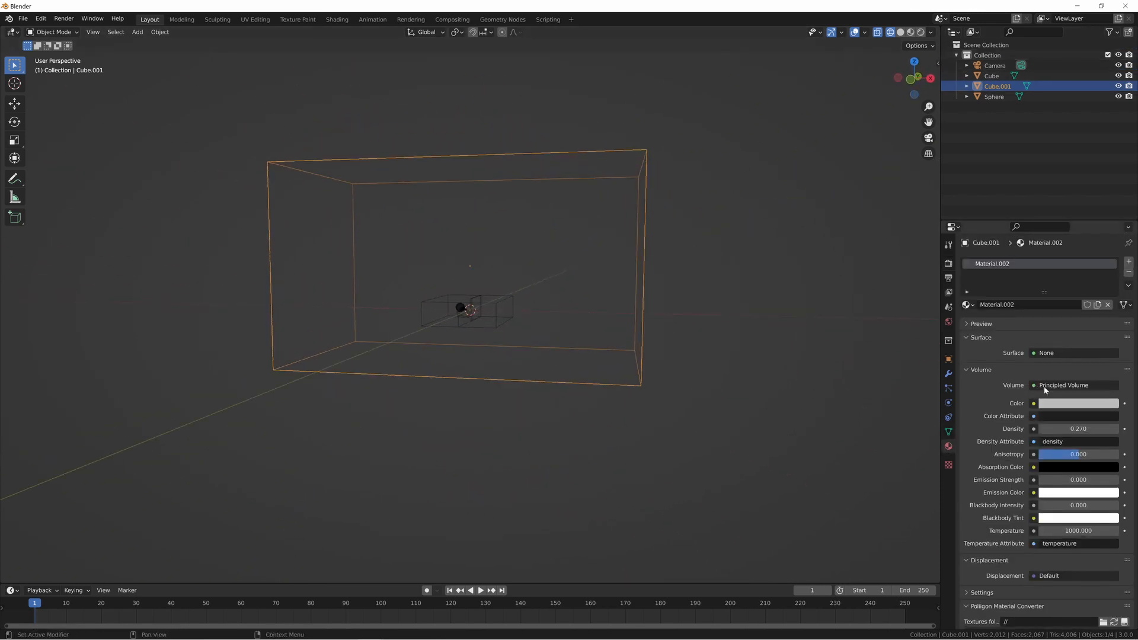
pyautogui.click(906, 32)
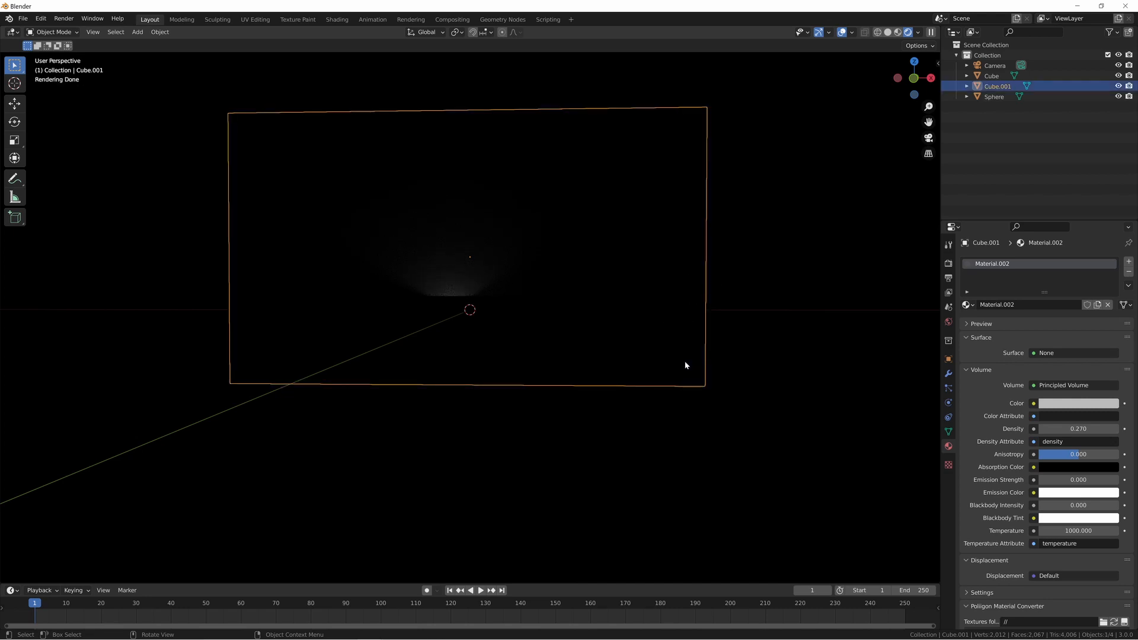
pyautogui.moveTo(478, 292)
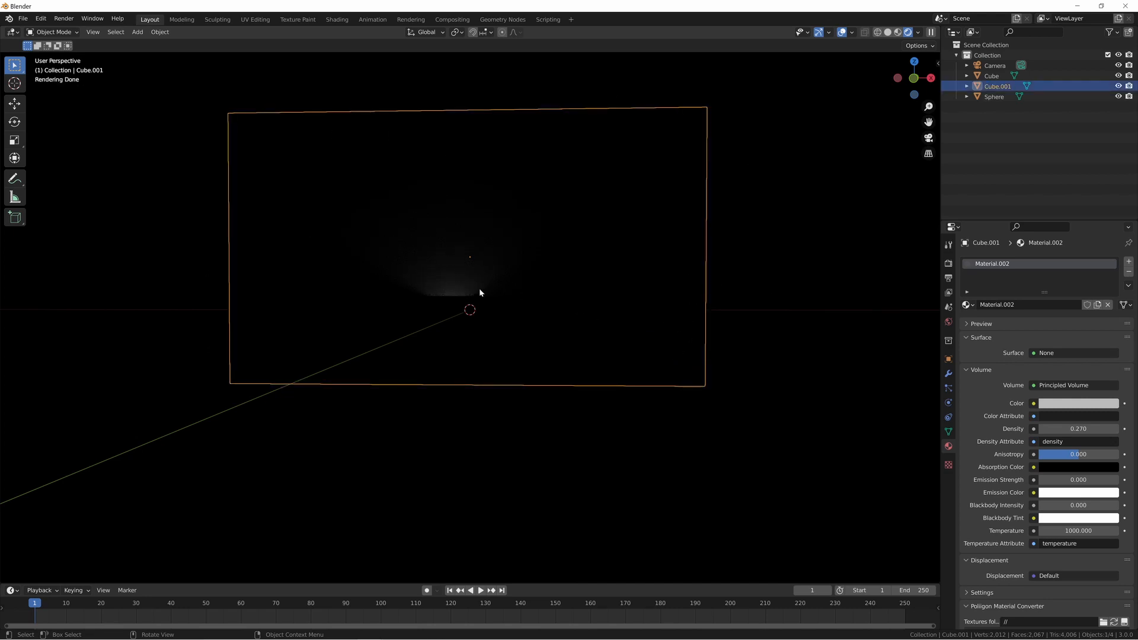
pyautogui.moveTo(446, 311)
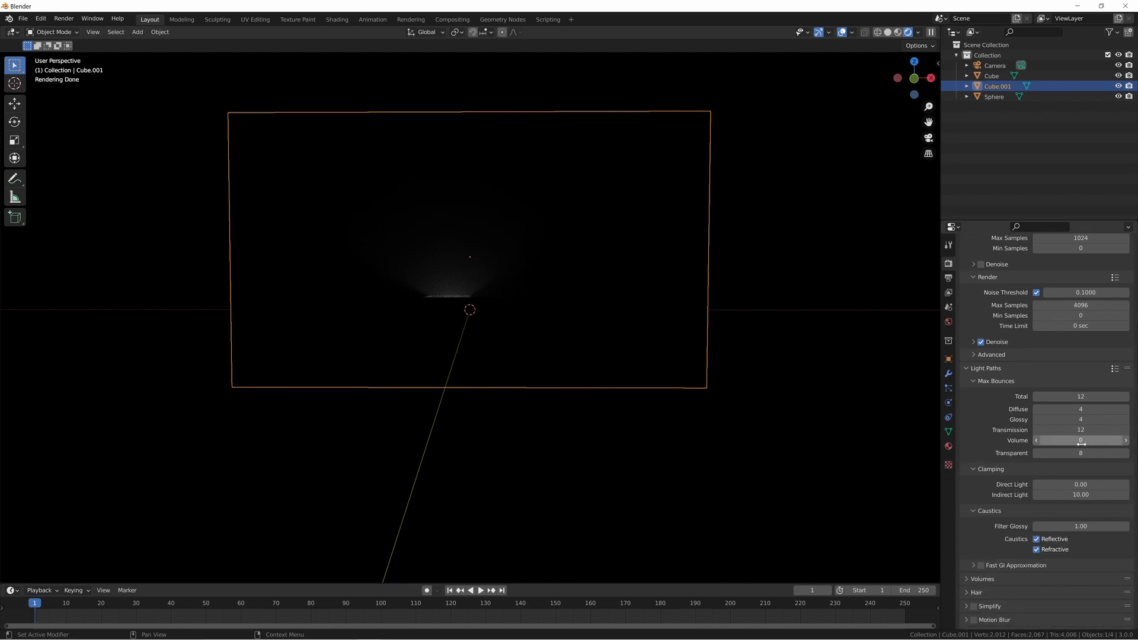
pyautogui.moveTo(1081, 440)
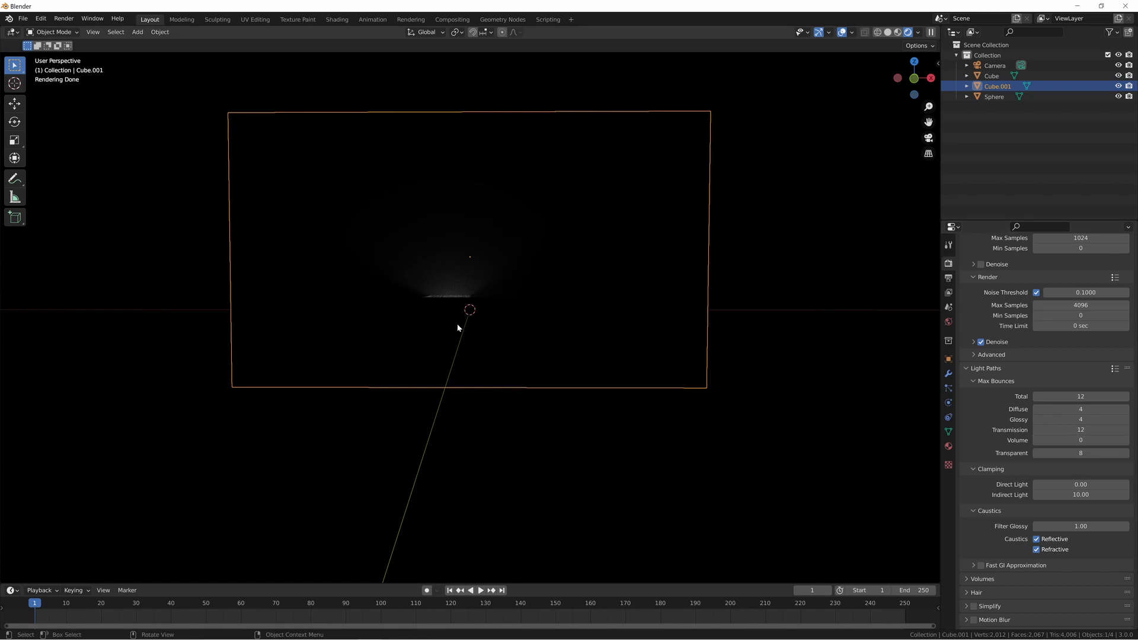
pyautogui.moveTo(359, 254)
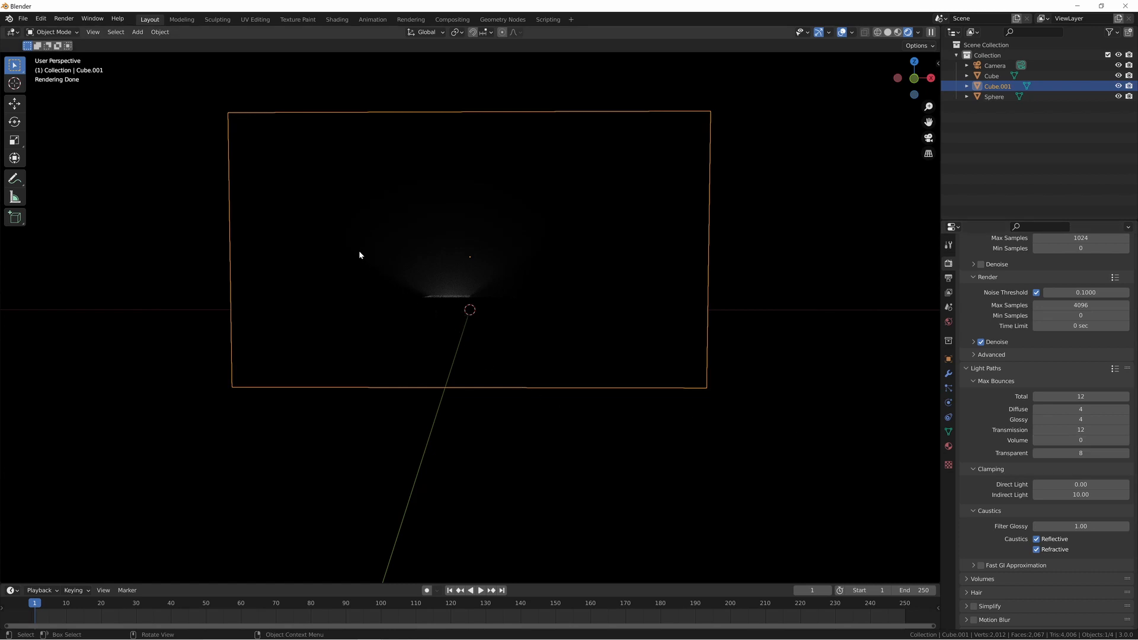
pyautogui.moveTo(371, 262)
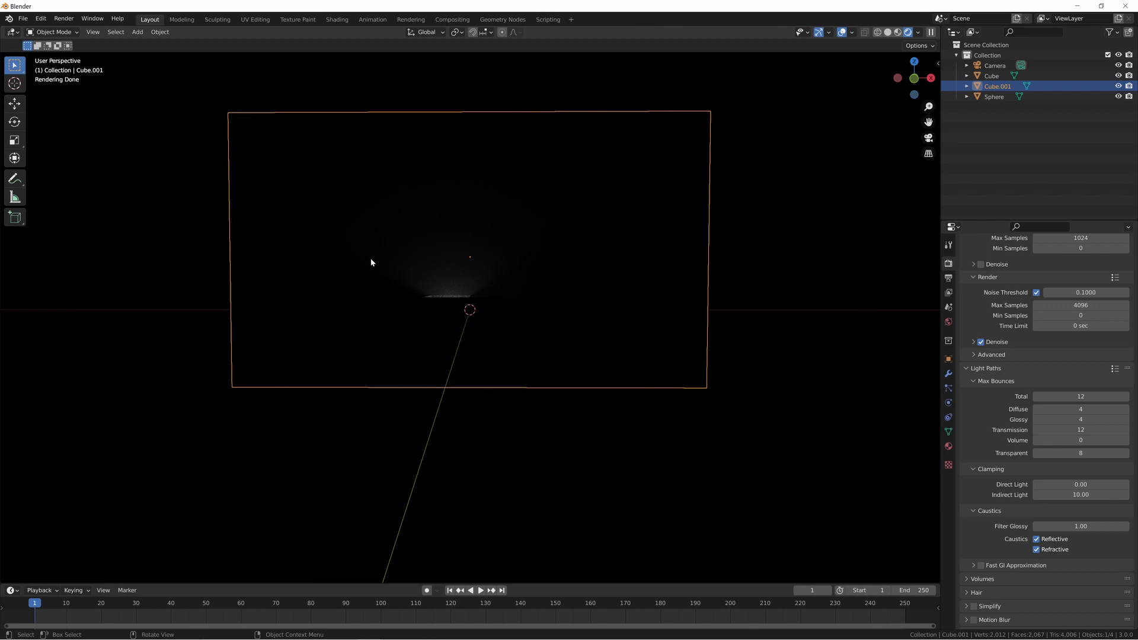
pyautogui.moveTo(370, 263)
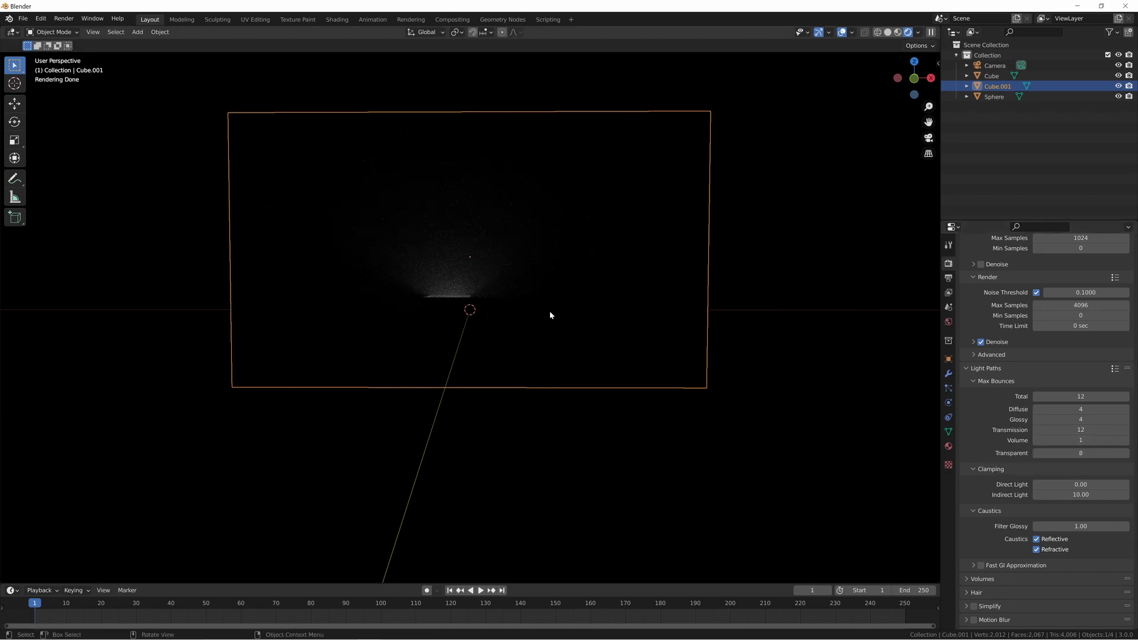
pyautogui.moveTo(494, 323)
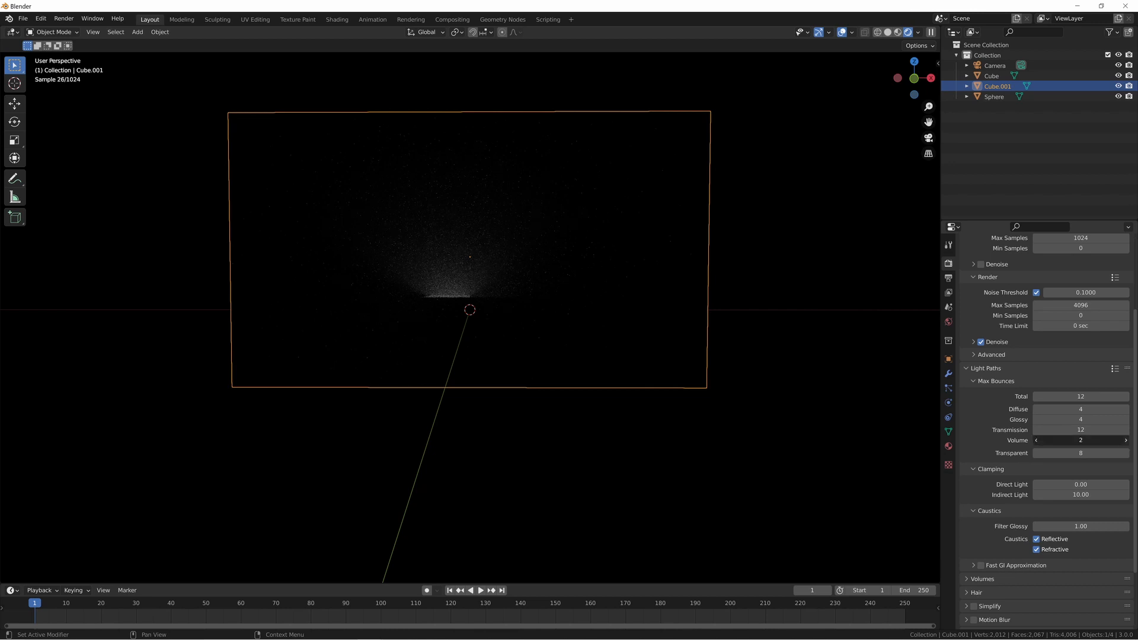
# Deselect the volume box so the Cycles preview of the cone is unobstructed.
pyautogui.click(1126, 439)
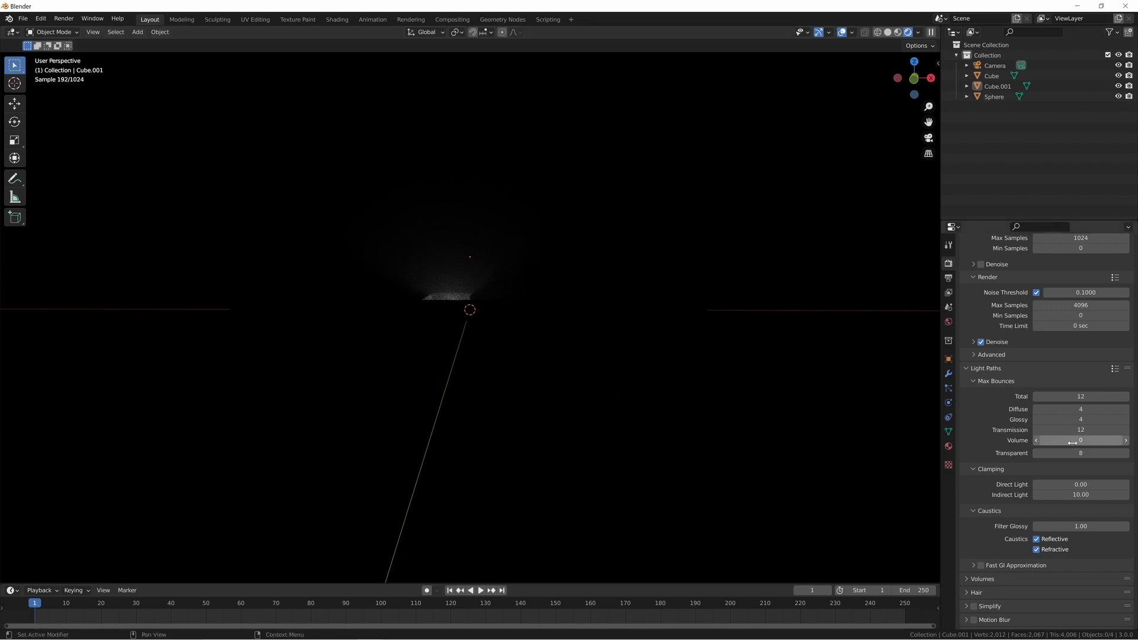
pyautogui.moveTo(1080, 441)
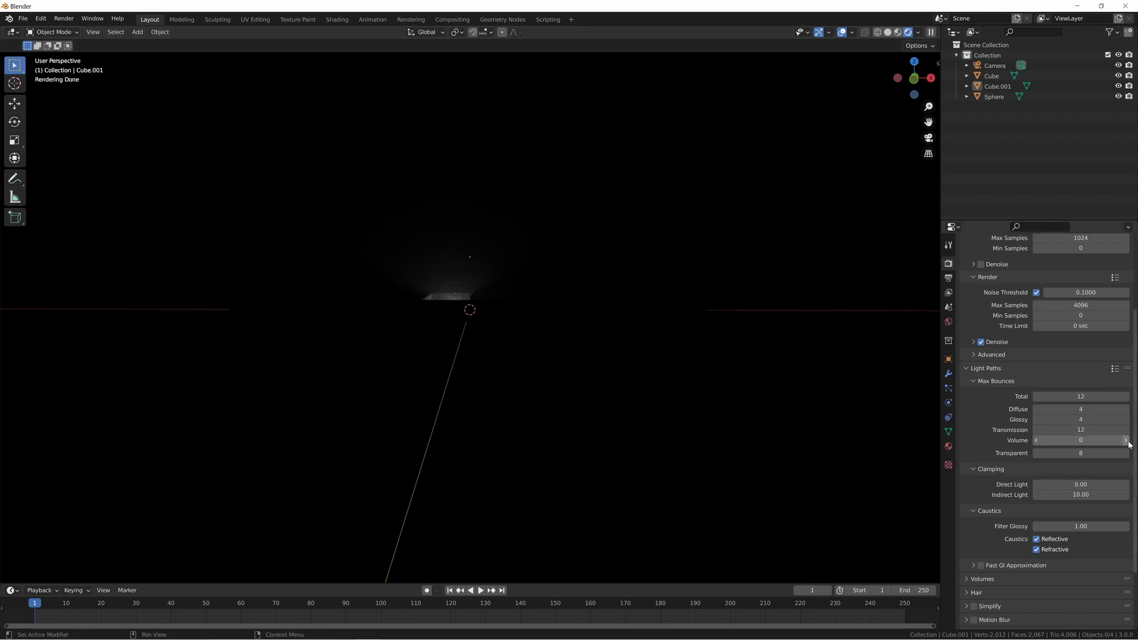
pyautogui.moveTo(1081, 441)
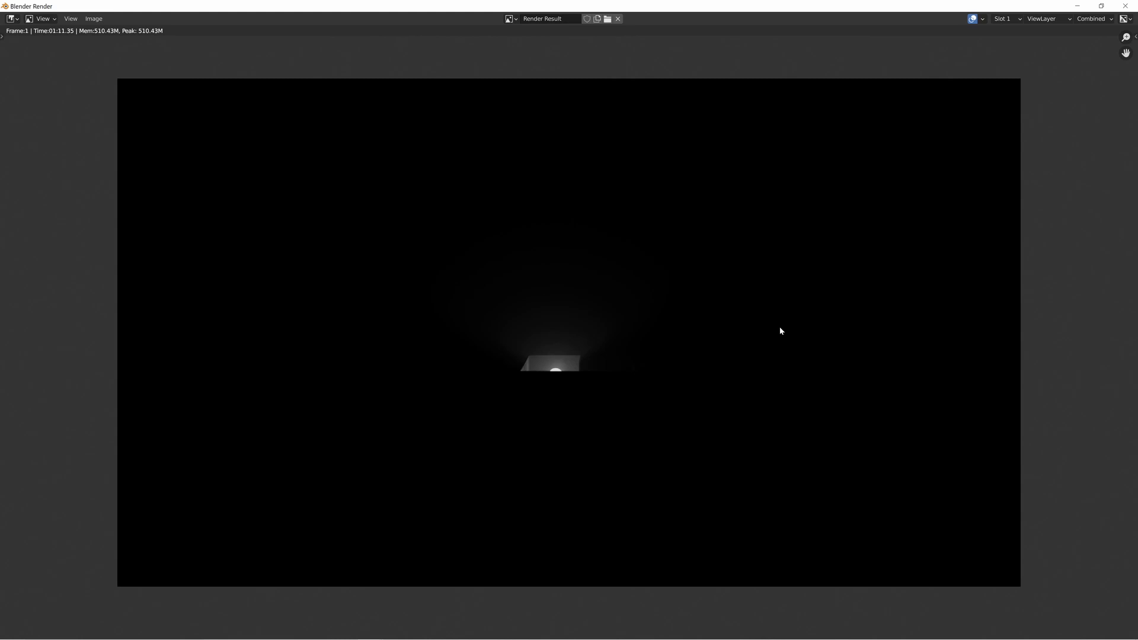
pyautogui.moveTo(558, 384)
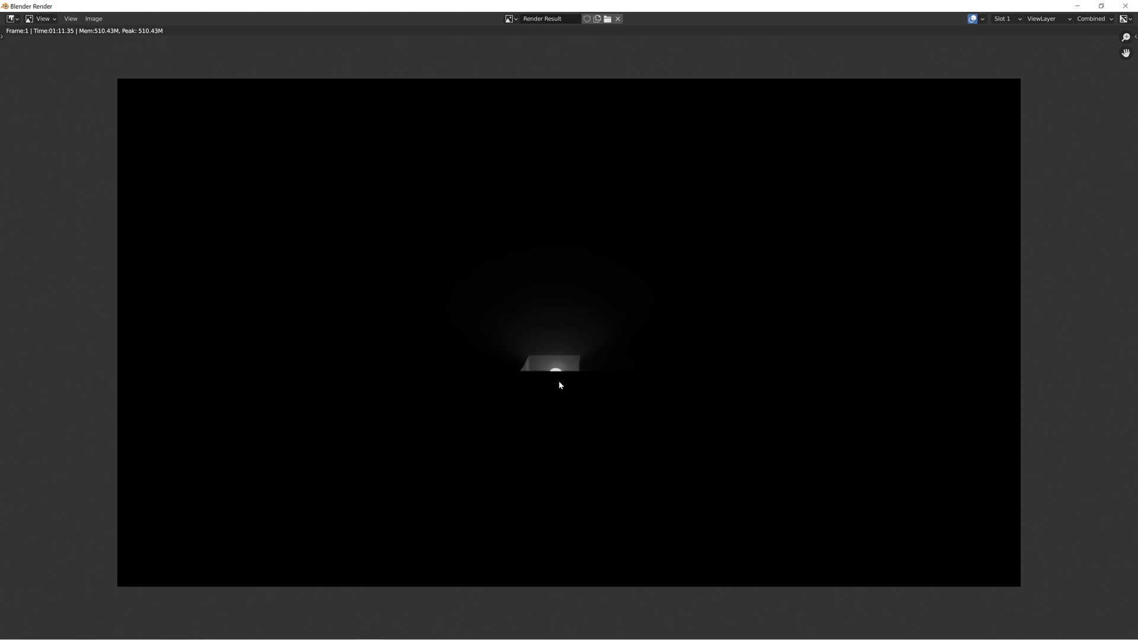
pyautogui.moveTo(690, 413)
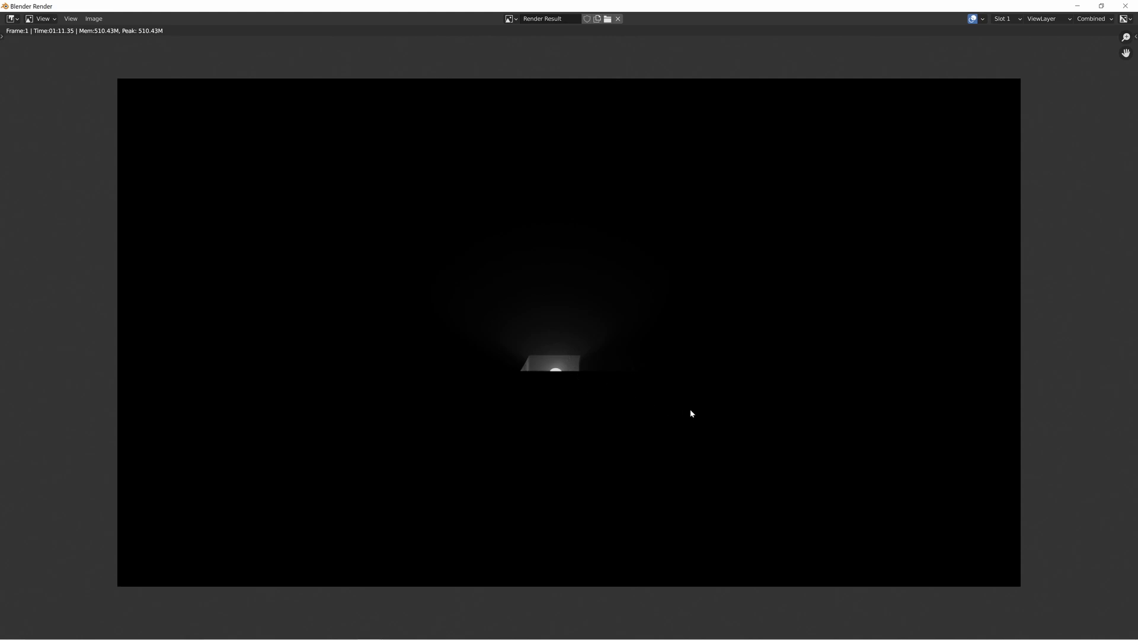
# Cycle through render Slots 1, 2 and 3 to compare the volume scene renders.
pyautogui.click(1004, 18)
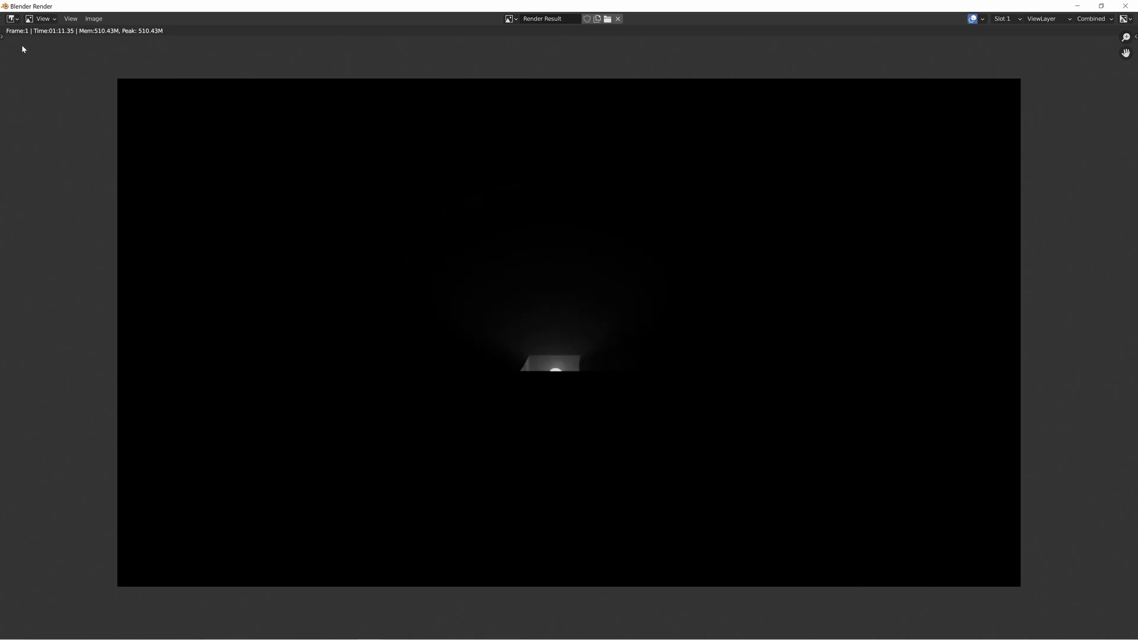
pyautogui.click(1004, 18)
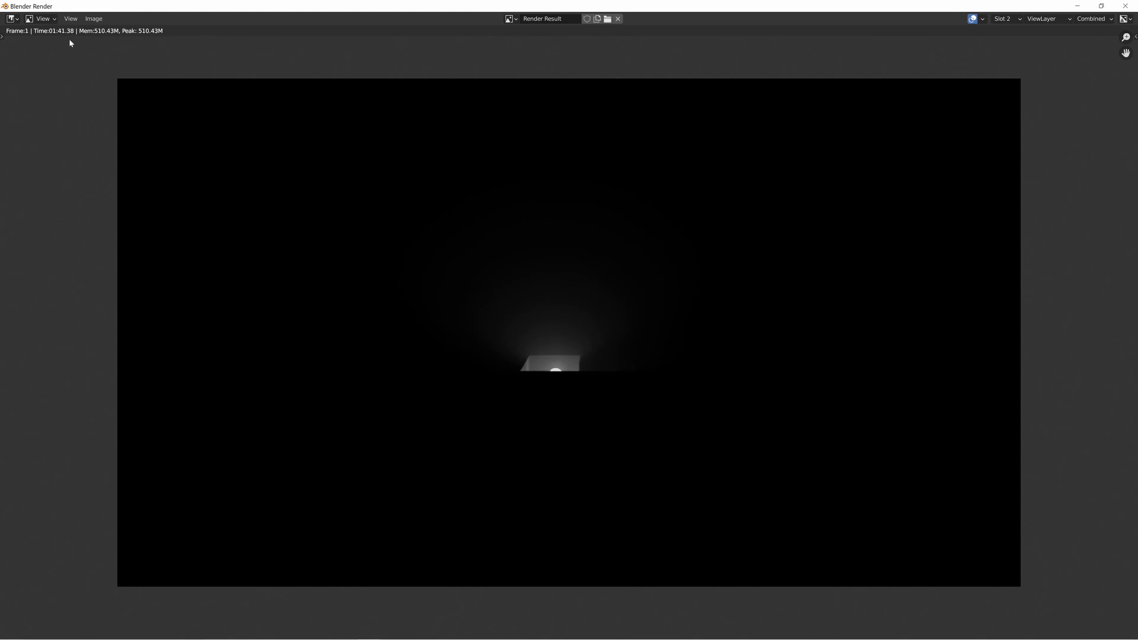
pyautogui.moveTo(570, 394)
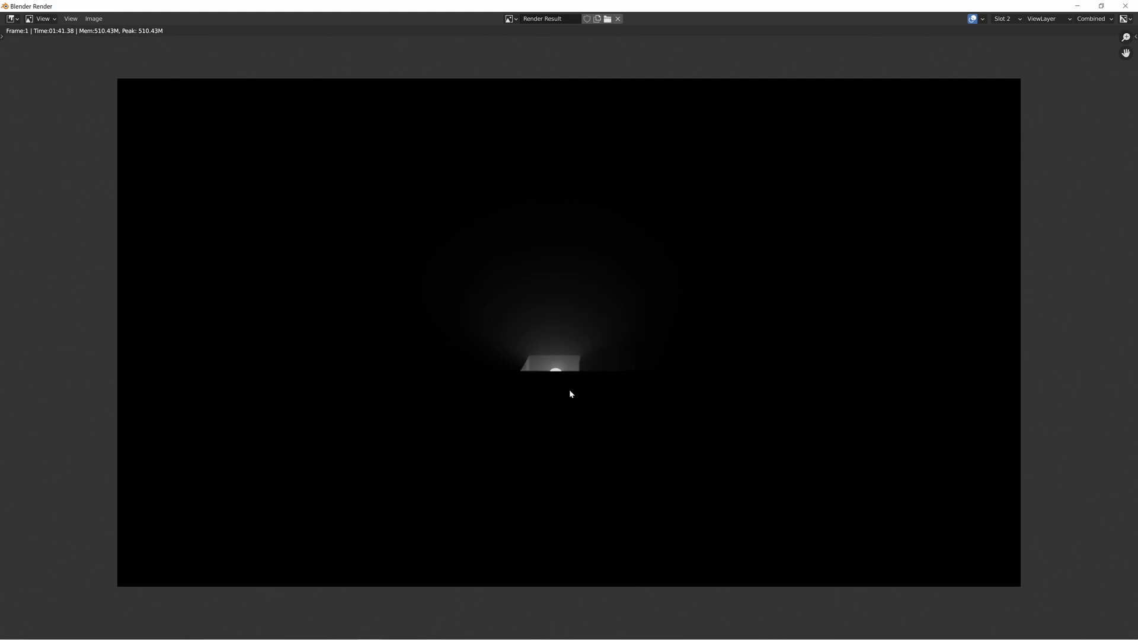
pyautogui.moveTo(598, 368)
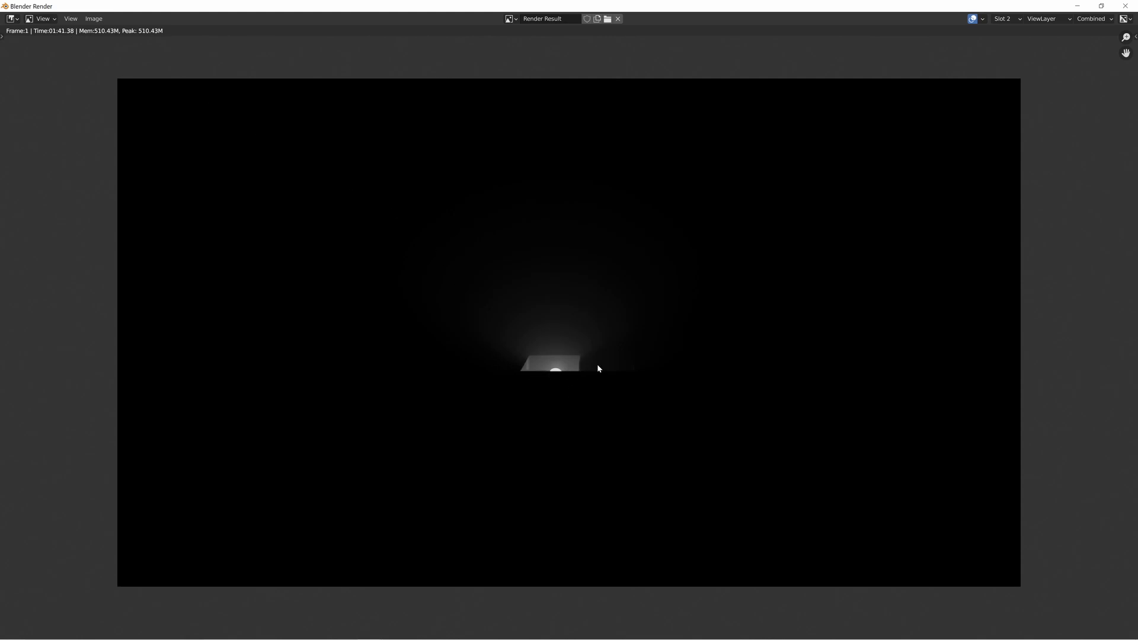
pyautogui.moveTo(603, 368)
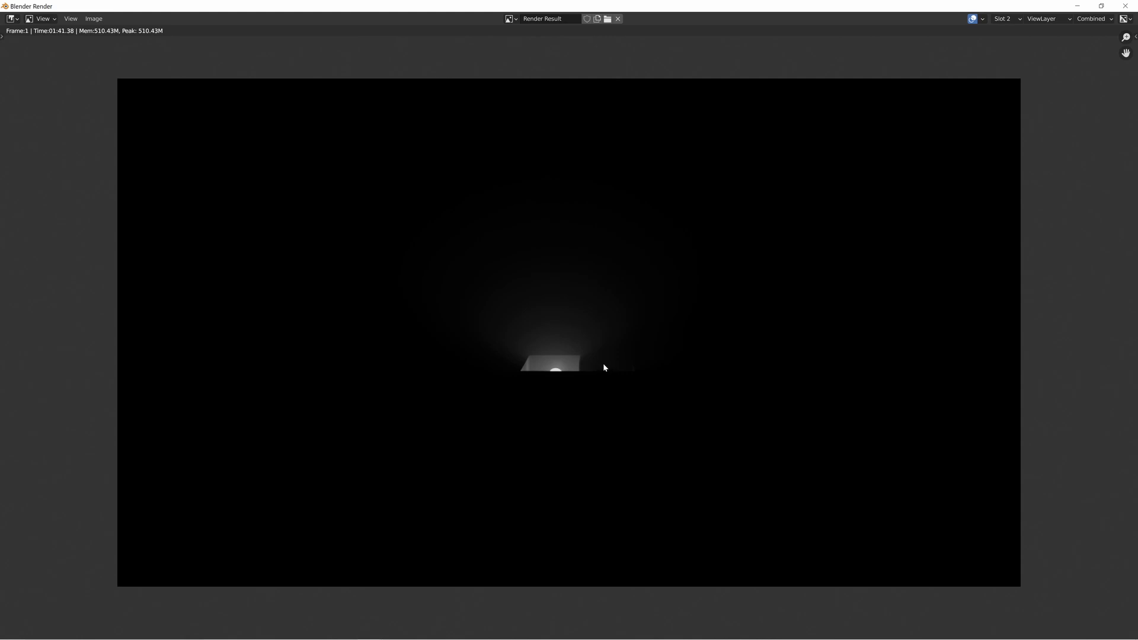
pyautogui.click(1004, 18)
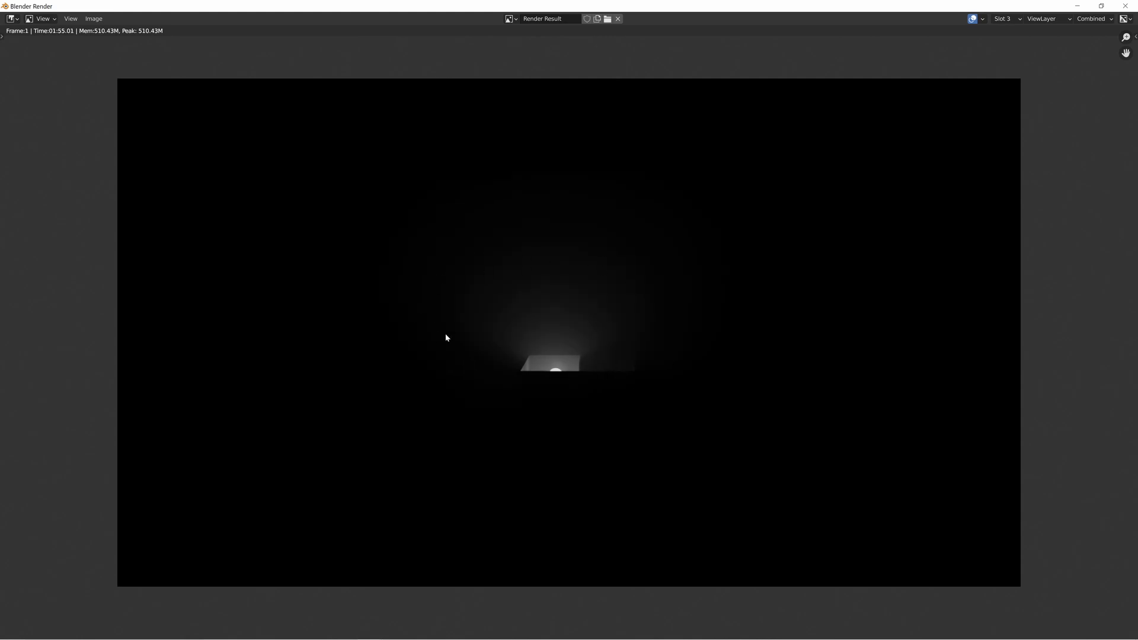
pyautogui.moveTo(495, 308)
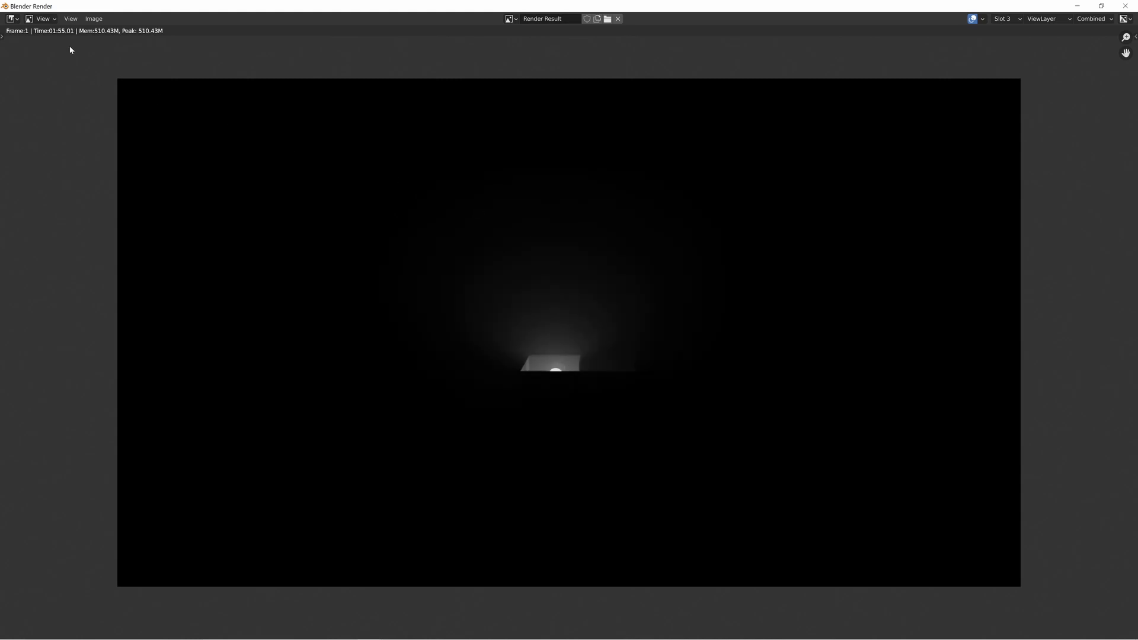
pyautogui.moveTo(144, 85)
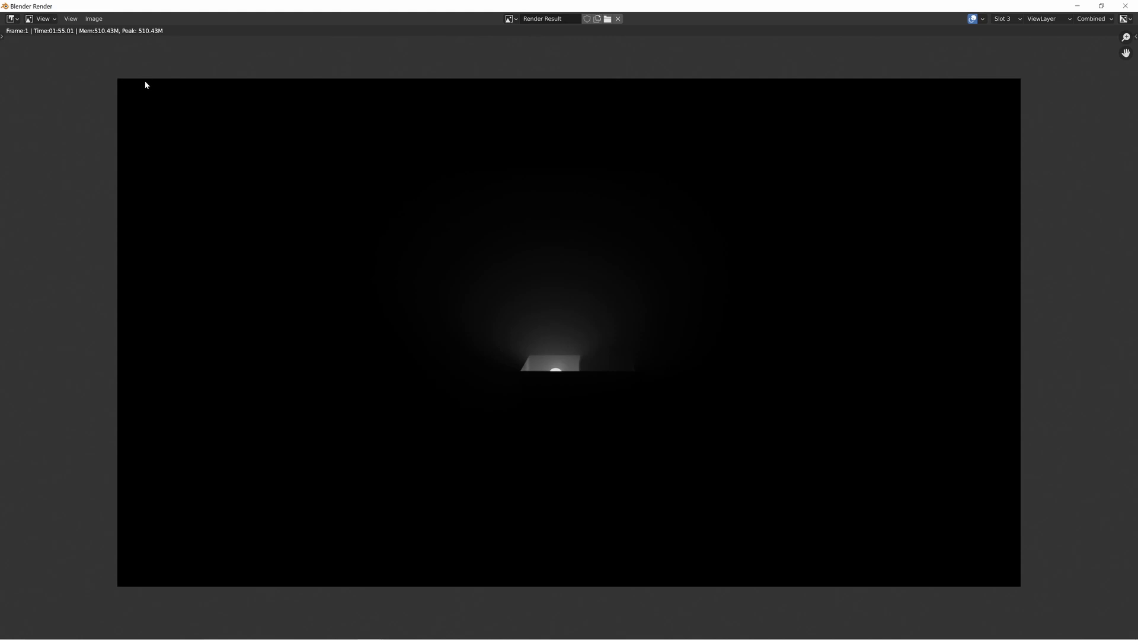
pyautogui.moveTo(1129, 6)
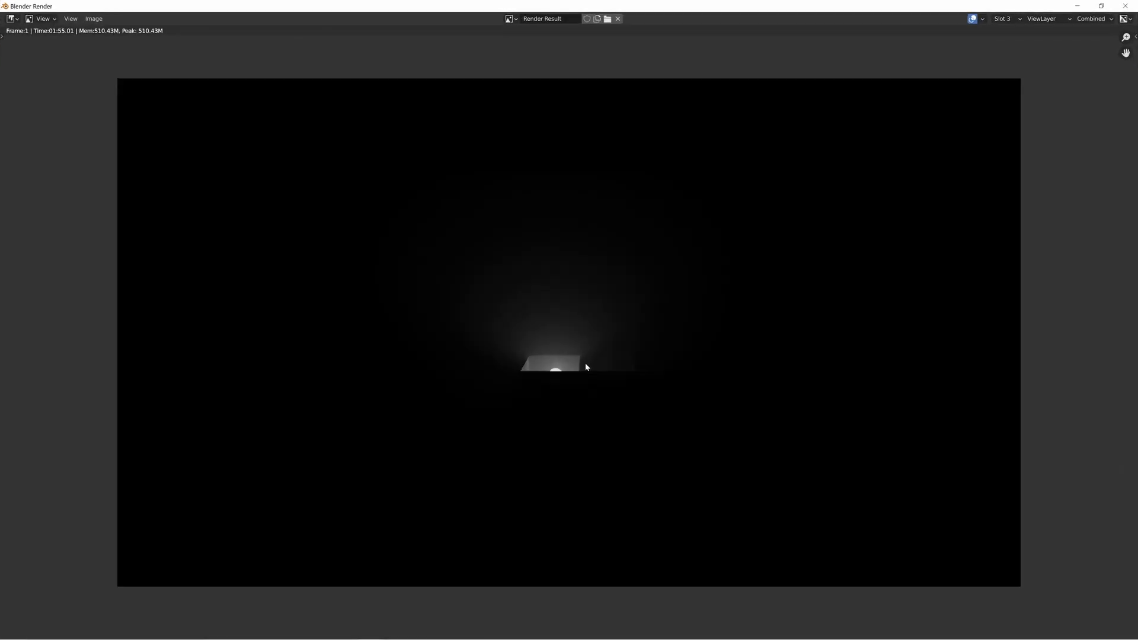
pyautogui.click(1003, 17)
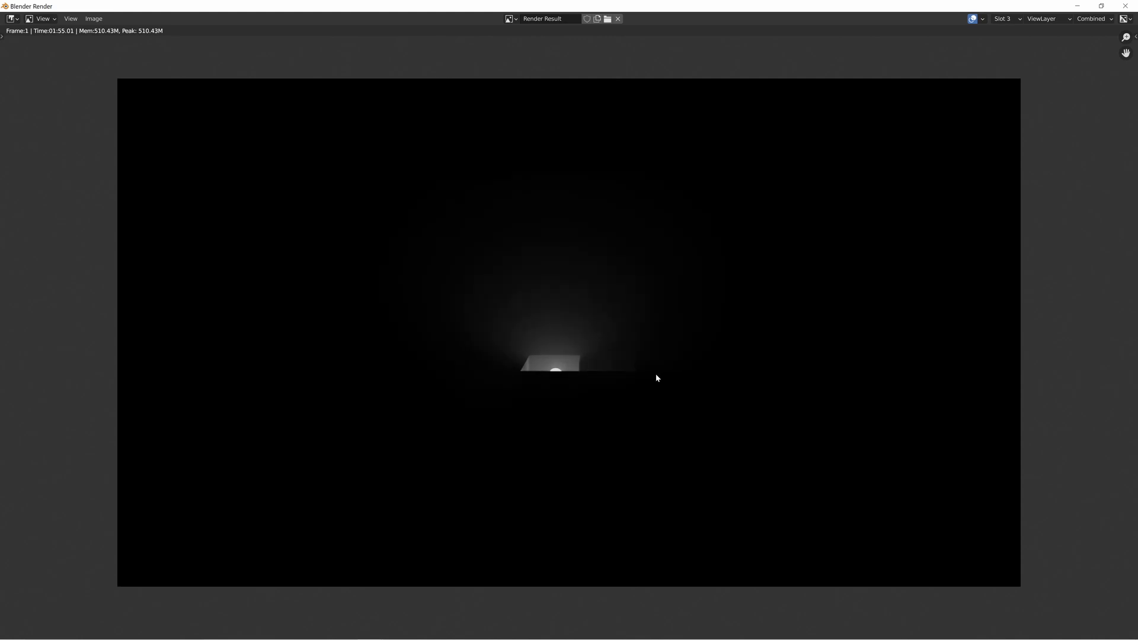
pyautogui.click(1003, 18)
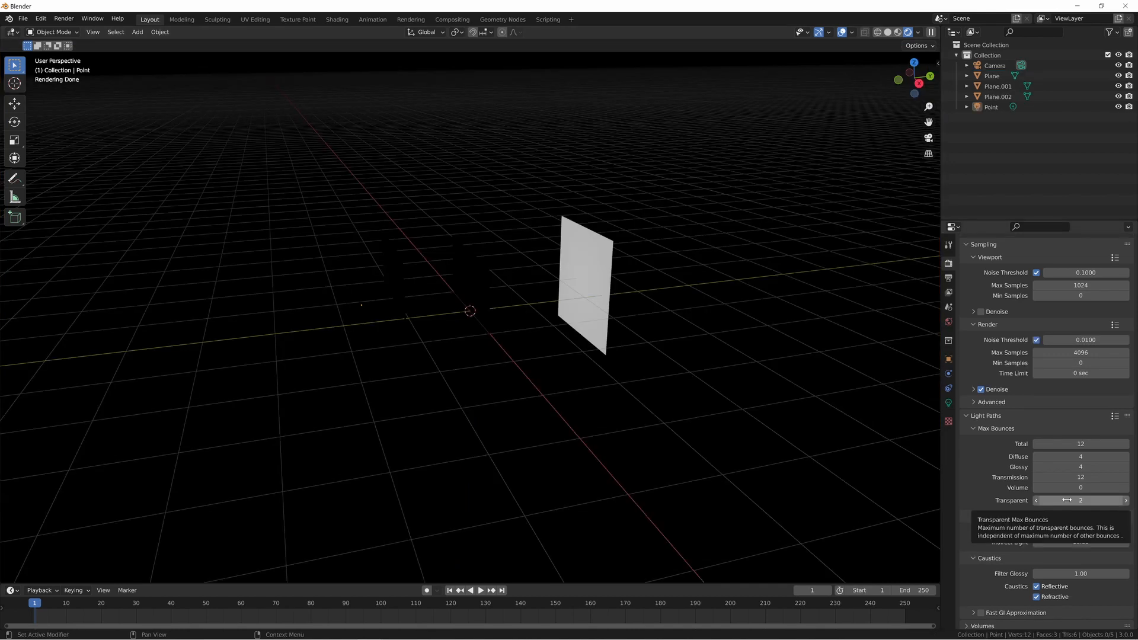
pyautogui.moveTo(835, 76)
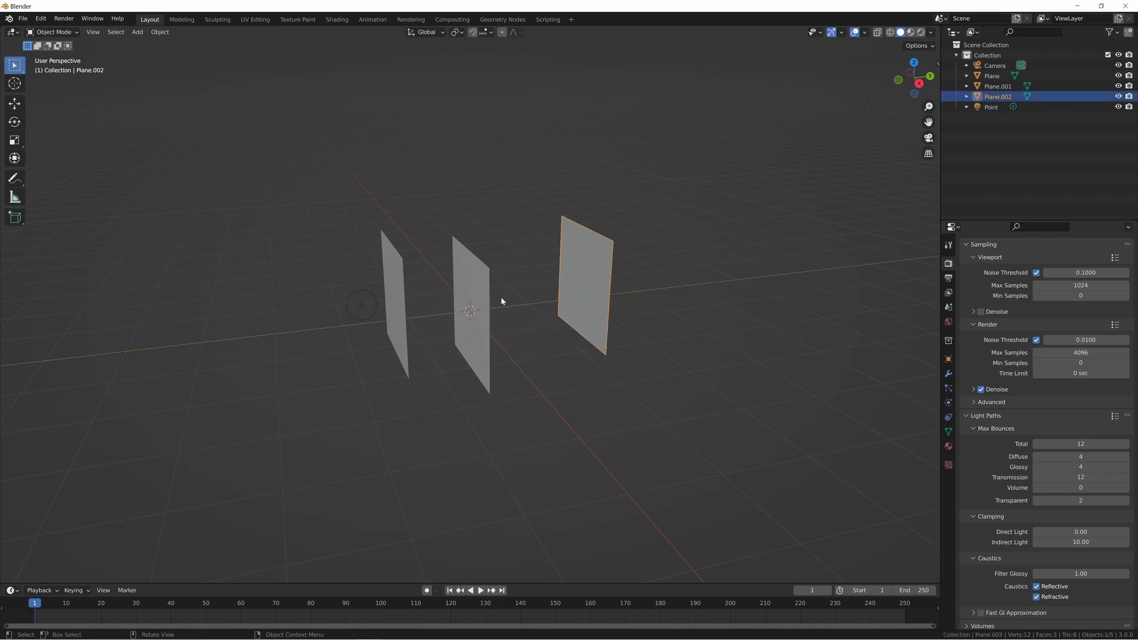
# Select a plane in the viewport, then the upper solid-material plane in the Outliner.
pyautogui.click(396, 305)
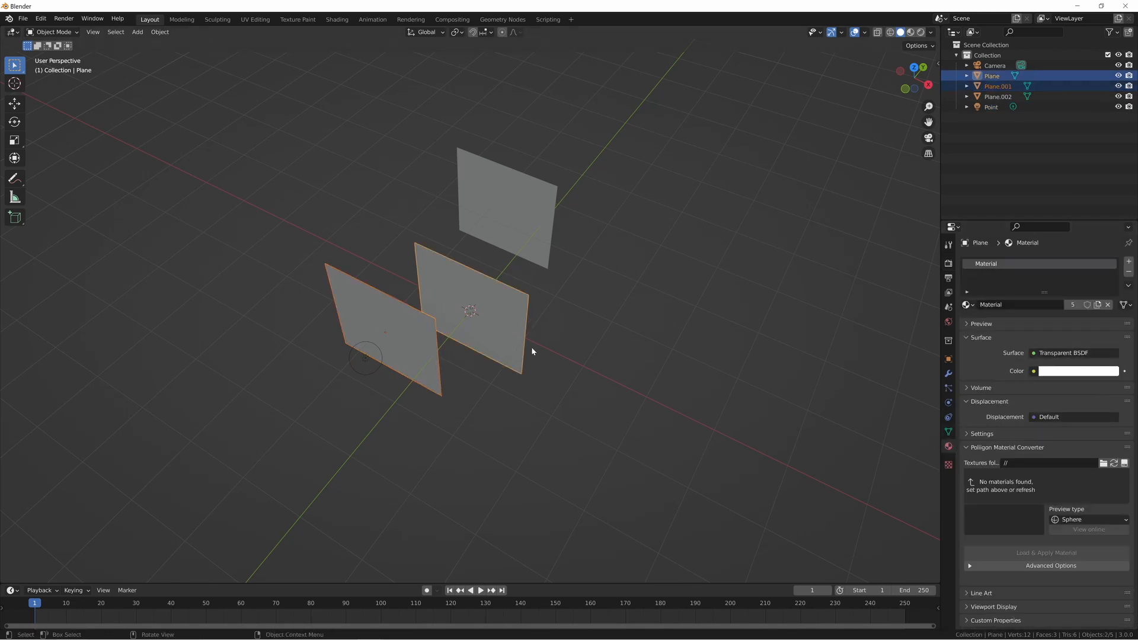
pyautogui.click(997, 96)
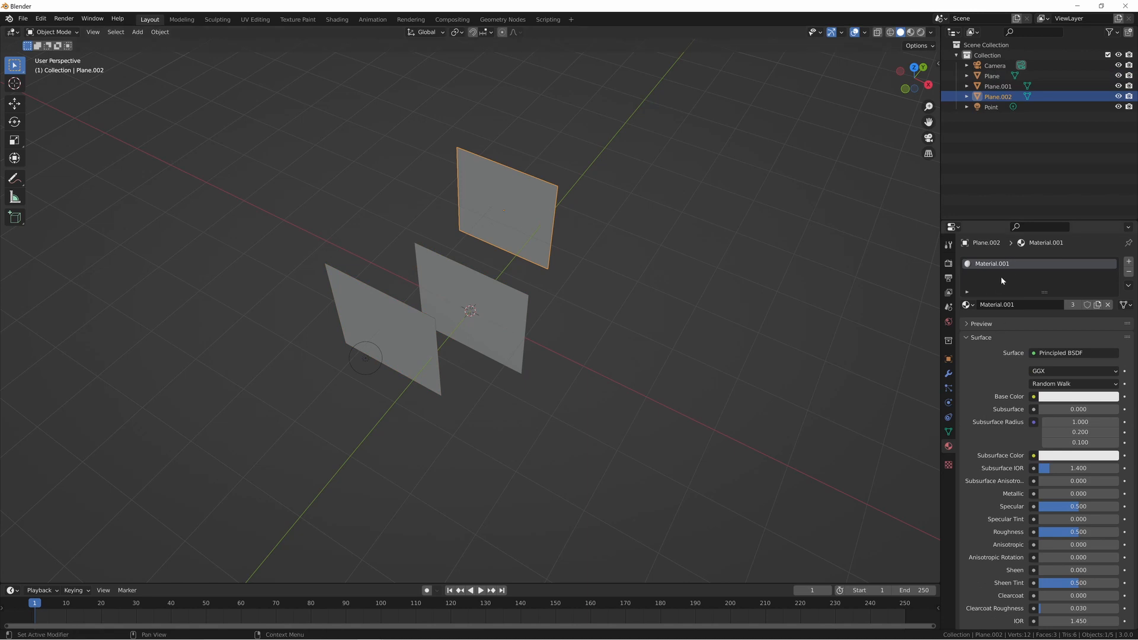
pyautogui.moveTo(424, 348)
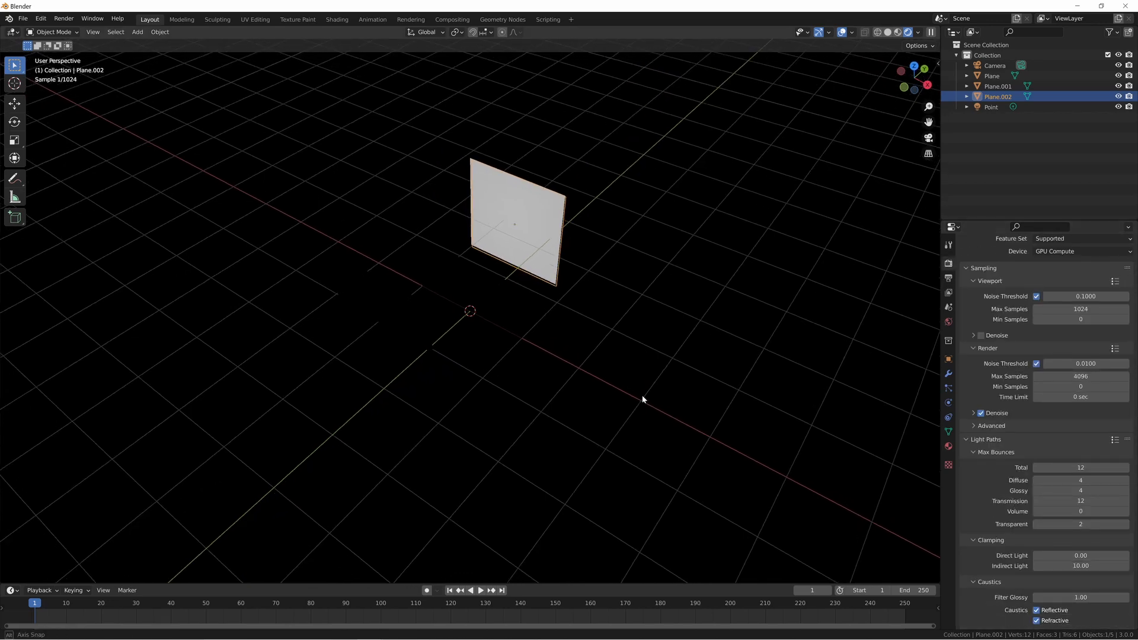
# Annotate a ray from the point light to the plane and lower transparent max bounces to 0.
pyautogui.moveTo(642, 399); pyautogui.dragTo(478, 293)
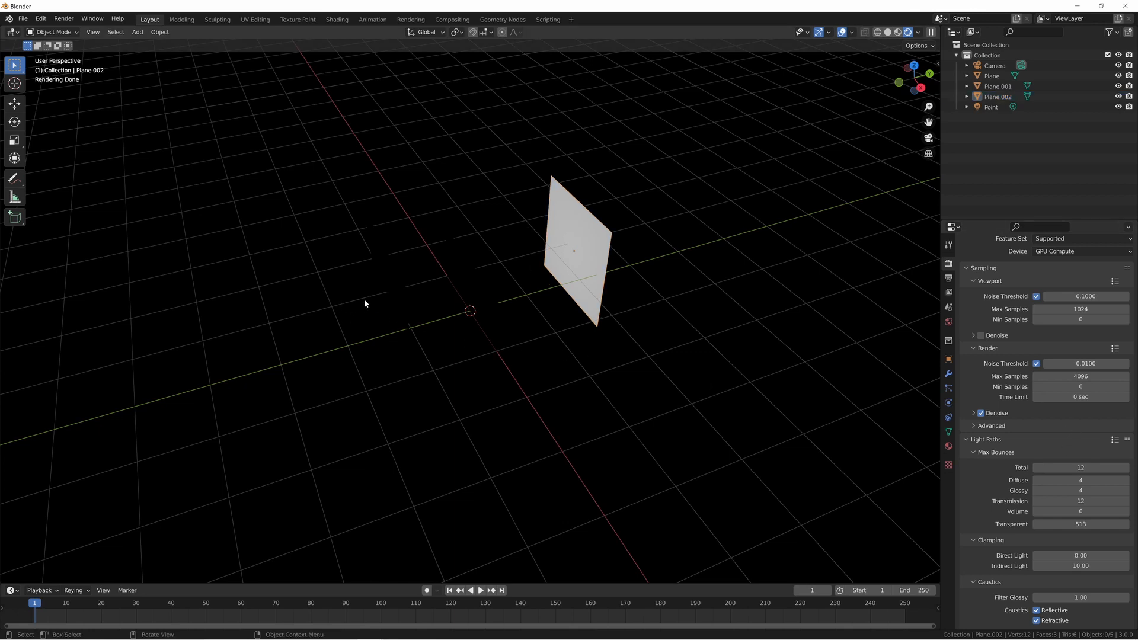
pyautogui.click(991, 107)
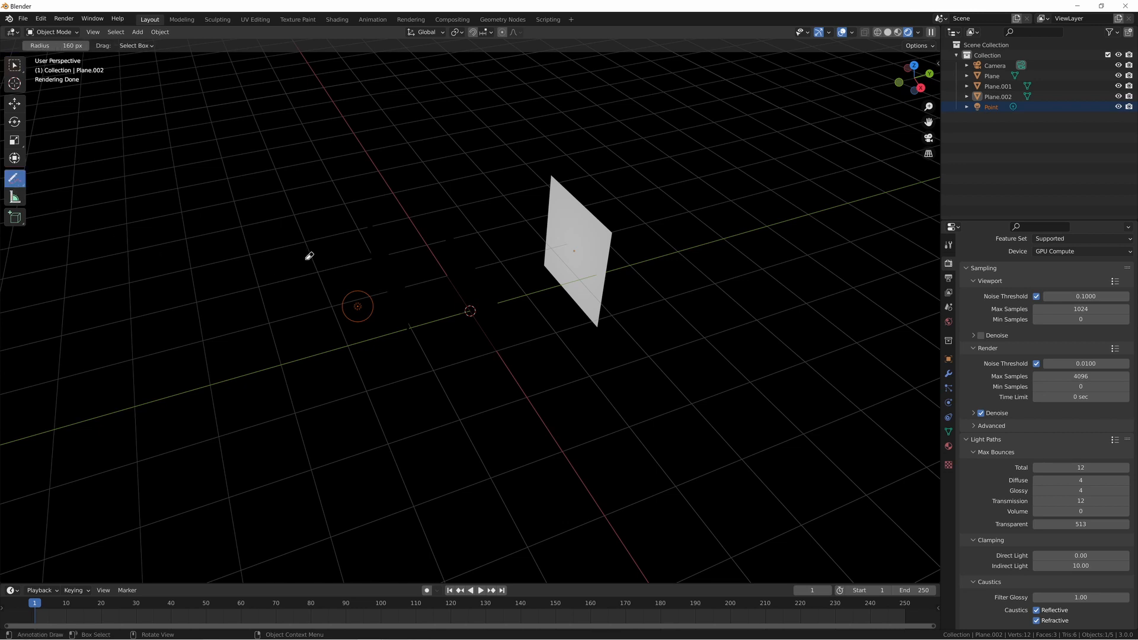
pyautogui.click(14, 179)
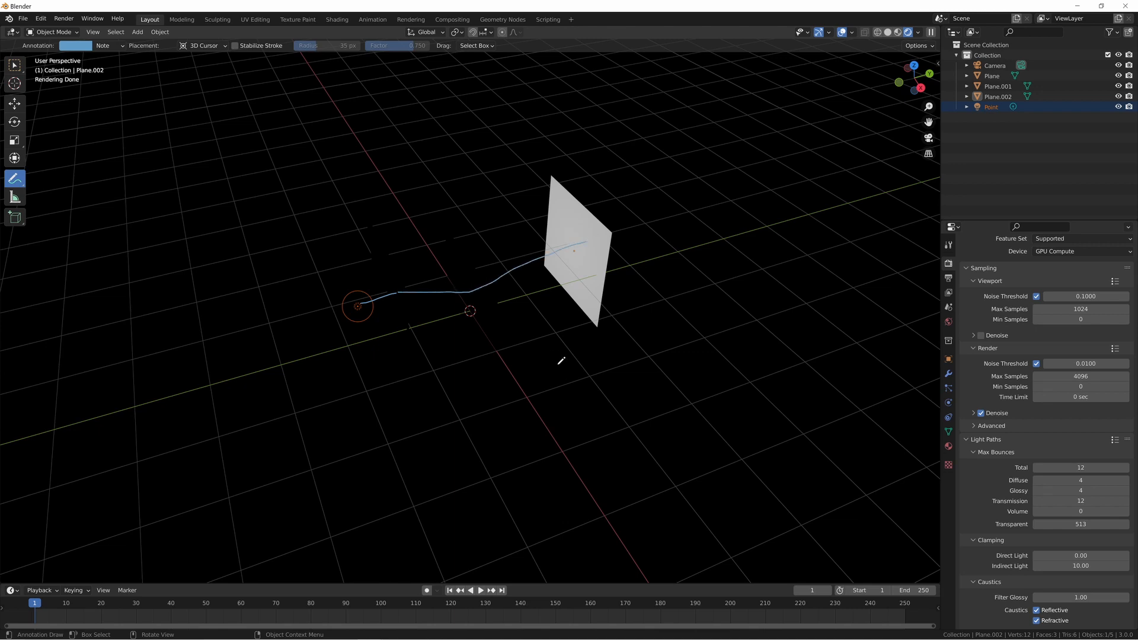
pyautogui.moveTo(1097, 535)
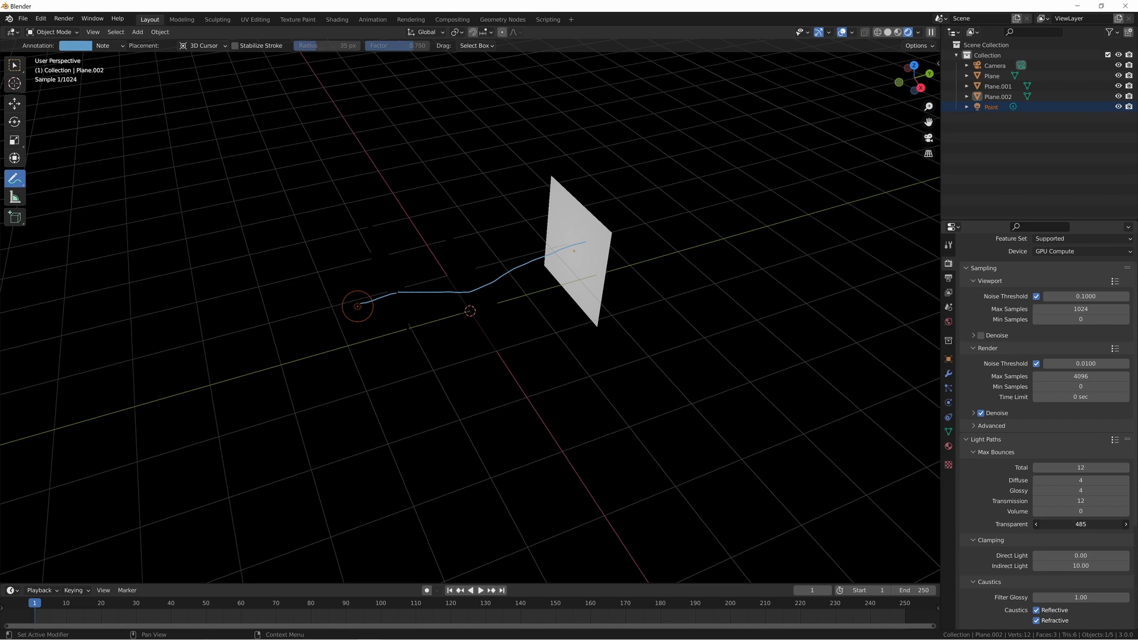
pyautogui.moveTo(1088, 524); pyautogui.dragTo(1081, 524)
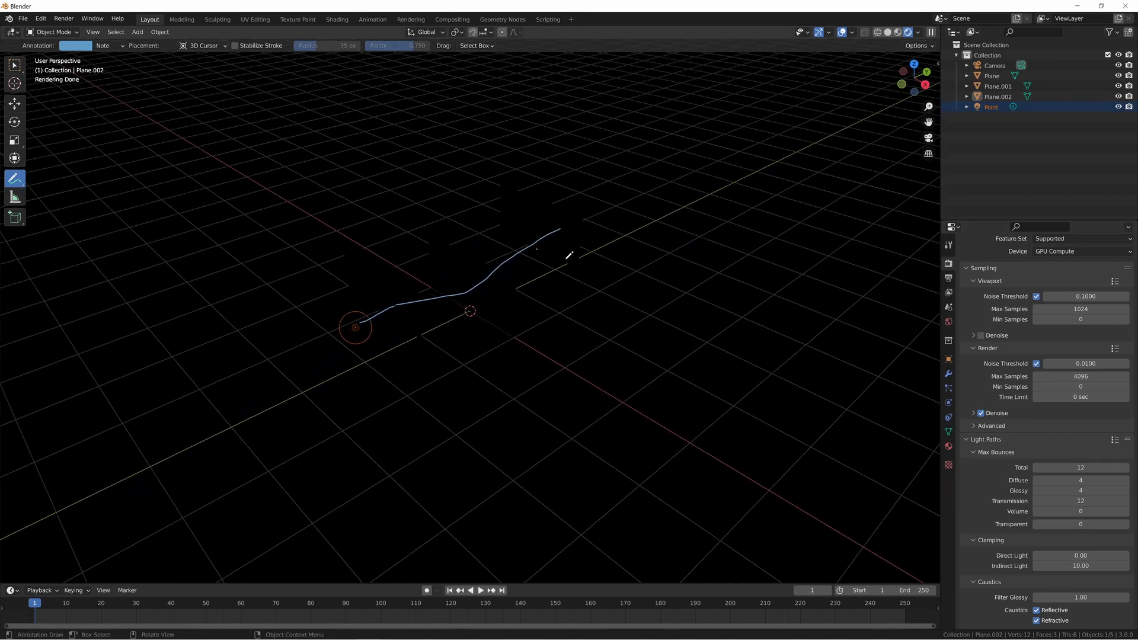
pyautogui.moveTo(711, 475)
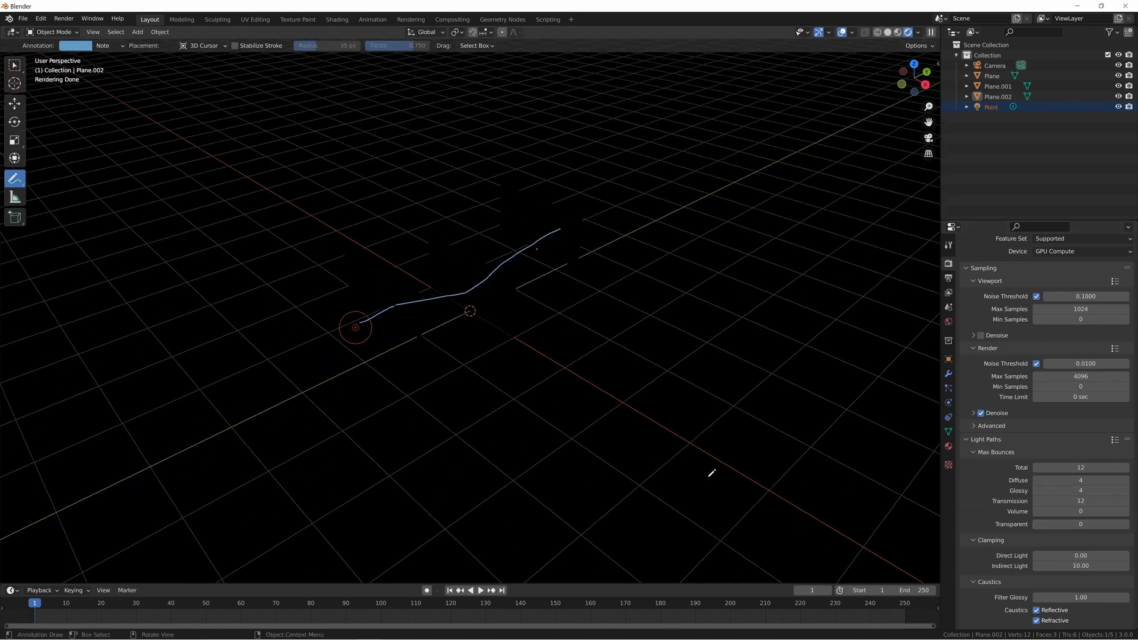
pyautogui.moveTo(537, 272)
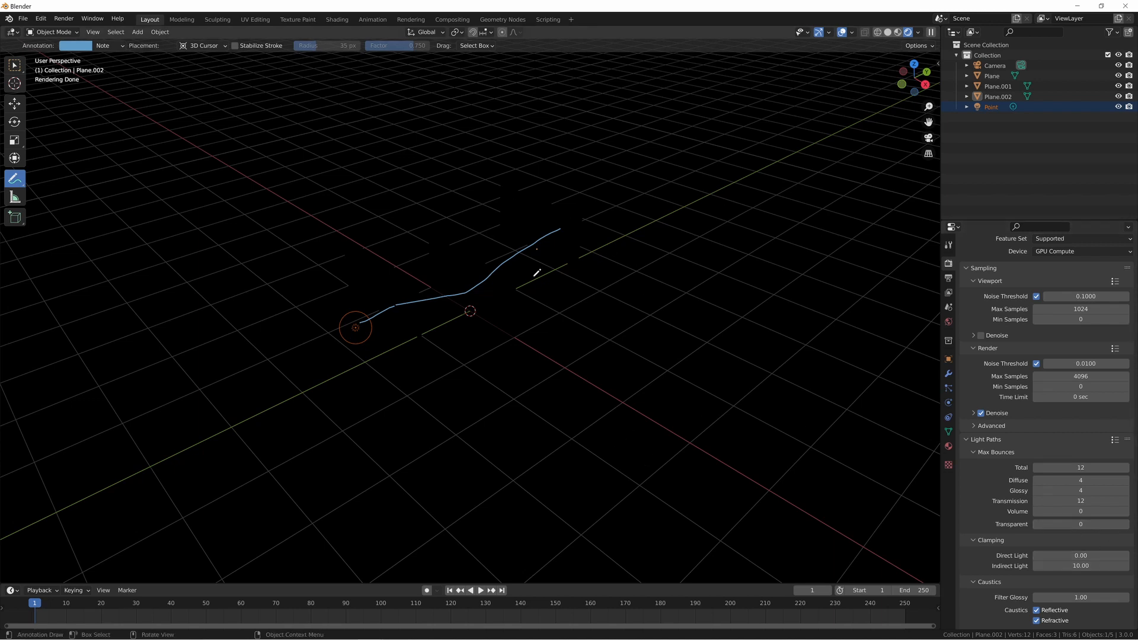
pyautogui.moveTo(51, 110)
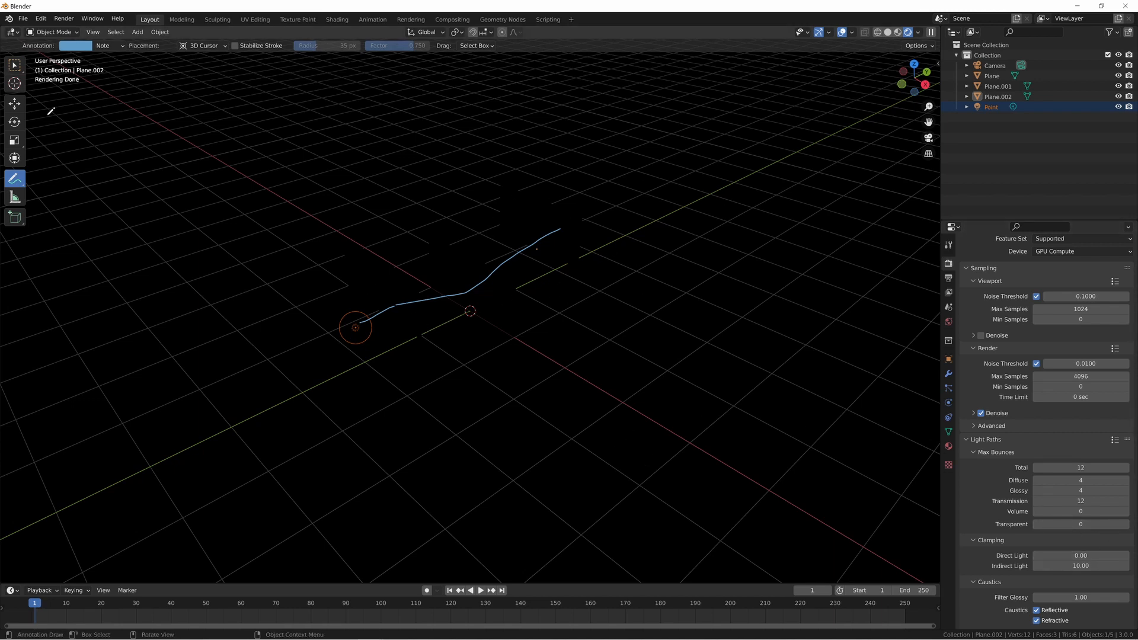
# With transparent bounces at 1, move Plane.001 along Y so the opaque plane is lit again.
pyautogui.click(13, 64)
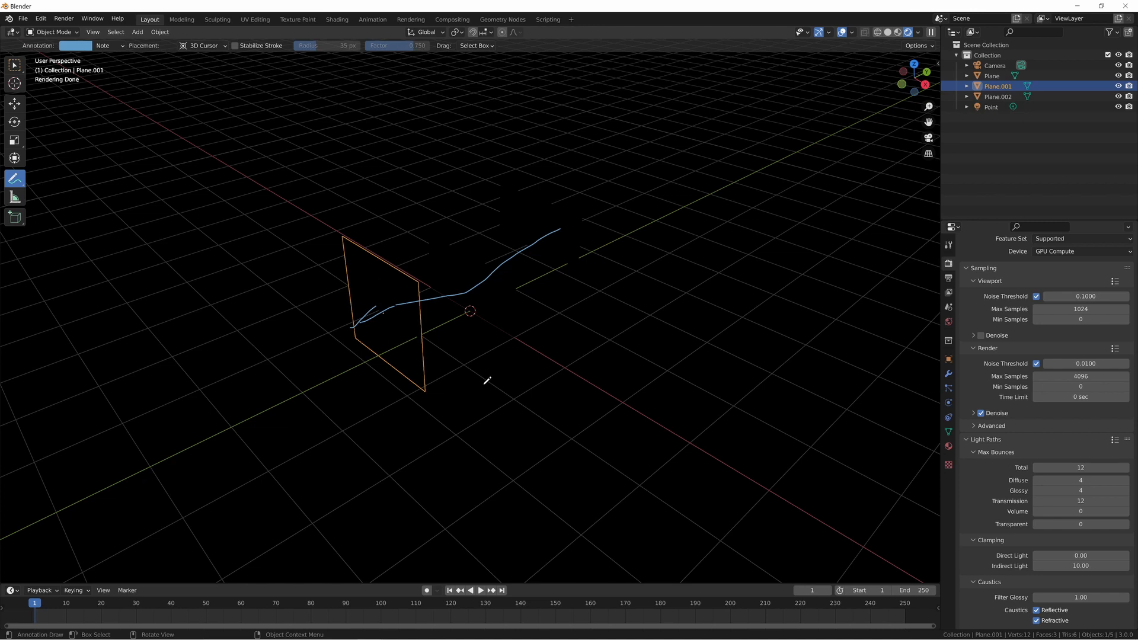
pyautogui.moveTo(564, 334)
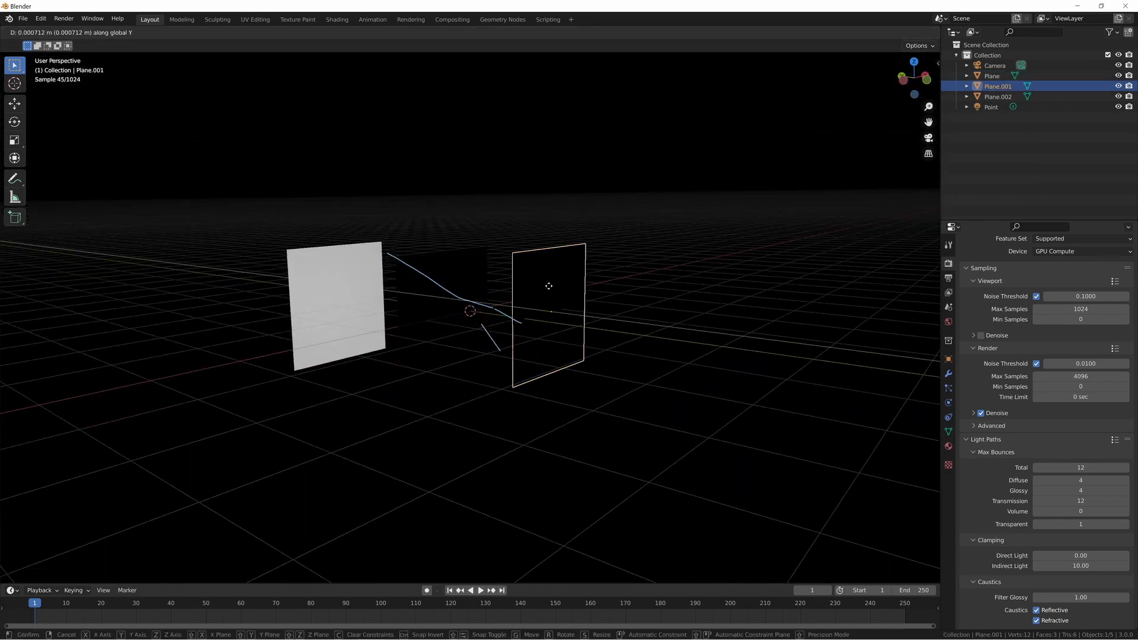
pyautogui.moveTo(549, 286); pyautogui.dragTo(484, 298)
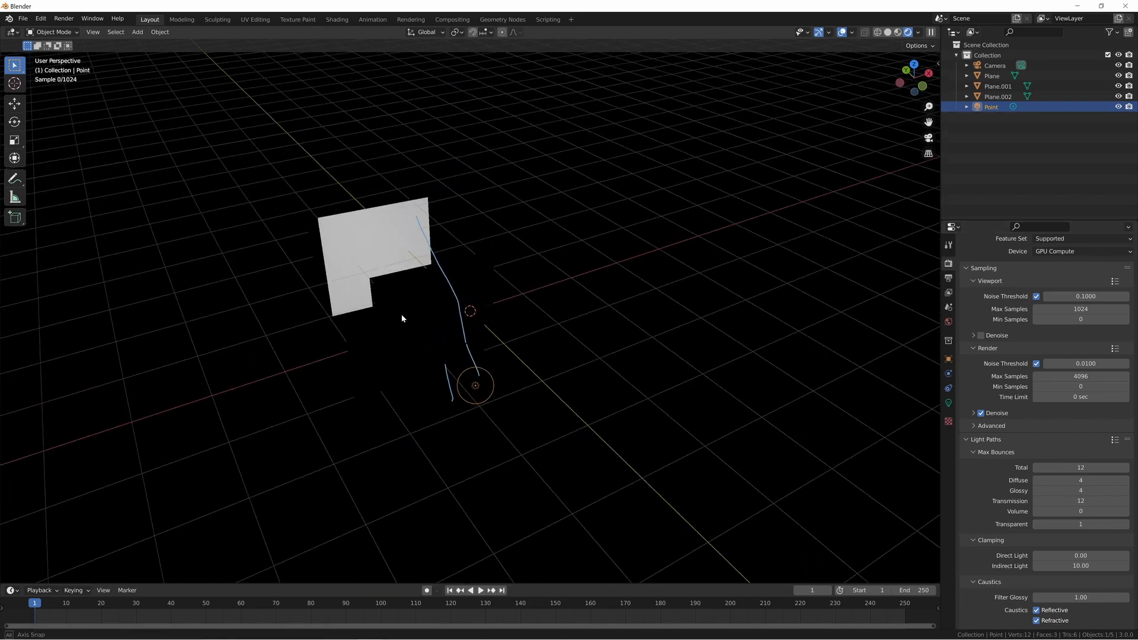
# Annotate rays through both transparent planes, set transparent bounces to 3 and view the Rendered preview.
pyautogui.click(15, 179)
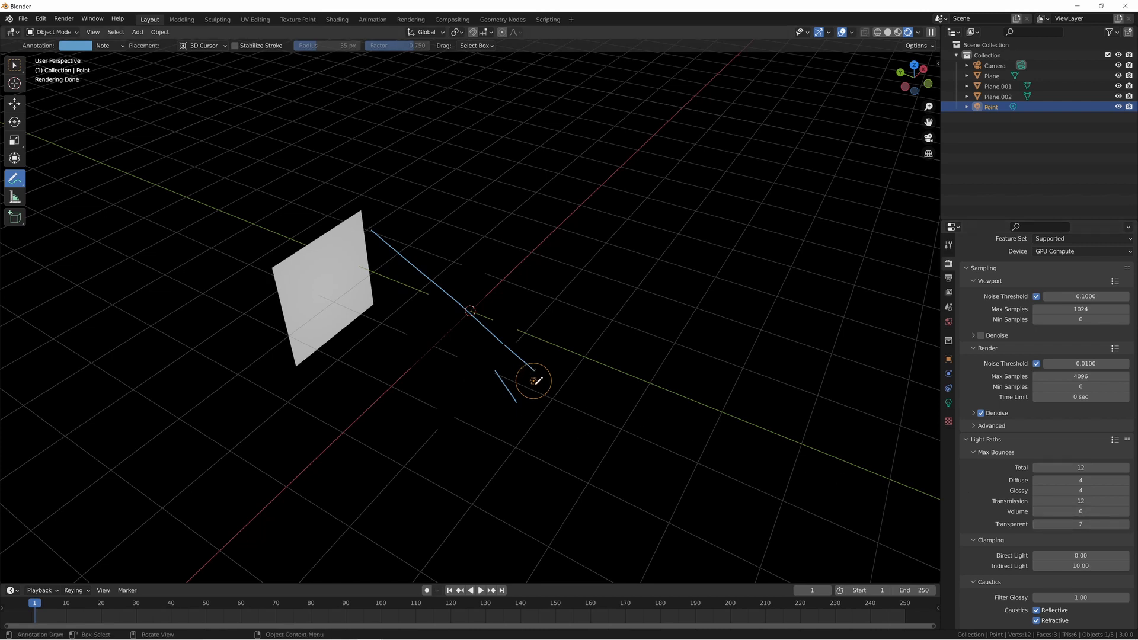
pyautogui.moveTo(460, 345); pyautogui.dragTo(538, 377)
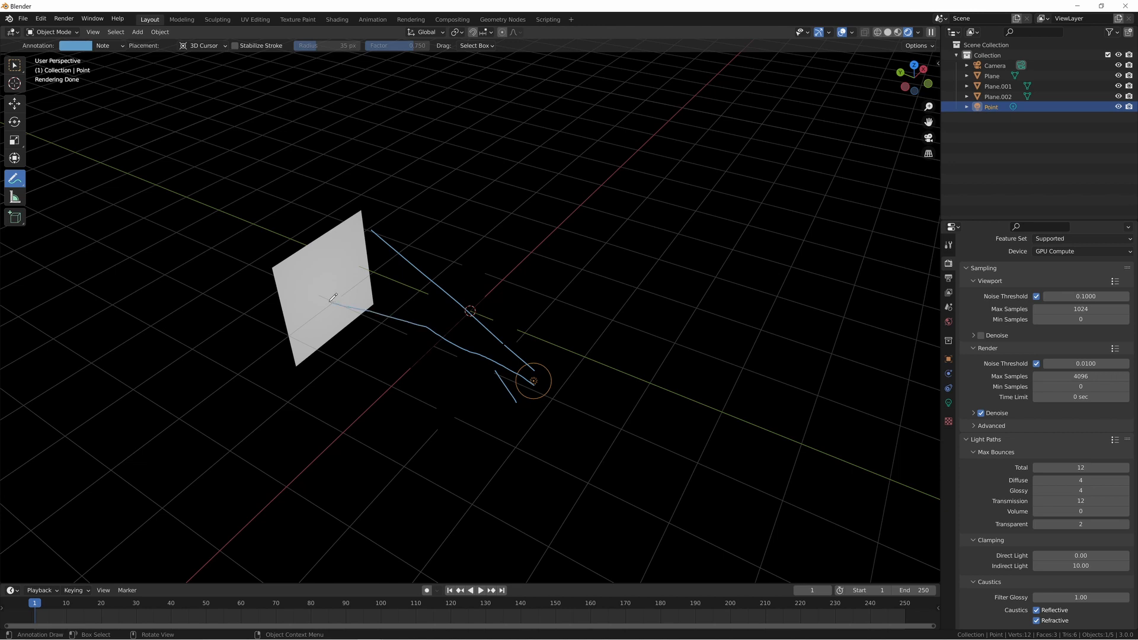
pyautogui.moveTo(332, 251)
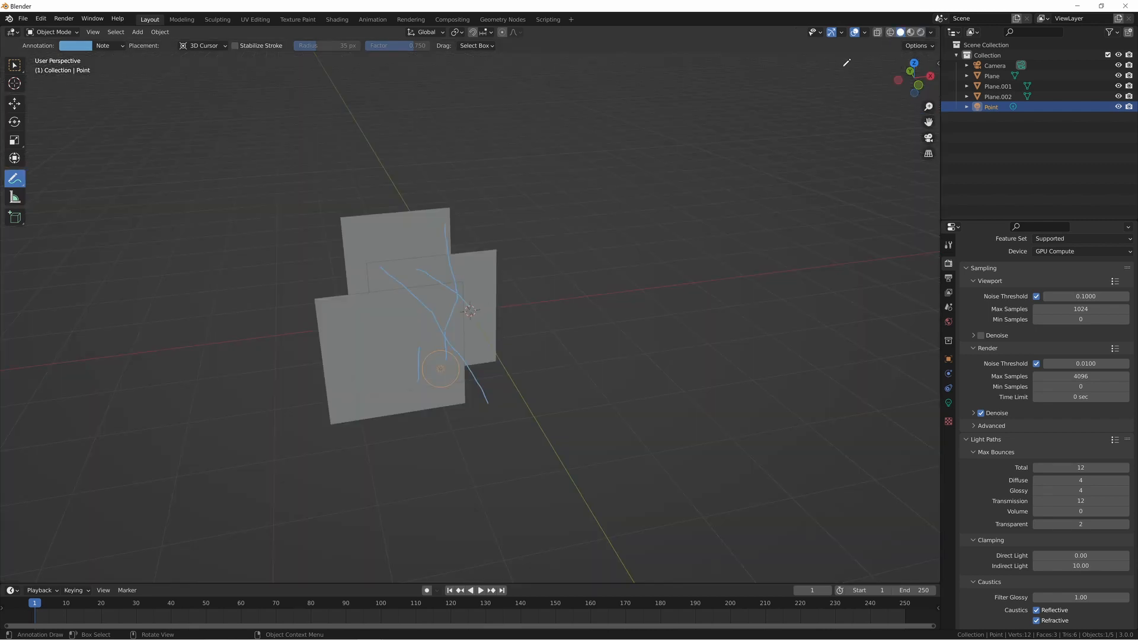
pyautogui.moveTo(373, 288)
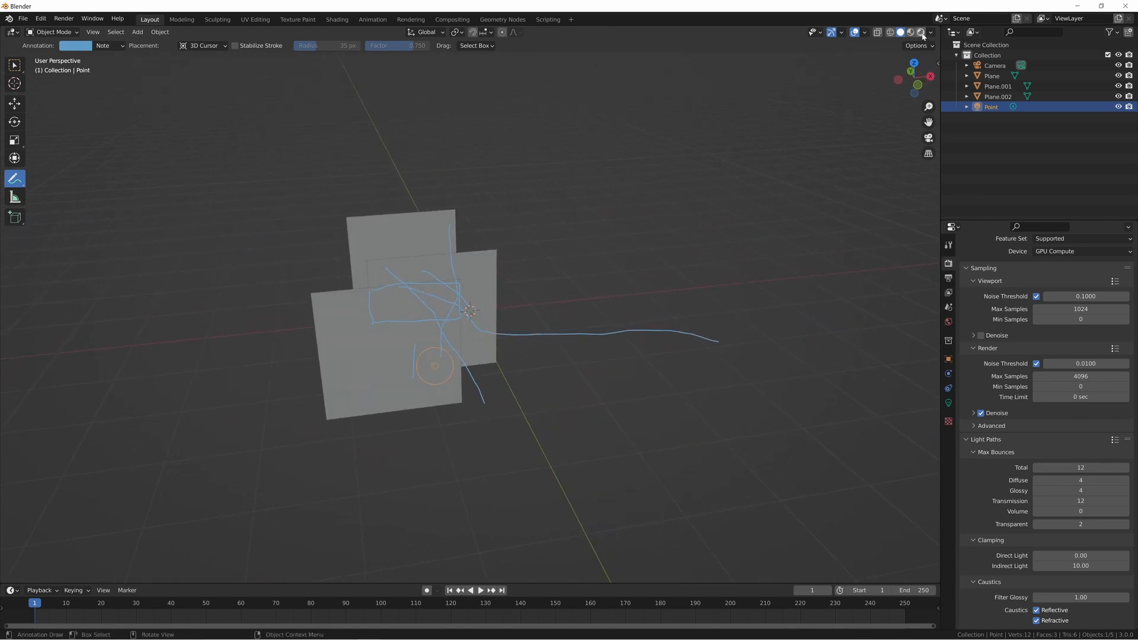
pyautogui.click(908, 32)
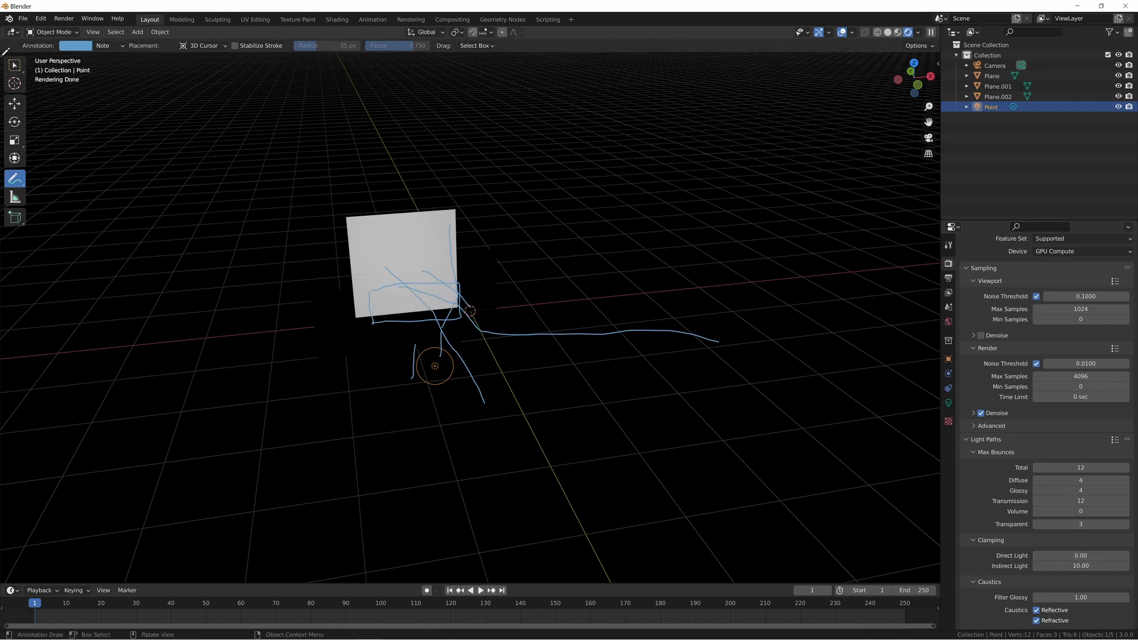
pyautogui.click(14, 64)
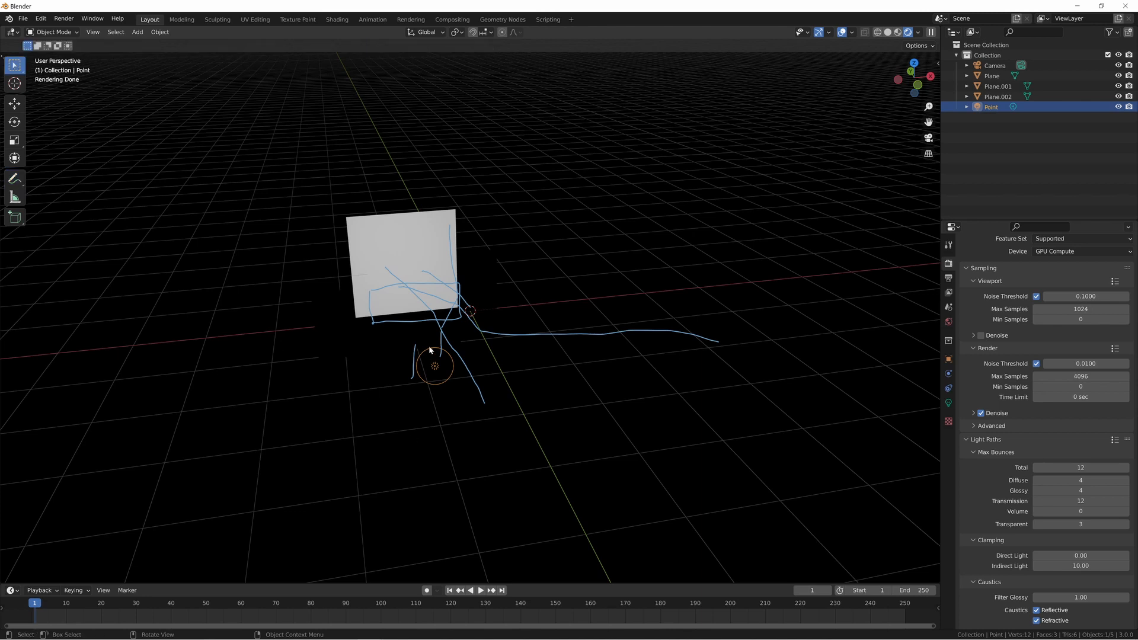
# Duplicate a transparent plane as Plane.003 along Y and raise transparent max bounces to 8.
pyautogui.click(377, 363)
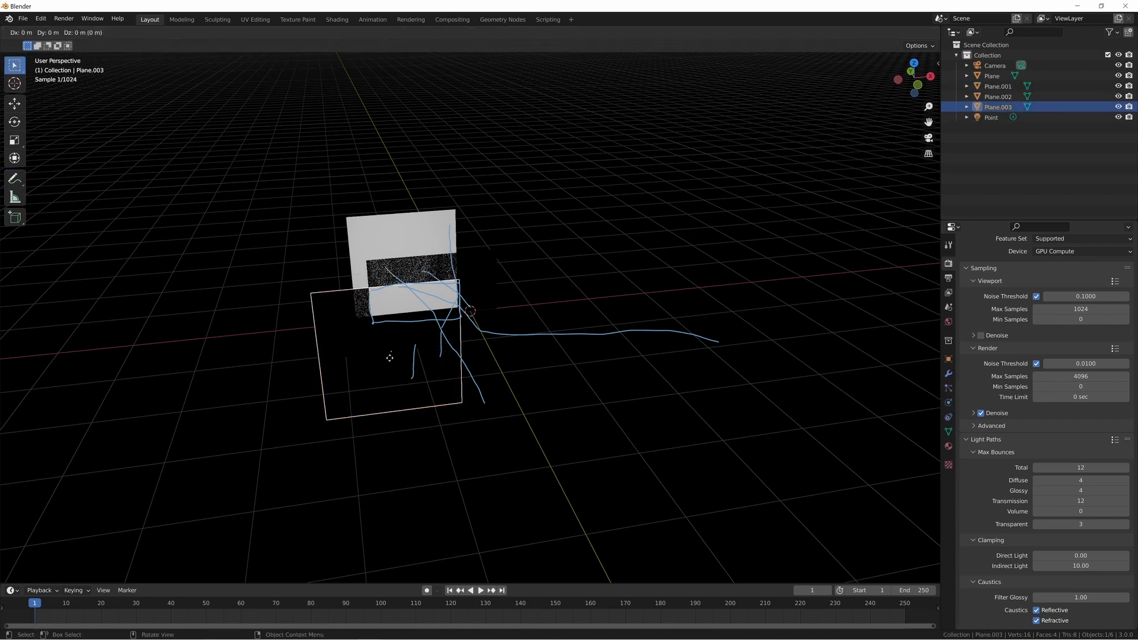
pyautogui.press('y')
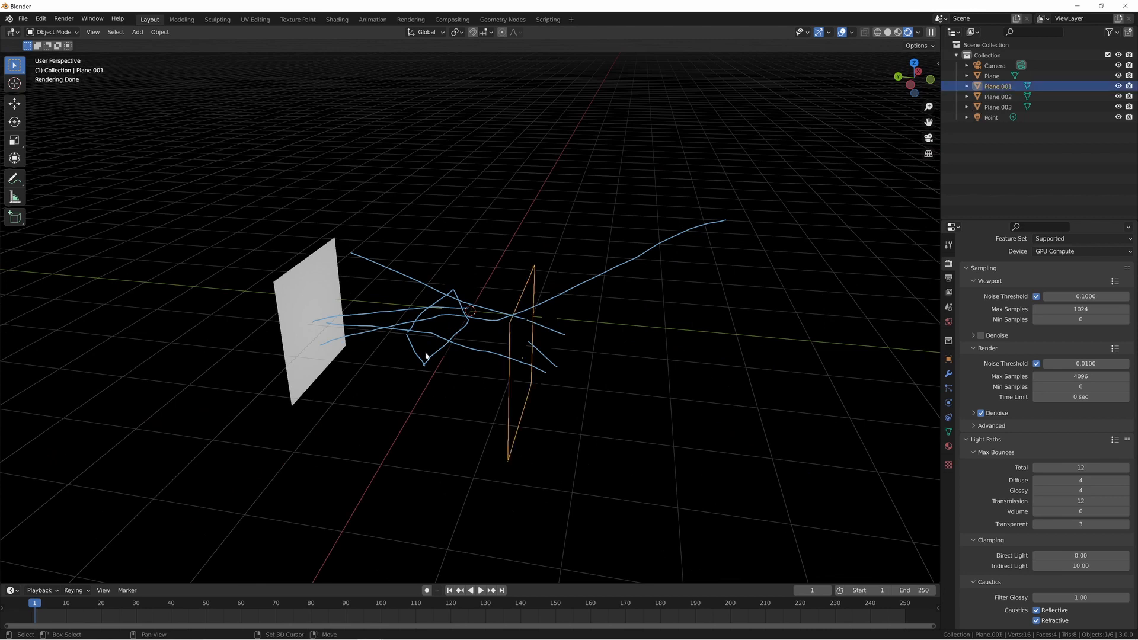
pyautogui.click(991, 76)
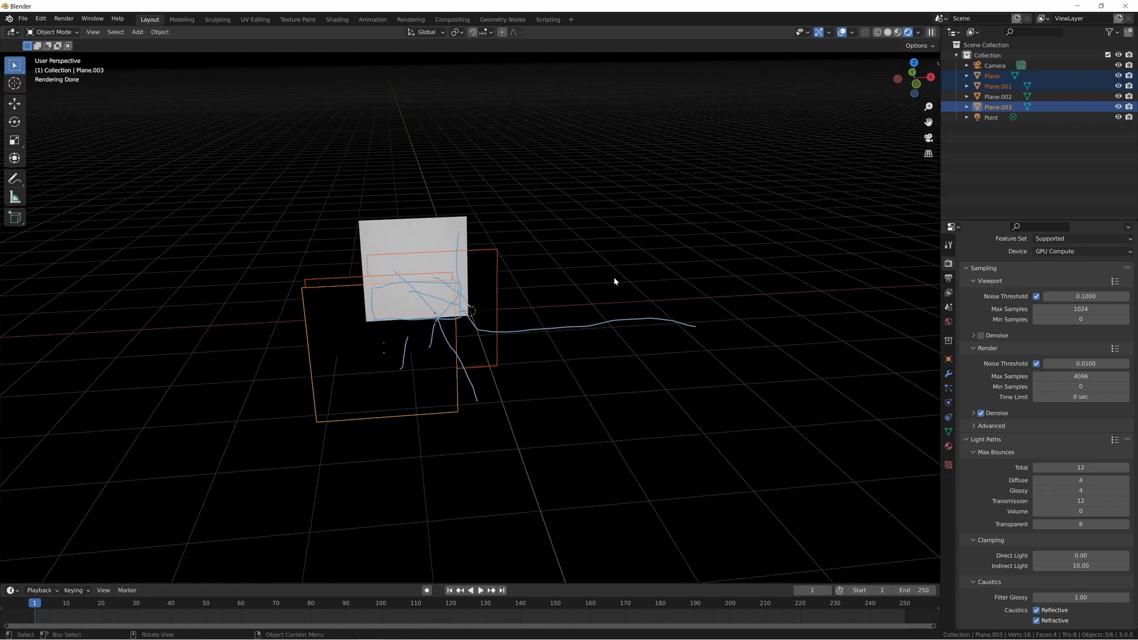
pyautogui.moveTo(622, 283)
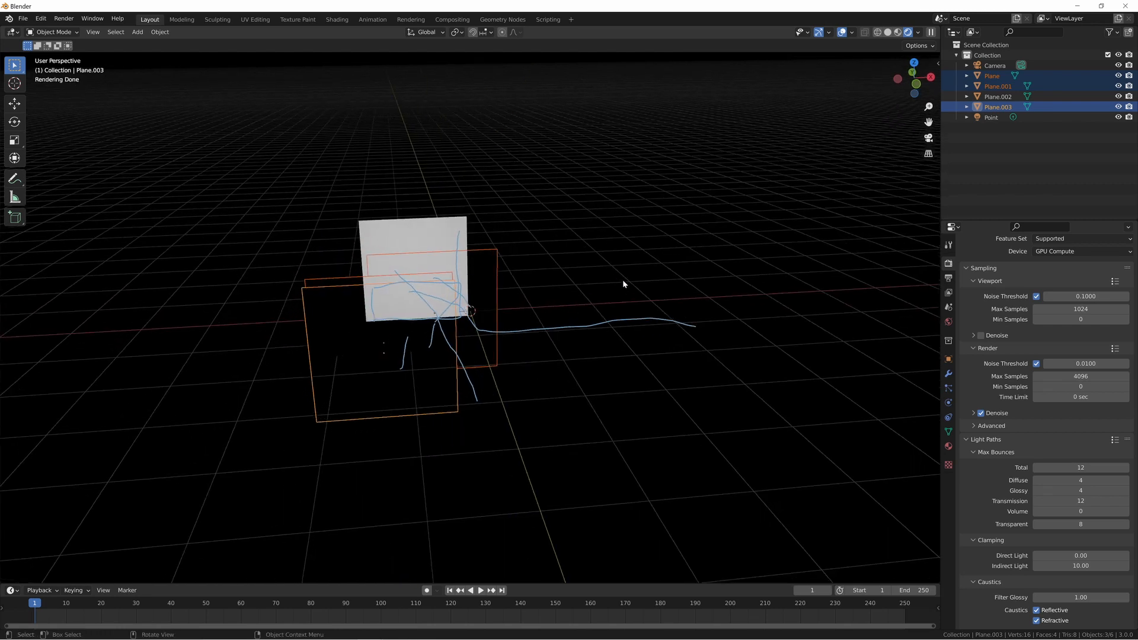